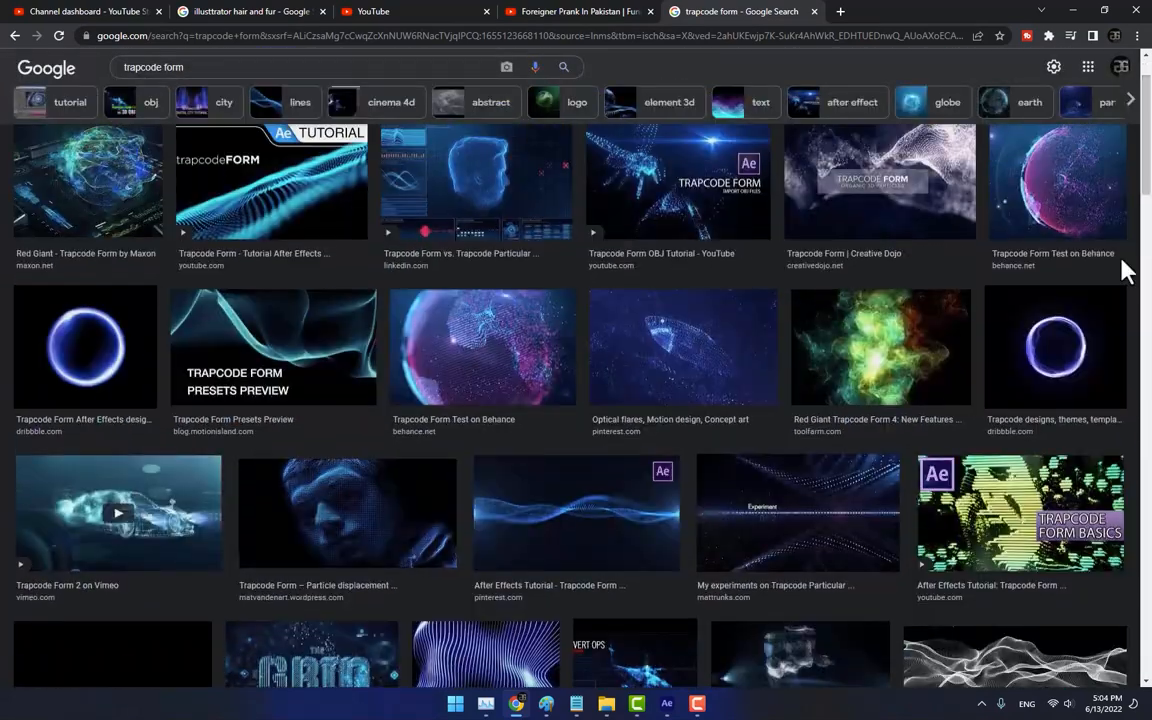
pyautogui.moveTo(490, 356)
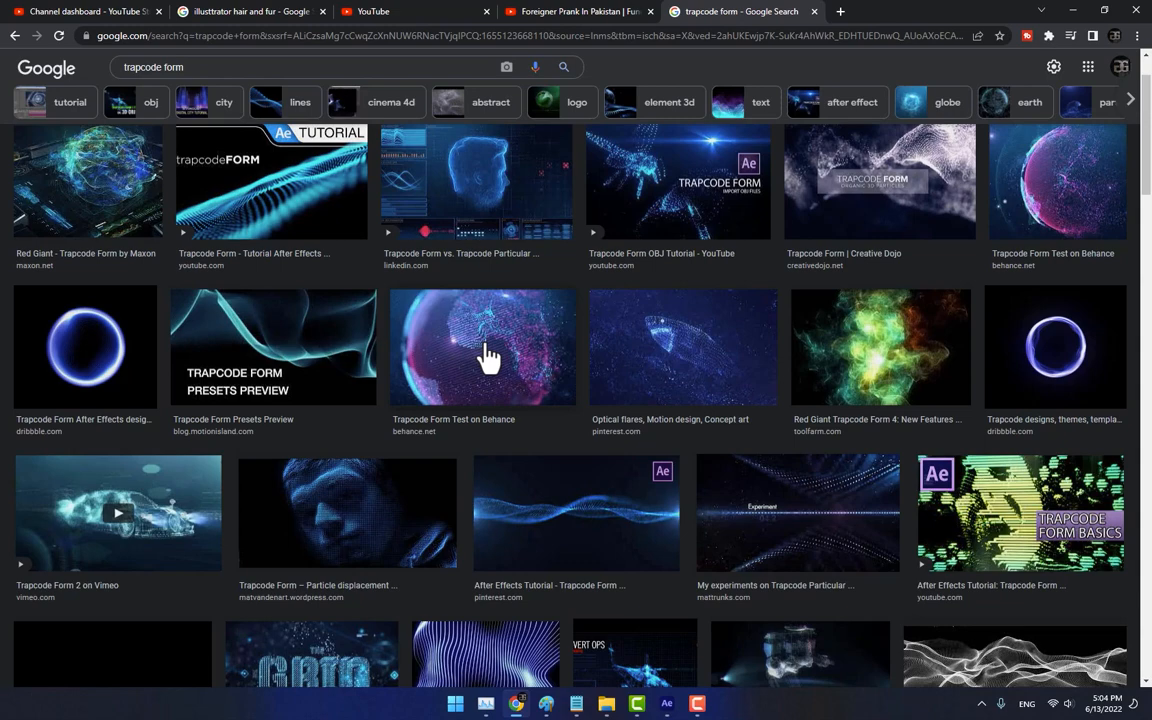
pyautogui.moveTo(660, 168)
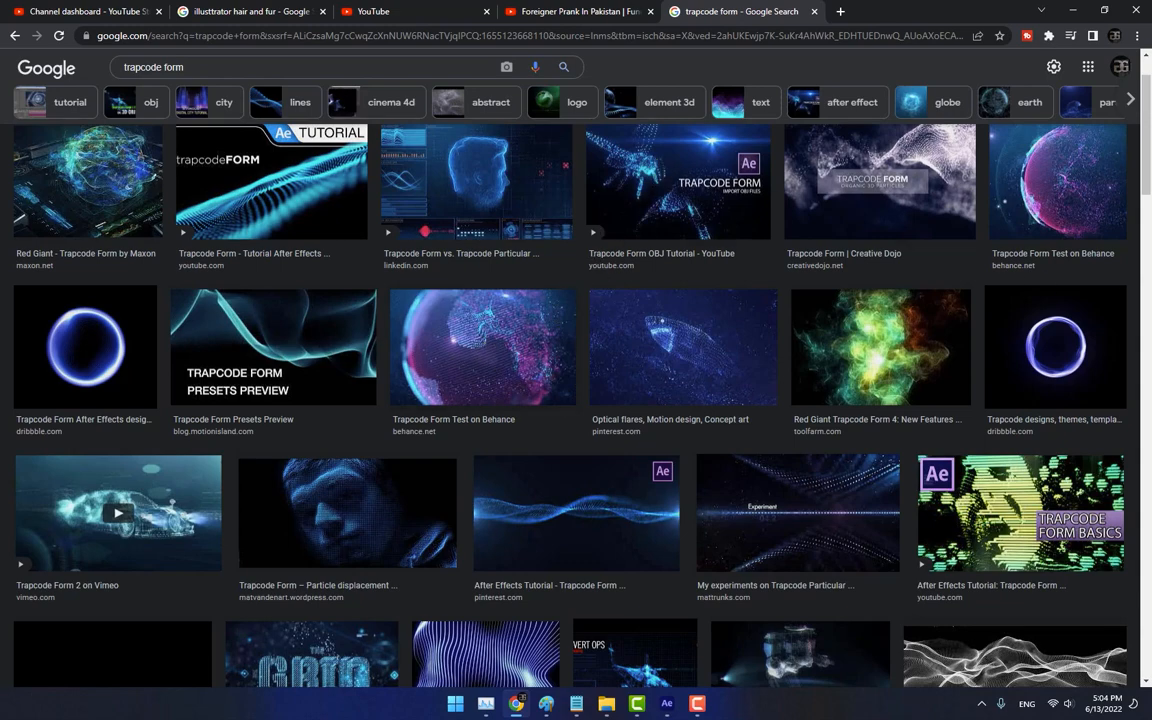
# Step: Create a new 1280×720 composition named Form
pyautogui.scroll(-3)
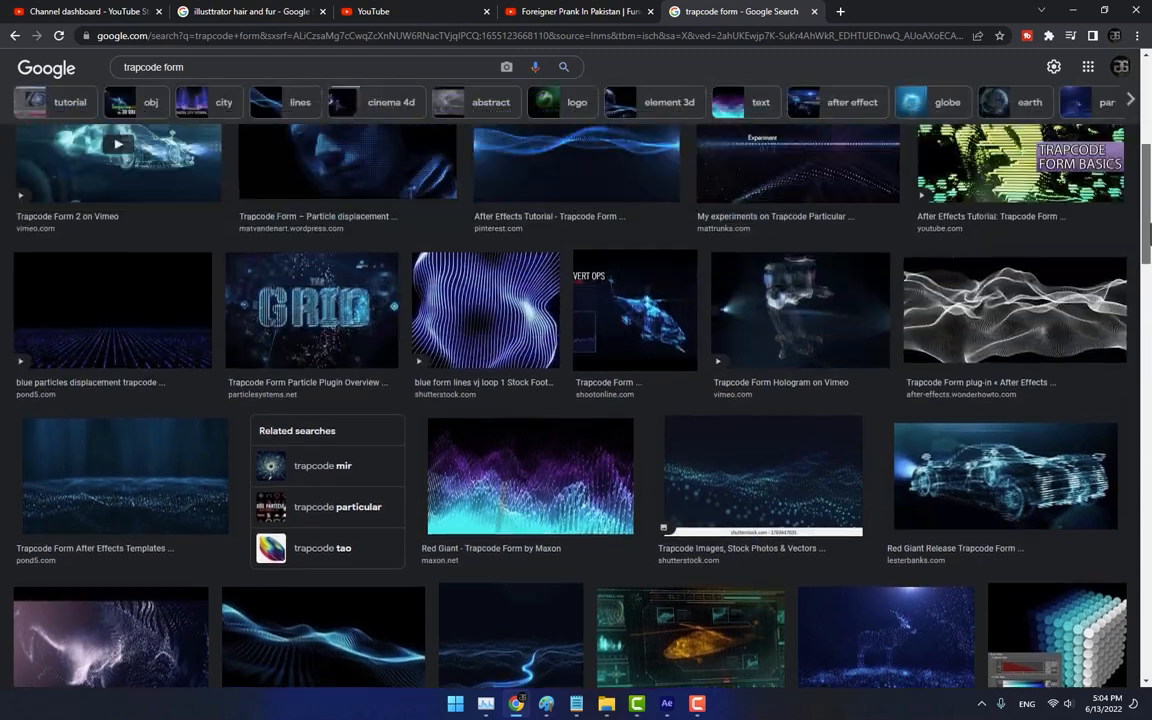
pyautogui.scroll(3)
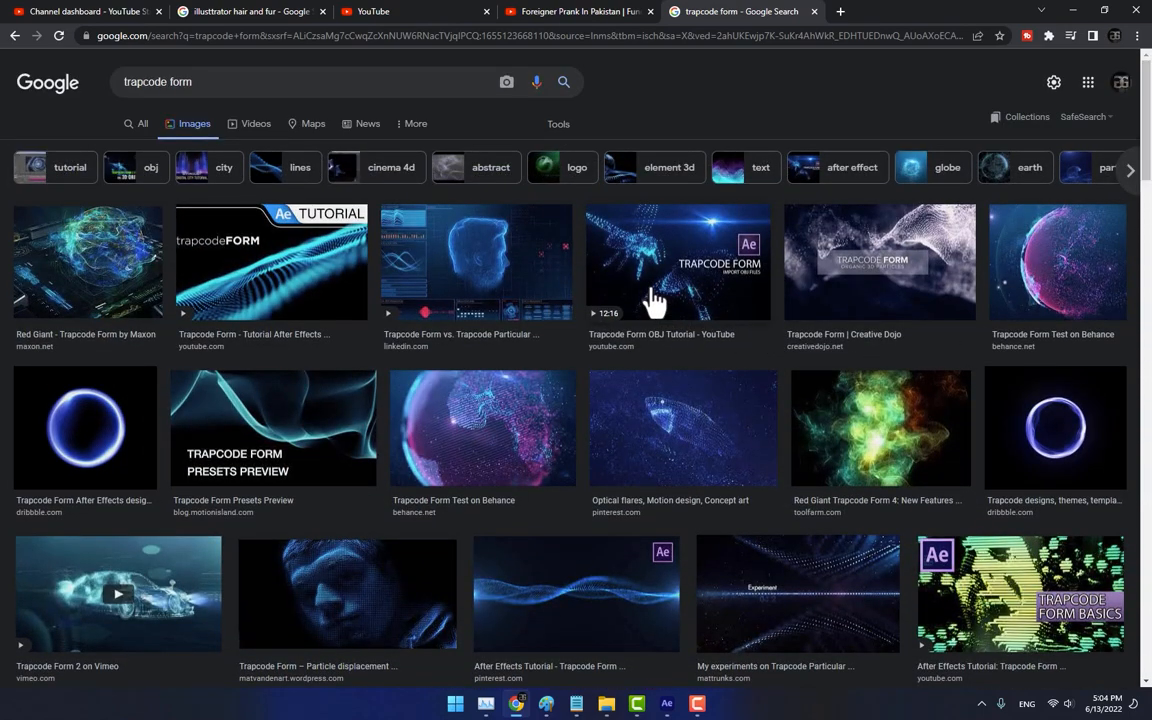
pyautogui.click(666, 704)
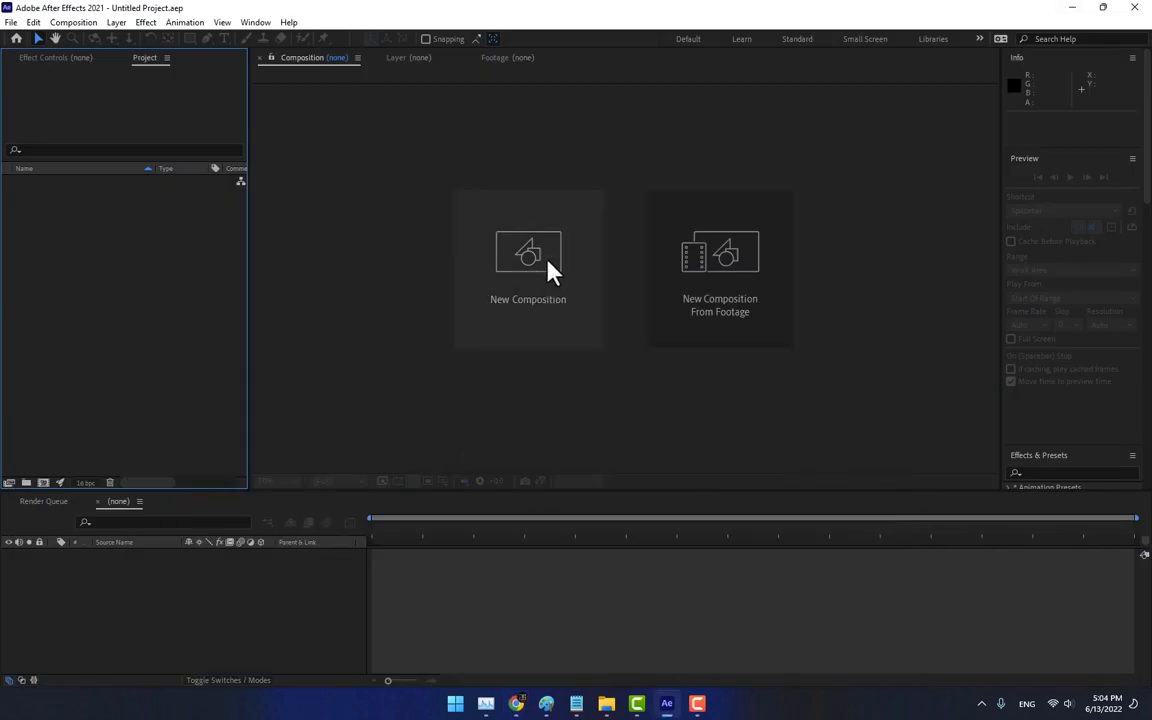
pyautogui.click(528, 252)
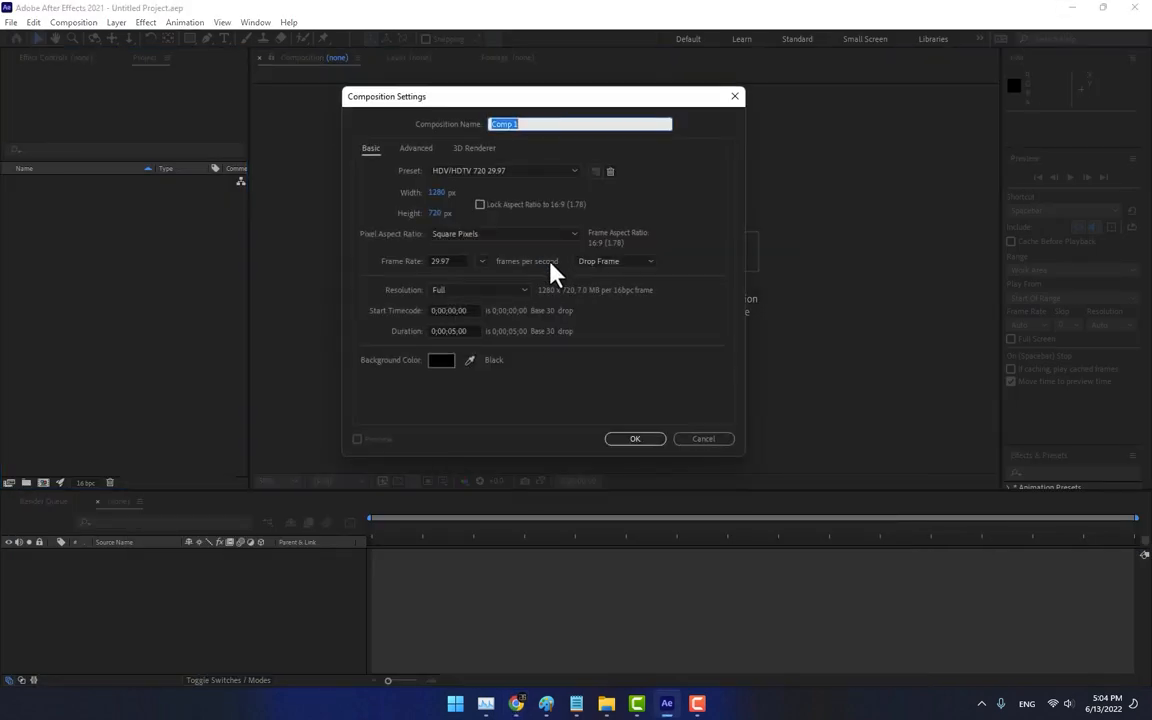
pyautogui.write('Form')
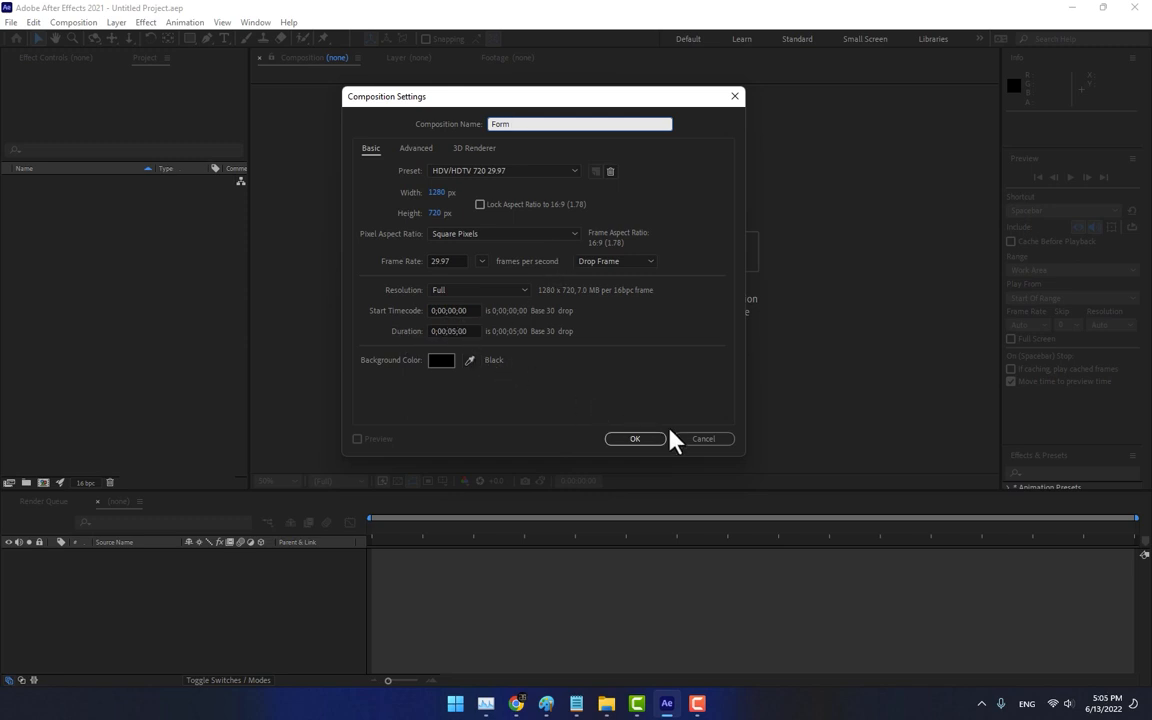
pyautogui.click(636, 440)
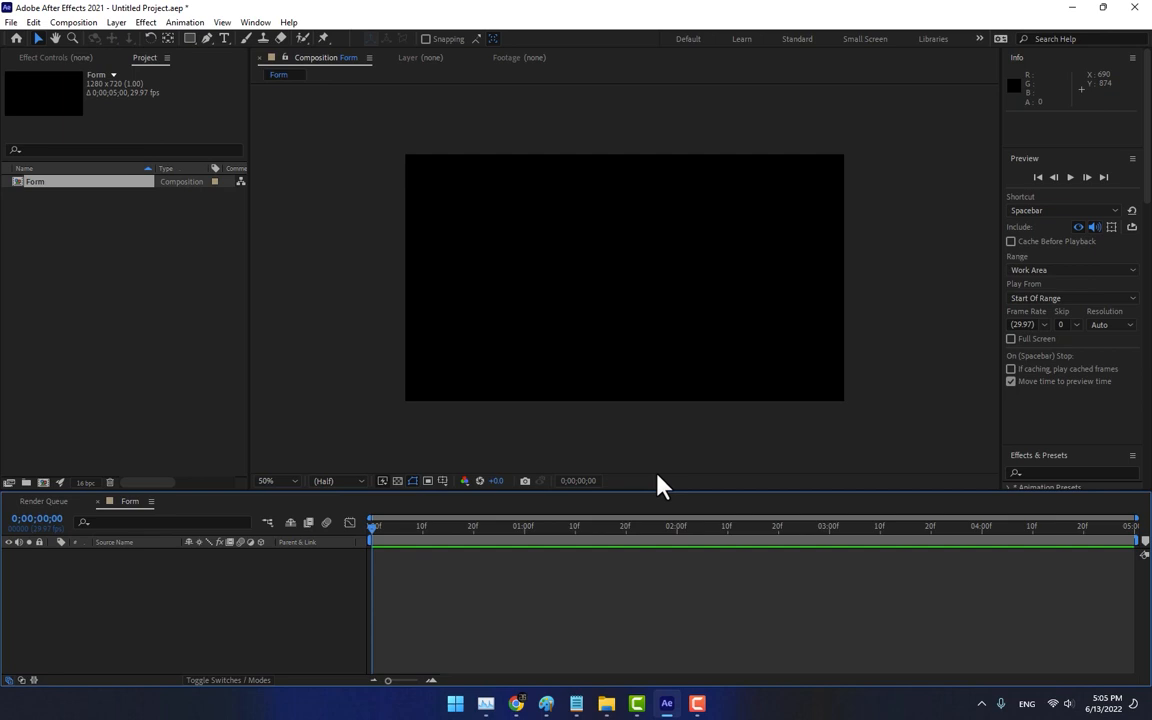
pyautogui.moveTo(230, 596)
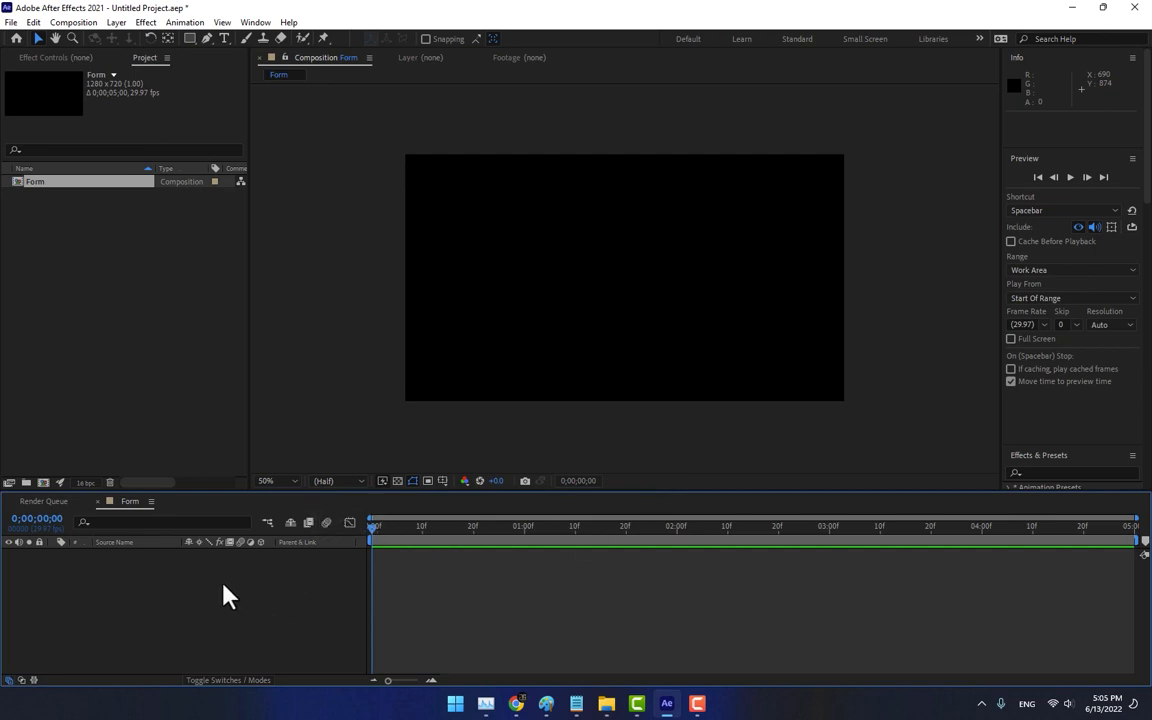
pyautogui.moveTo(276, 440)
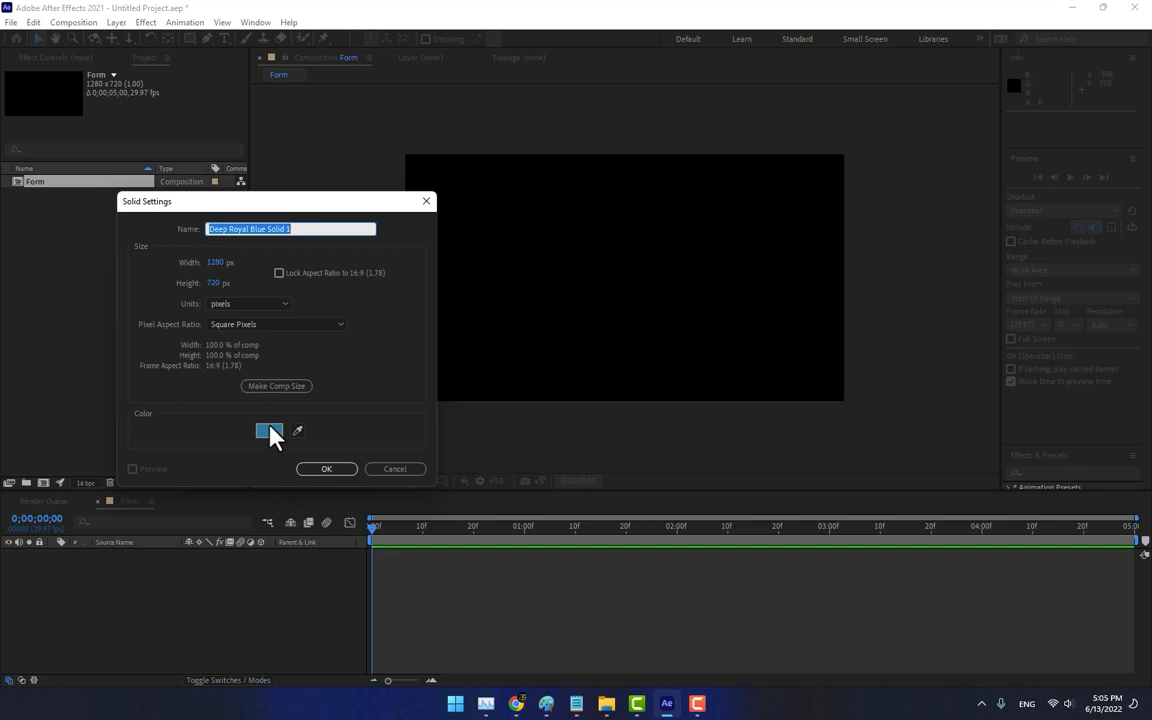
# Step: Add a full-frame blue solid layer named Form to the composition
pyautogui.write('Form')
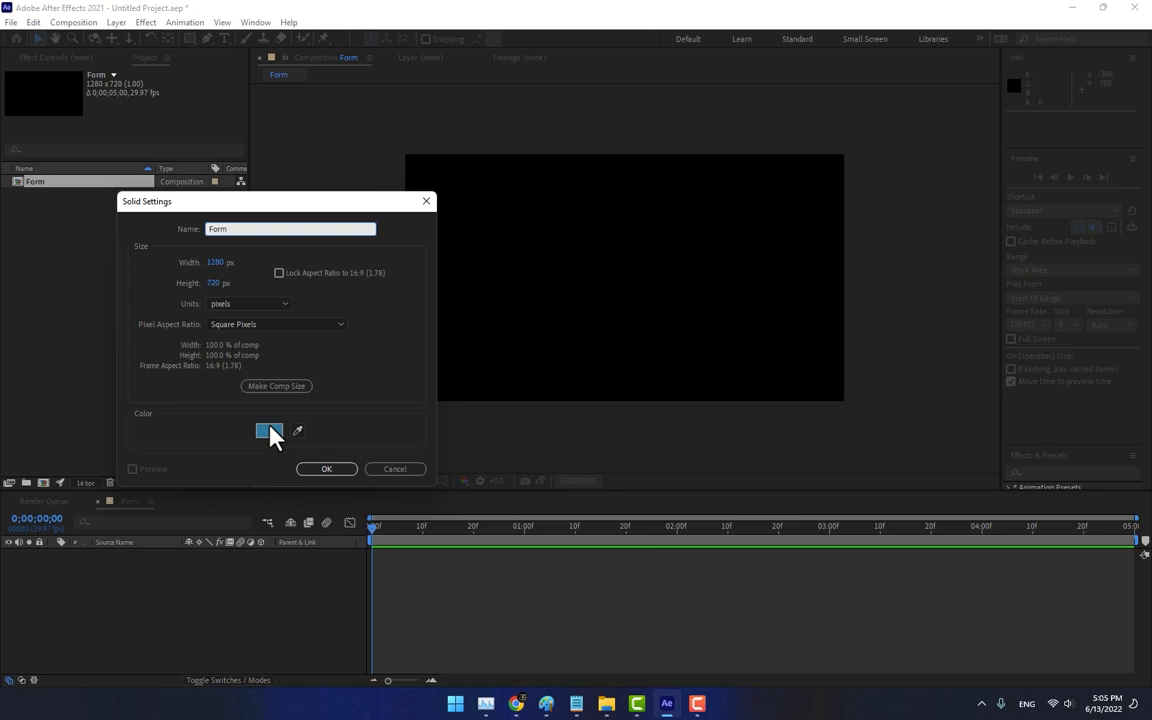
pyautogui.click(326, 468)
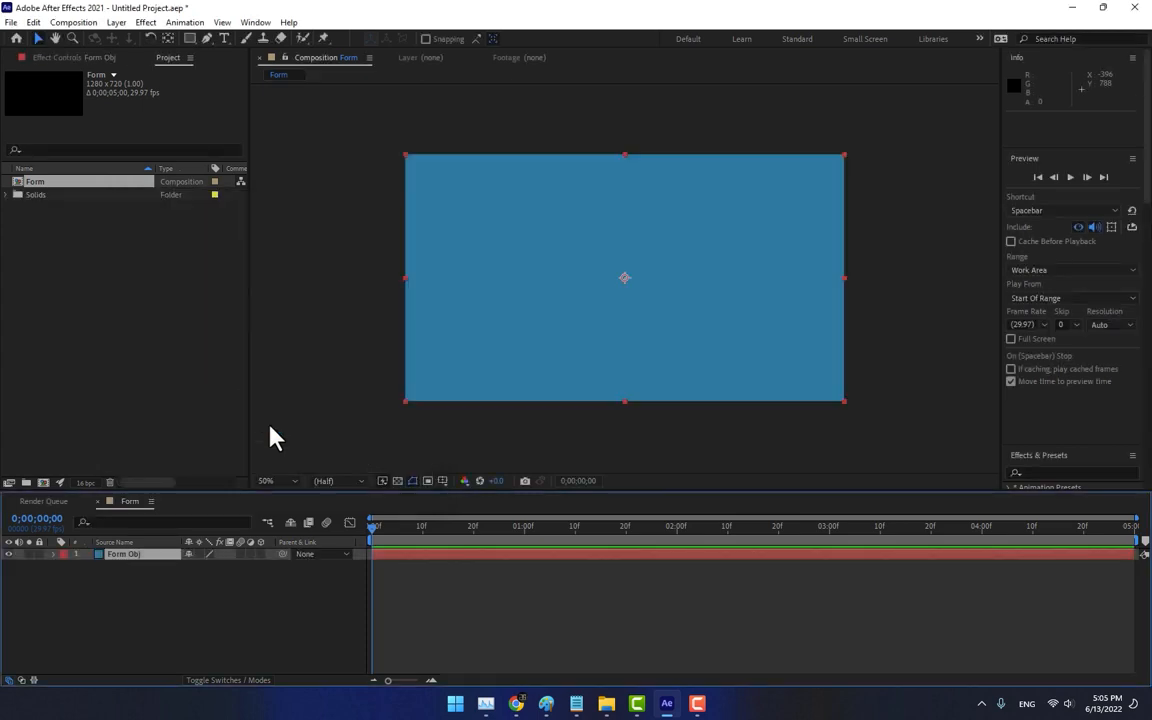
# Step: Apply Trapcode Form to the solid and set its Base Form to OBJ Model
pyautogui.click(144, 22)
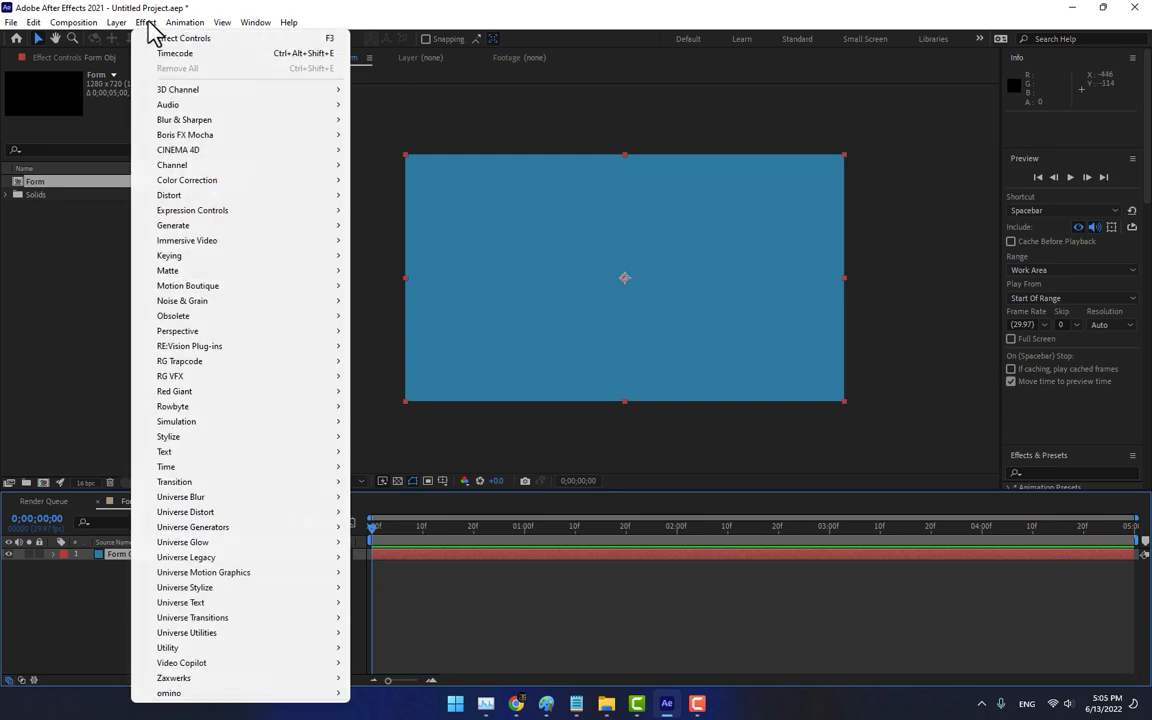
pyautogui.moveTo(180, 360)
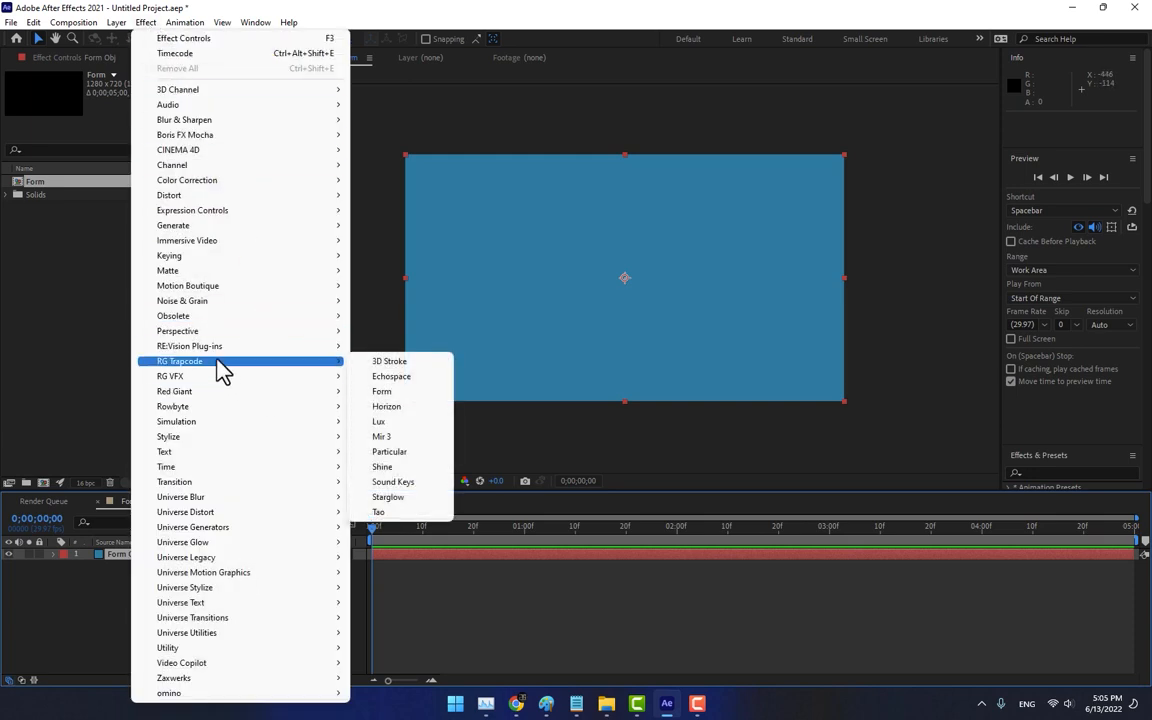
pyautogui.moveTo(380, 390)
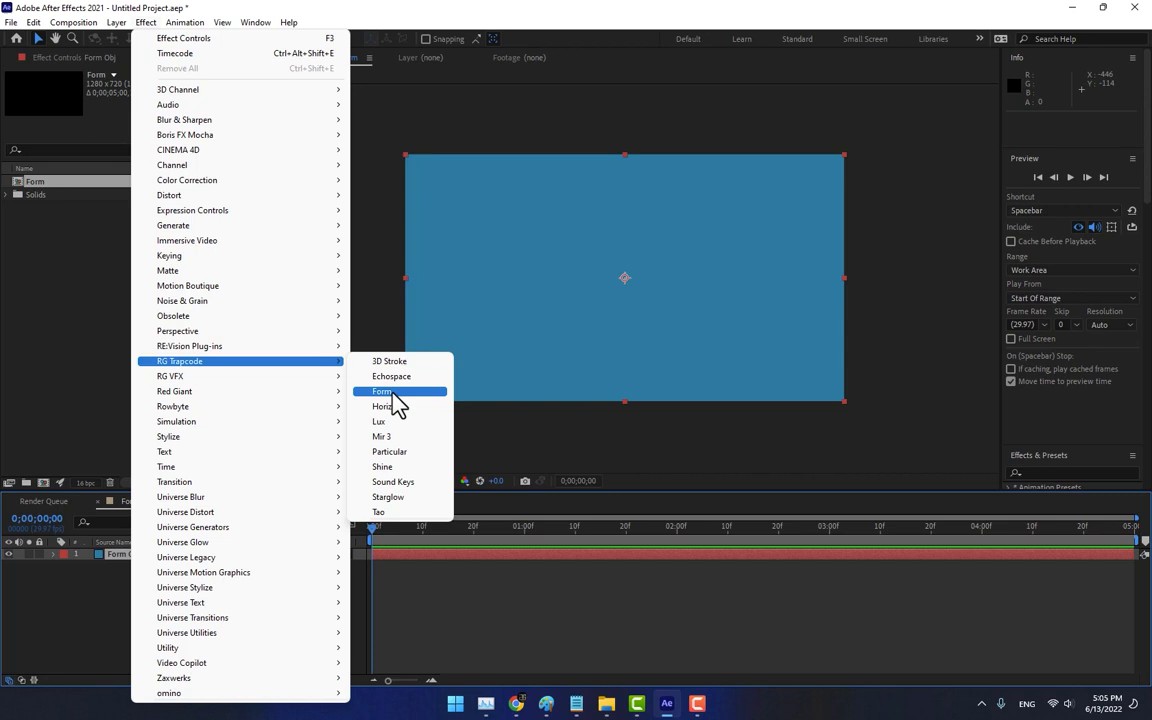
pyautogui.click(382, 390)
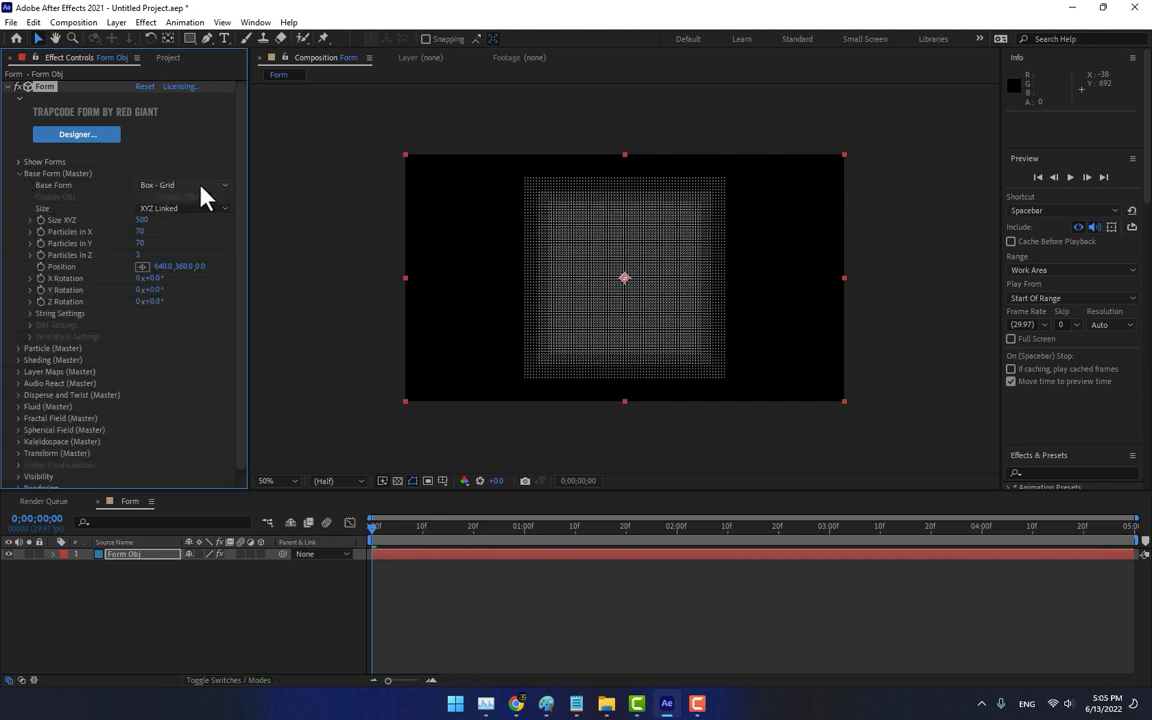
pyautogui.click(184, 184)
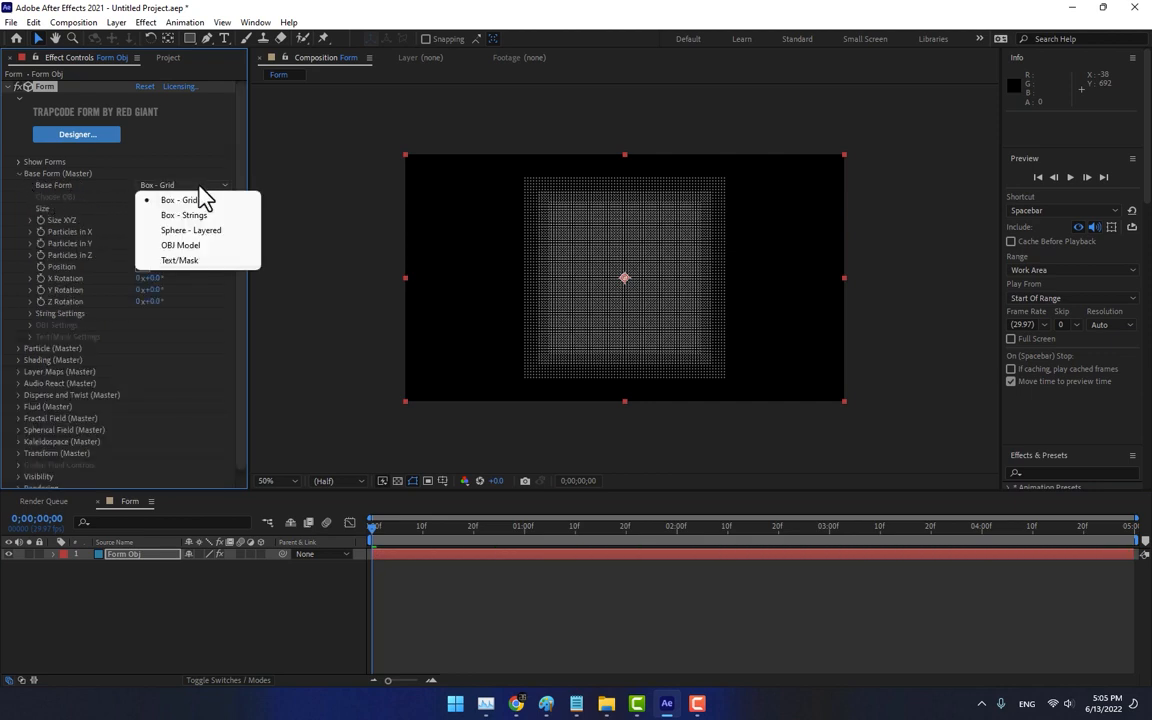
pyautogui.moveTo(196, 290)
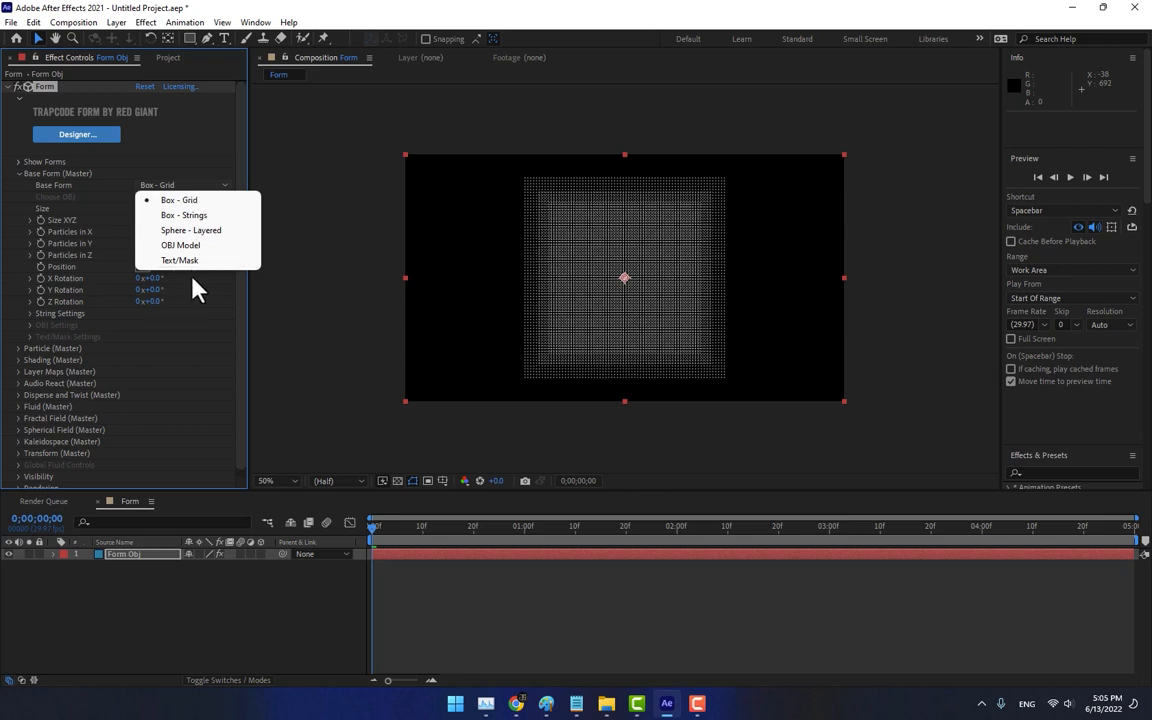
pyautogui.click(180, 244)
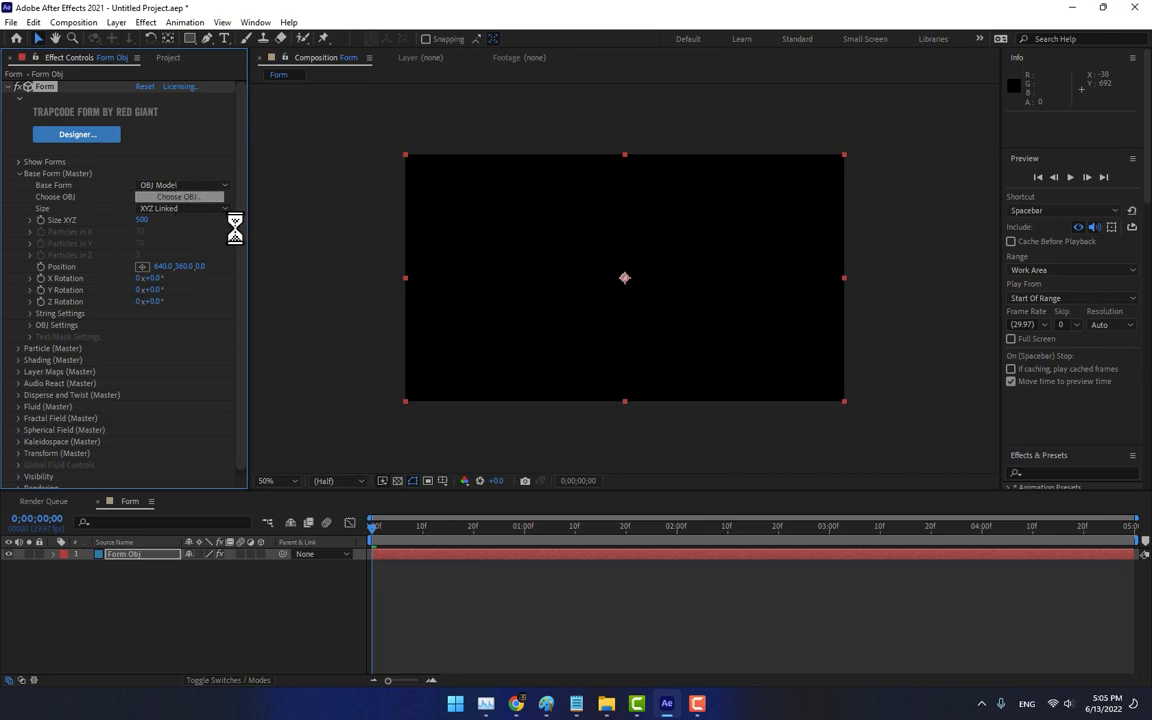
# Step: Load the custom galloping horse OBJ from the model chooser into Trapcode Form
pyautogui.click(180, 196)
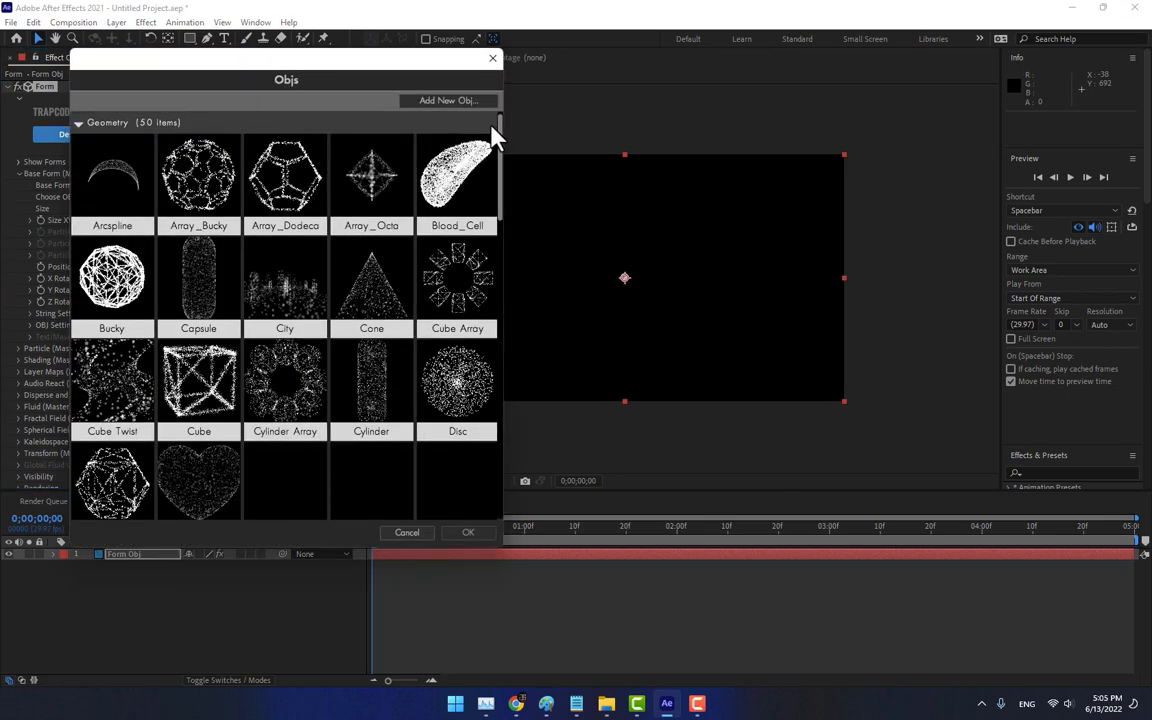
pyautogui.scroll(-3)
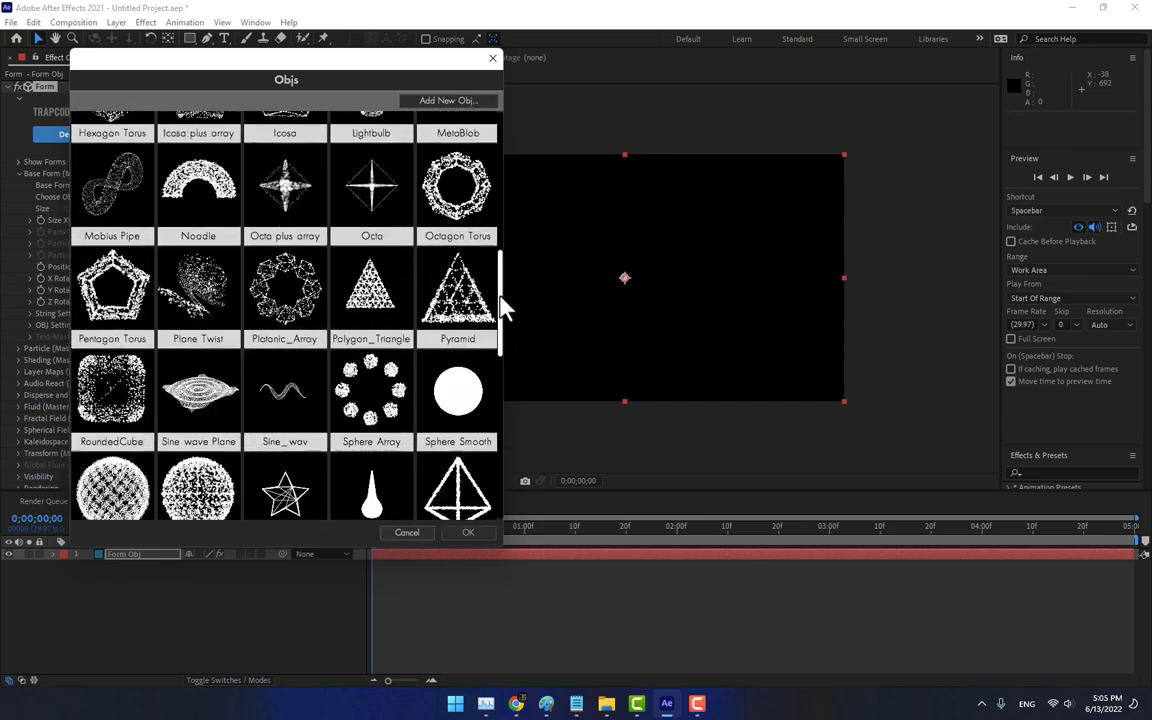
pyautogui.scroll(3)
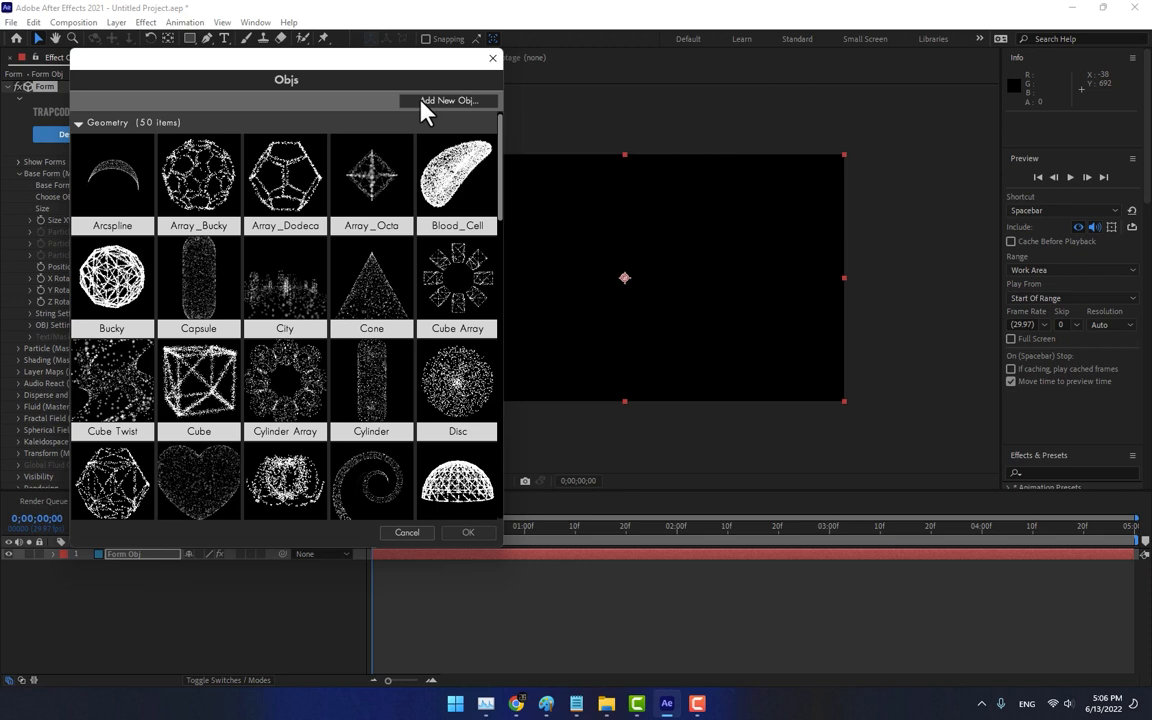
pyautogui.moveTo(458, 110)
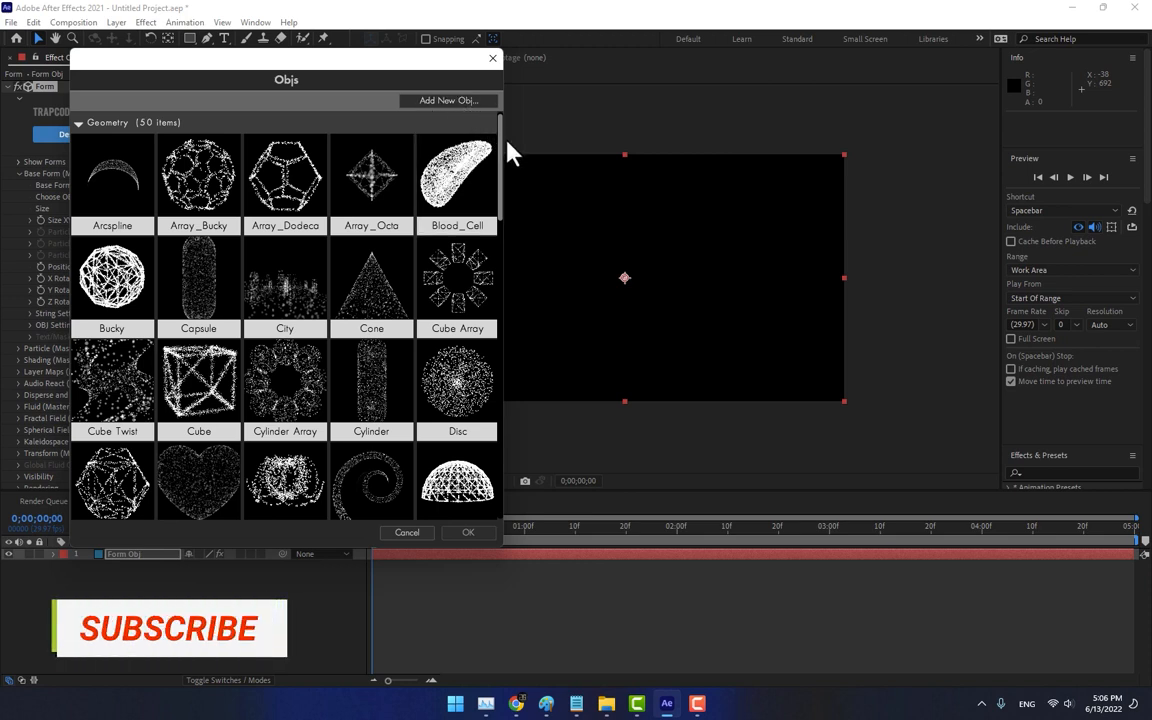
pyautogui.click(448, 100)
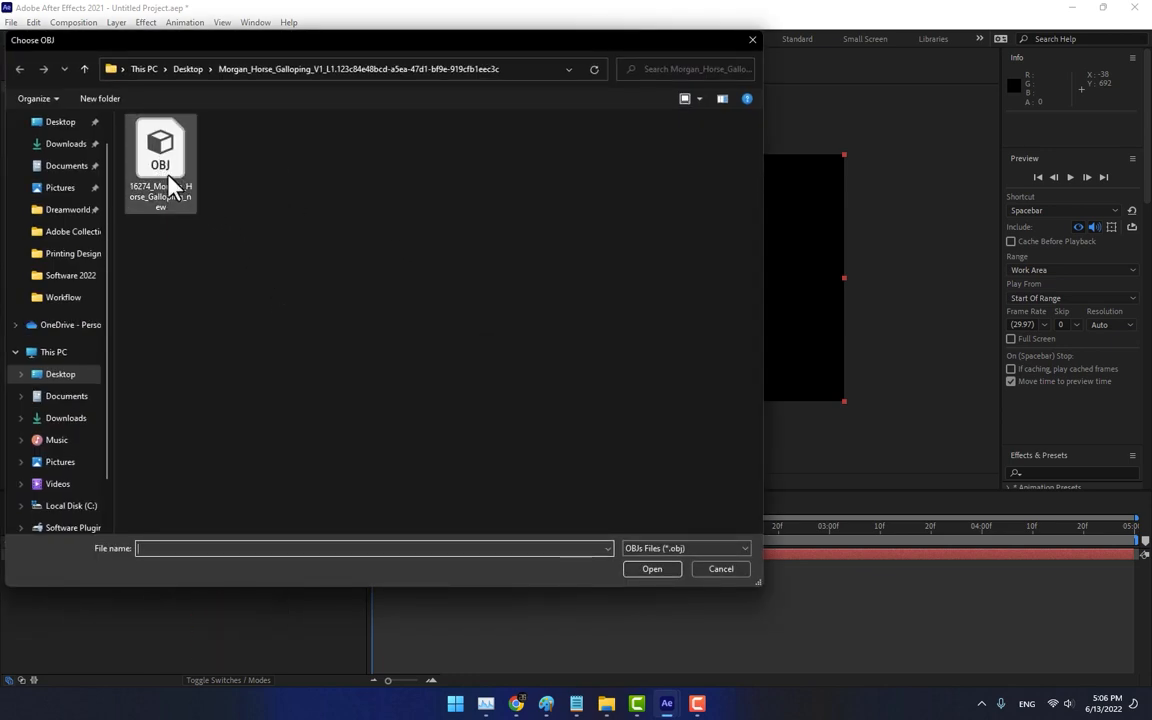
pyautogui.moveTo(200, 244)
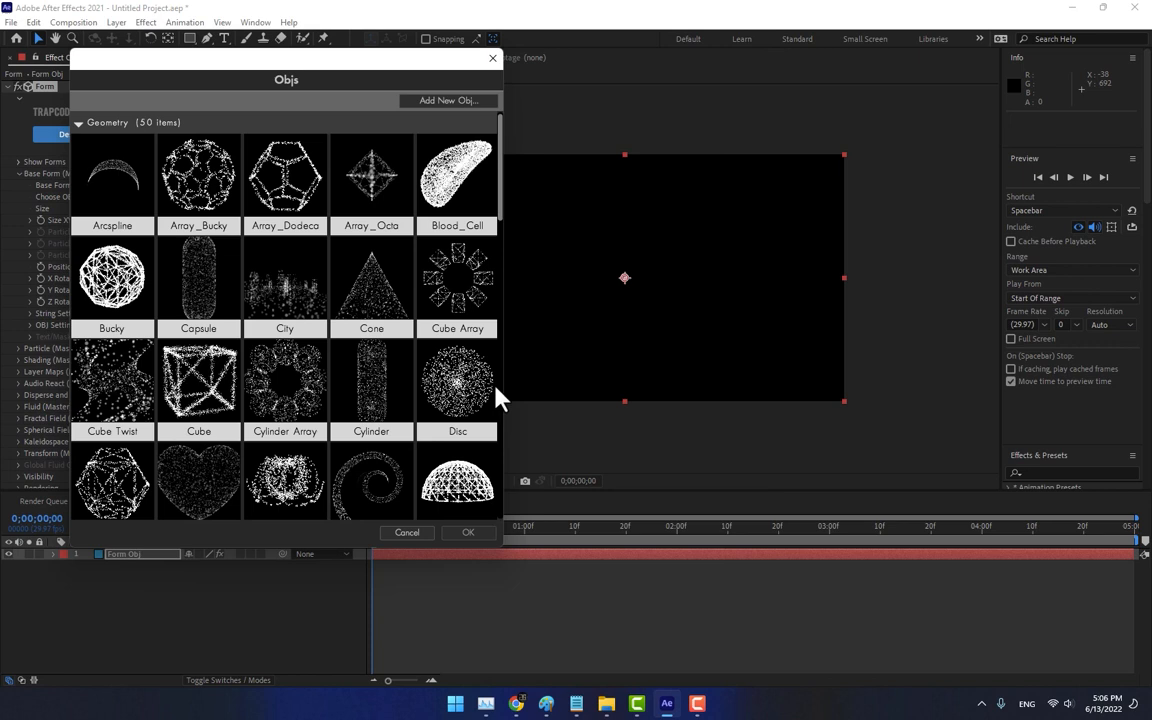
pyautogui.moveTo(500, 388)
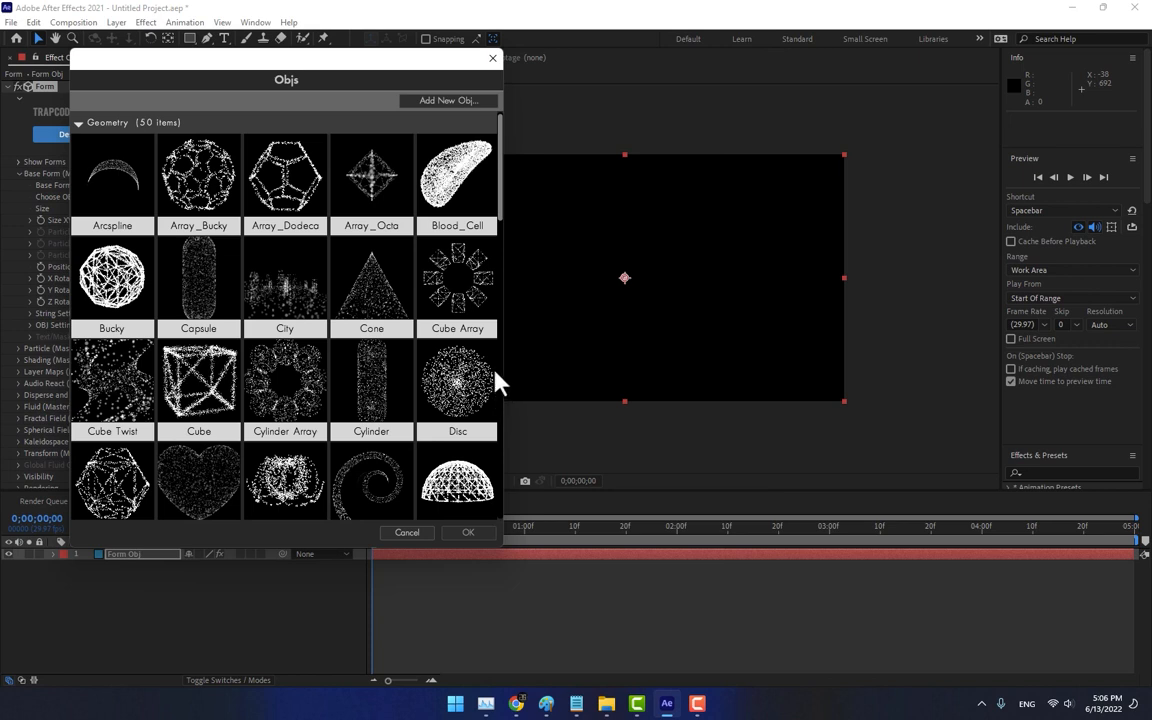
pyautogui.scroll(-3)
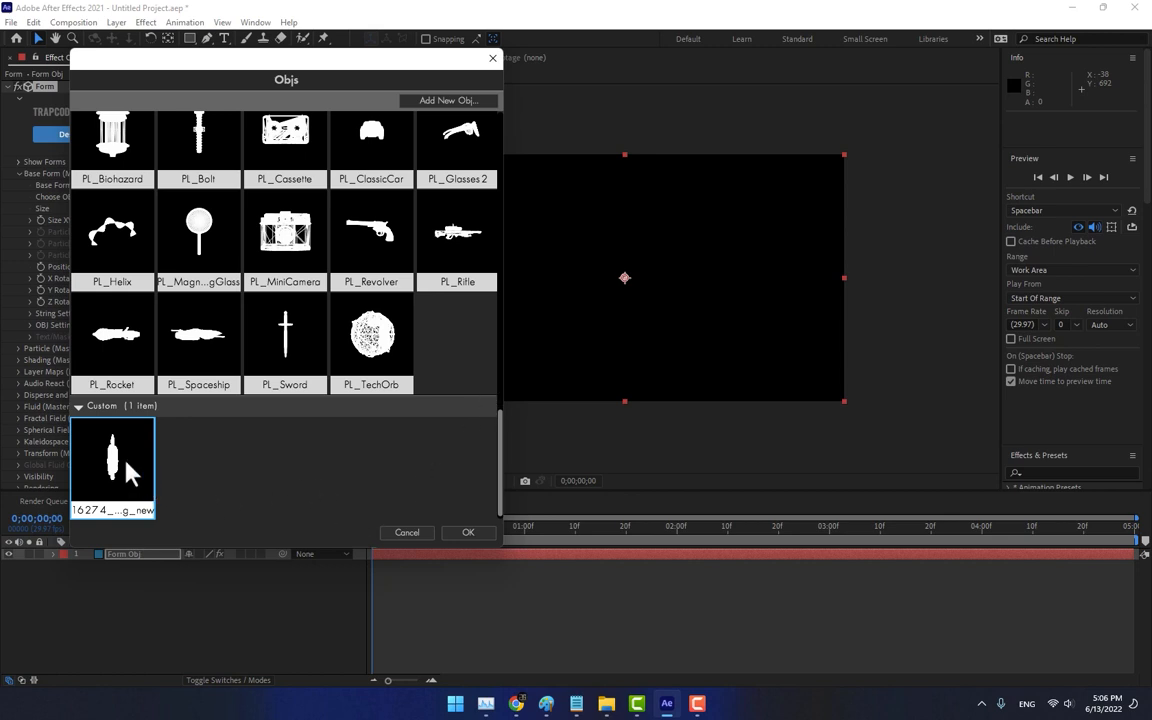
pyautogui.click(468, 532)
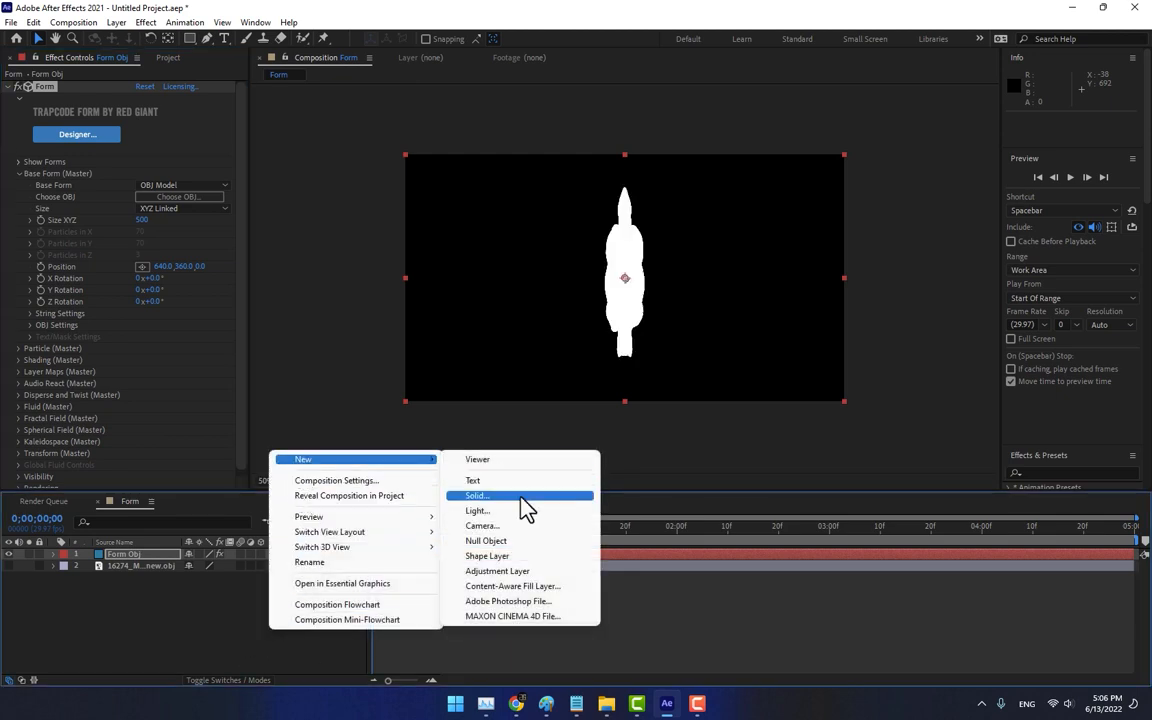
pyautogui.moveTo(524, 528)
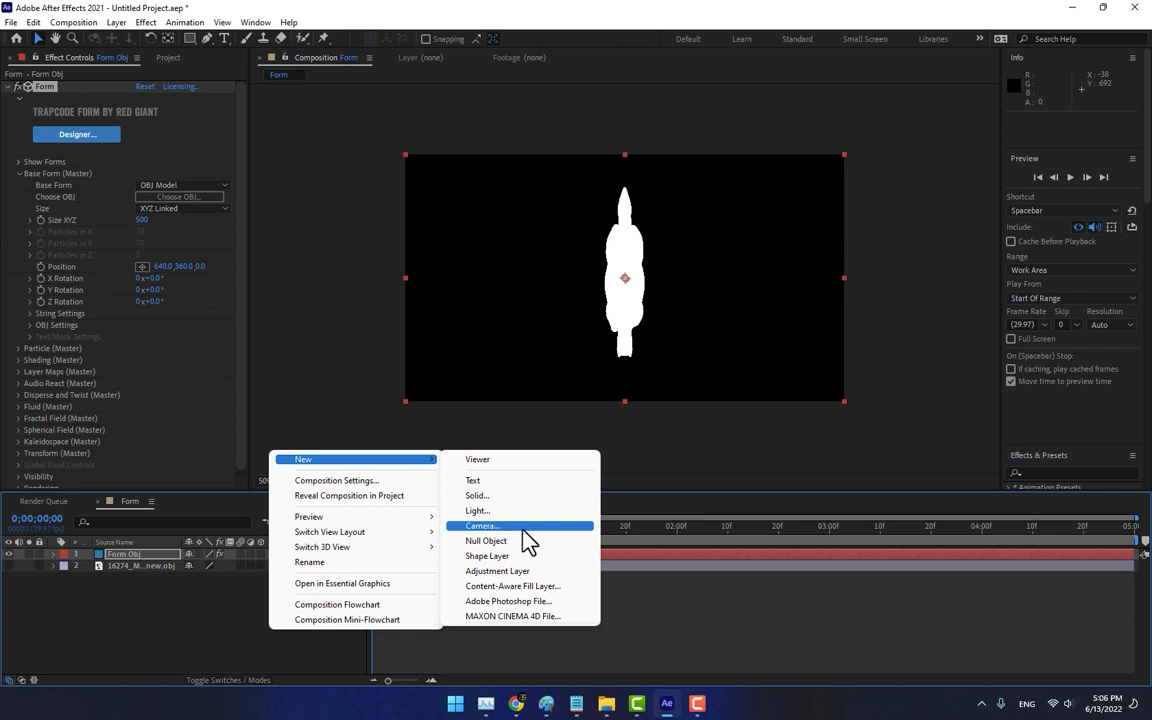
# Step: Add Camera 1 to the composition with a chosen lens preset
pyautogui.click(482, 524)
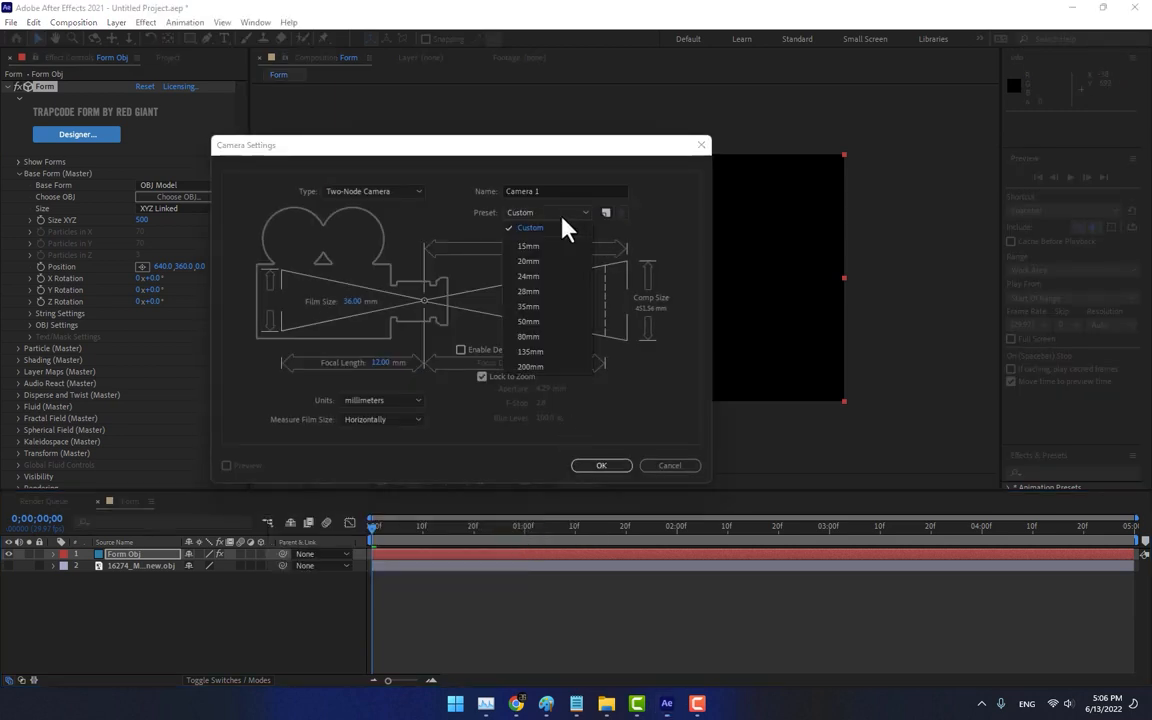
pyautogui.moveTo(536, 276)
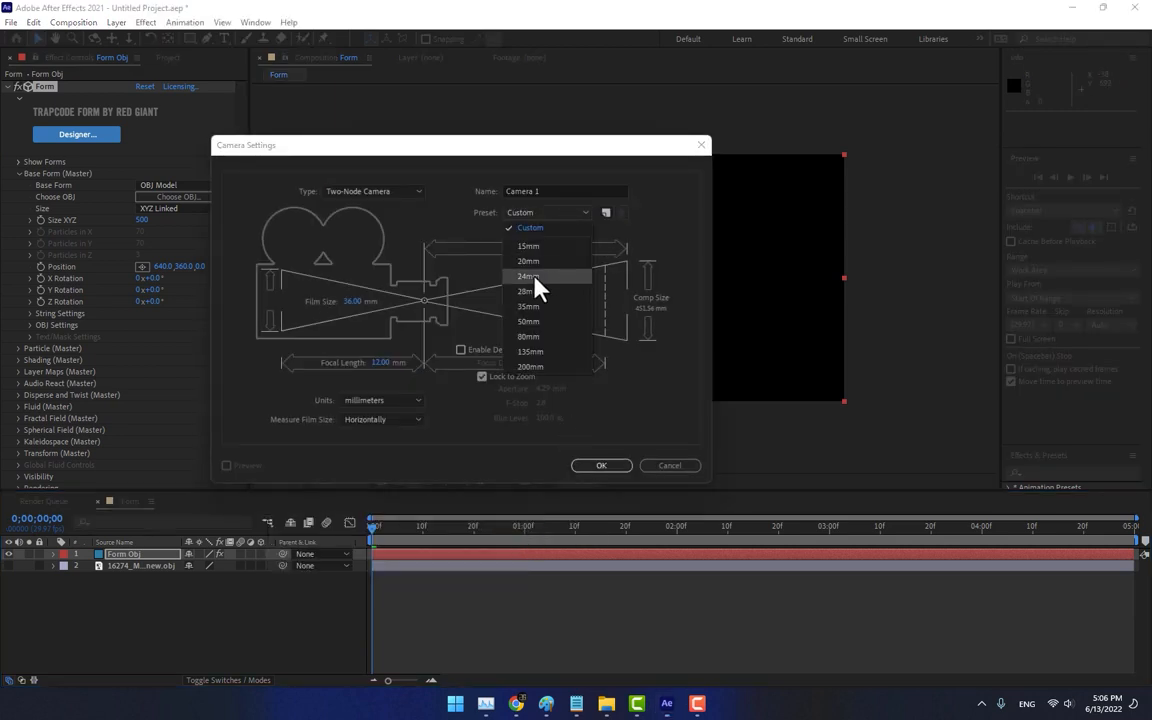
pyautogui.click(600, 464)
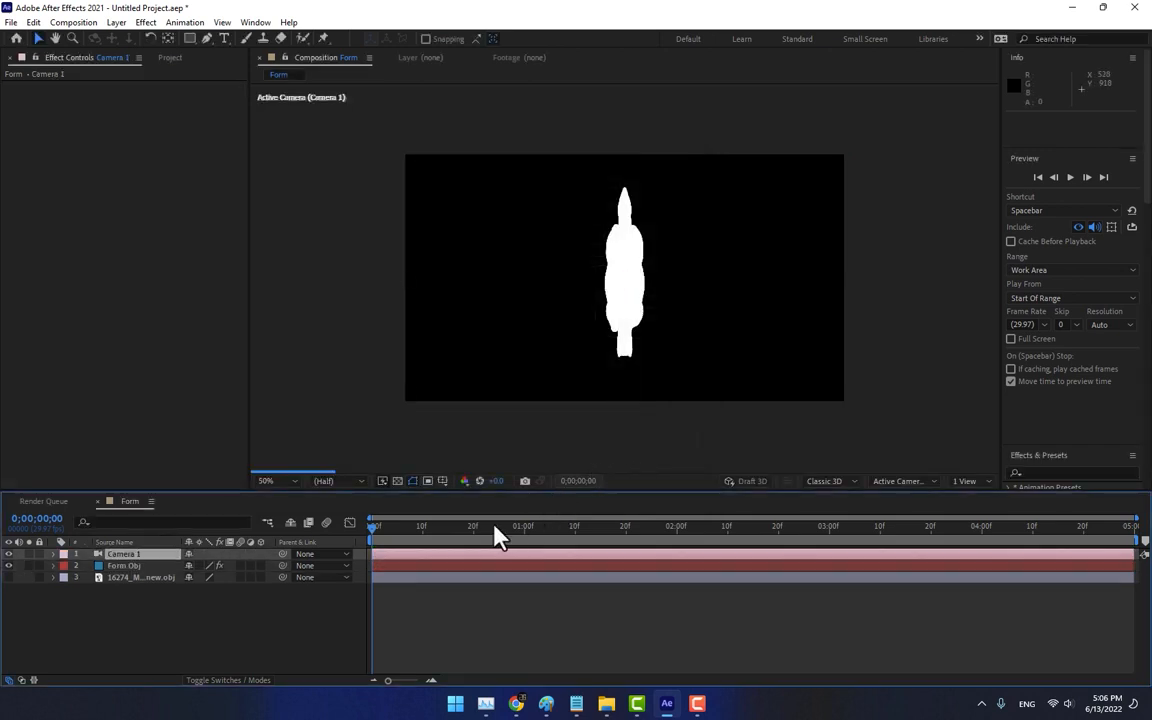
# Step: Rotate the horse model's base form so it stands upright
pyautogui.click(124, 564)
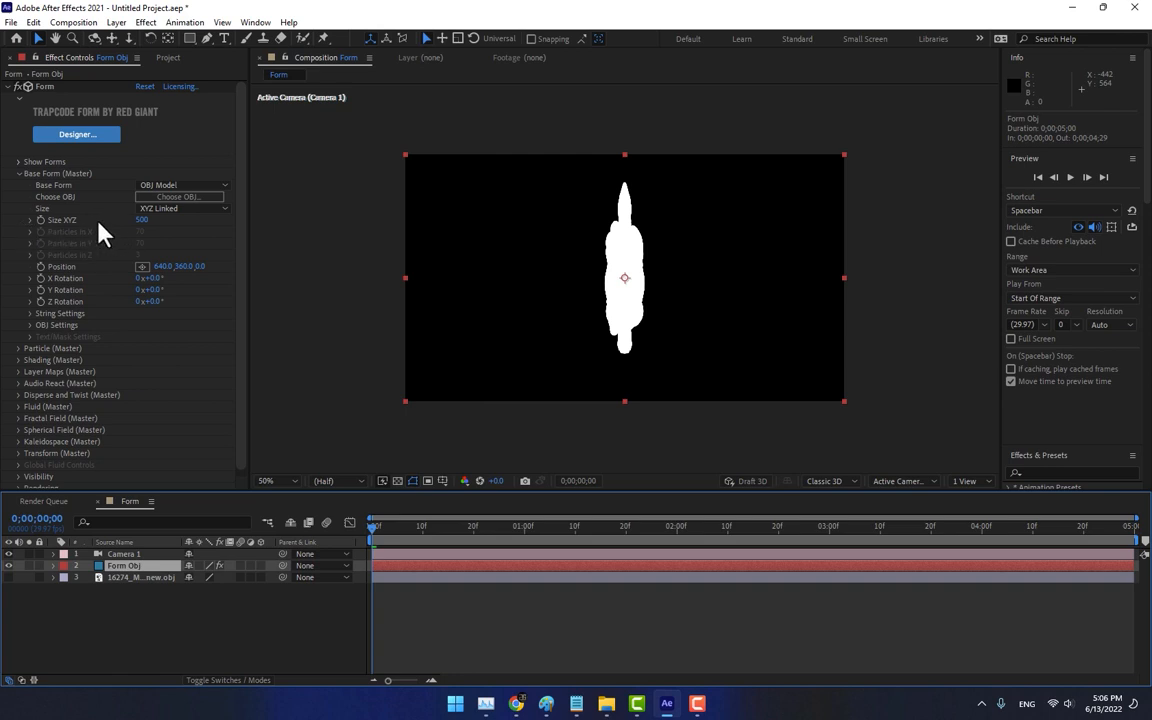
pyautogui.doubleClick(124, 564)
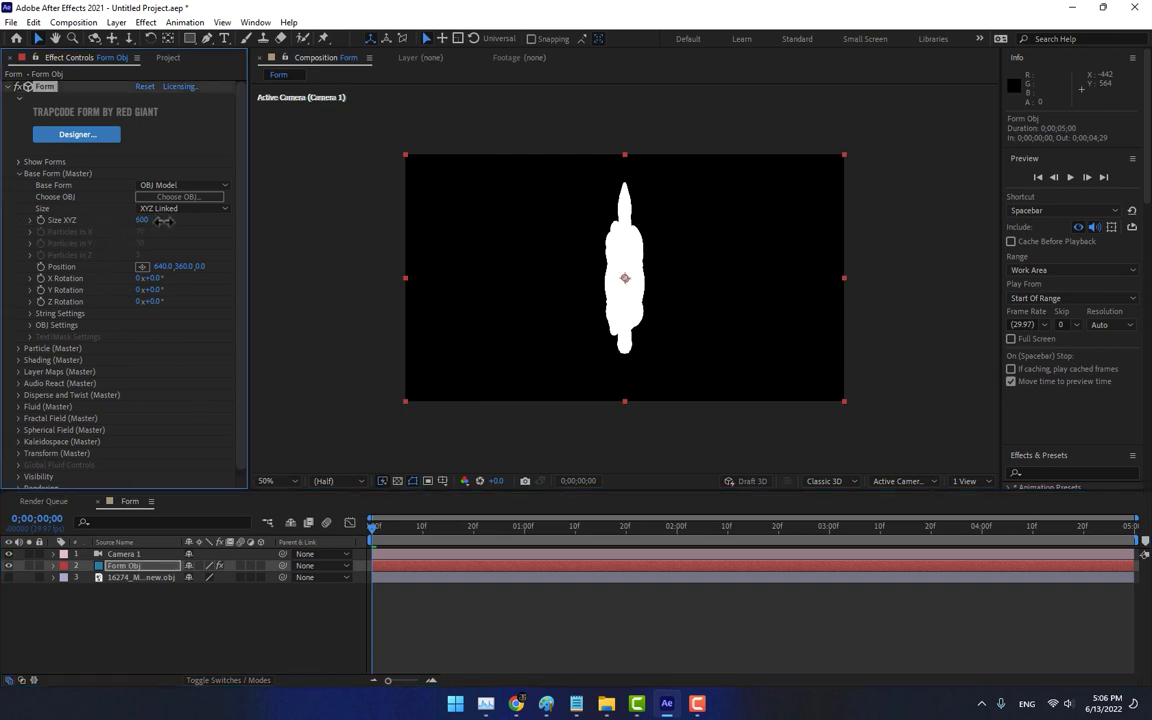
pyautogui.moveTo(142, 218); pyautogui.dragTo(170, 218)
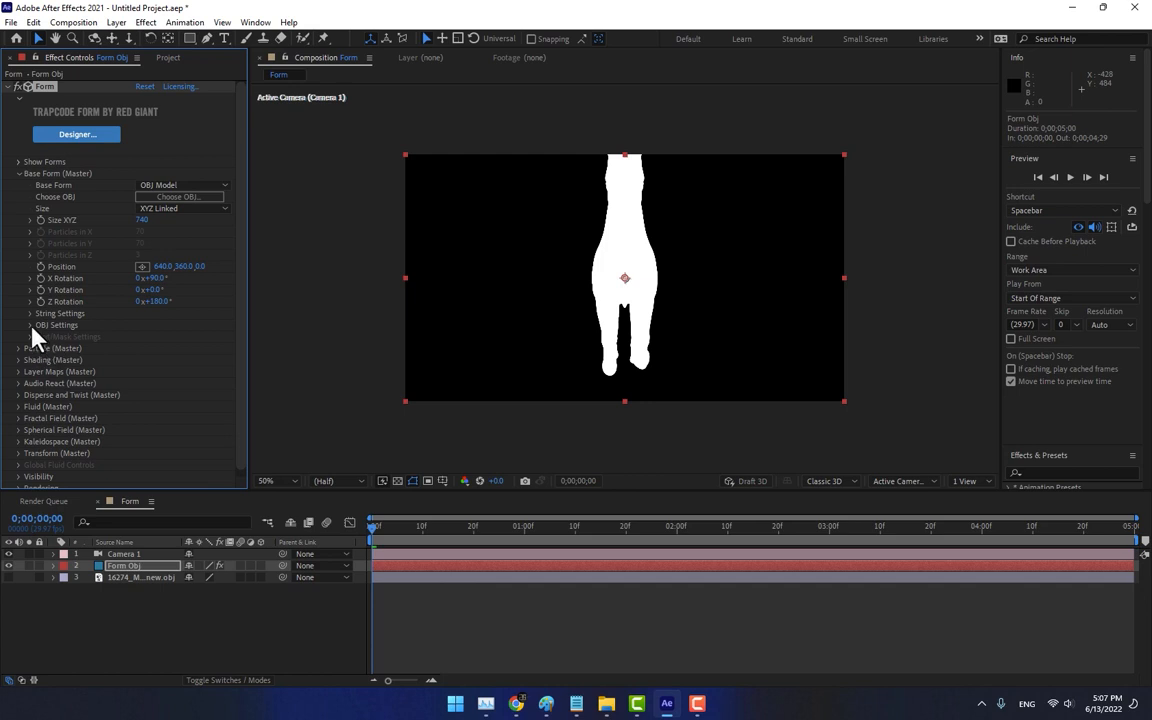
# Step: Emit particles from the model's vertices and orbit the camera to a side-on view
pyautogui.click(32, 324)
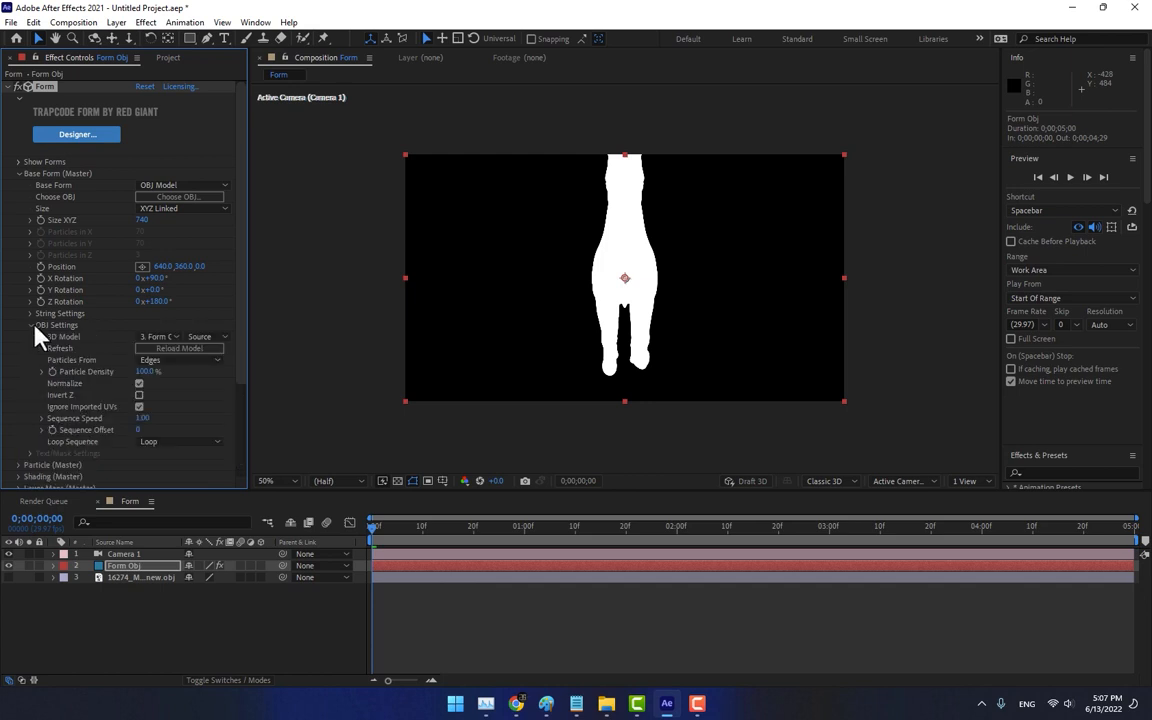
pyautogui.click(180, 360)
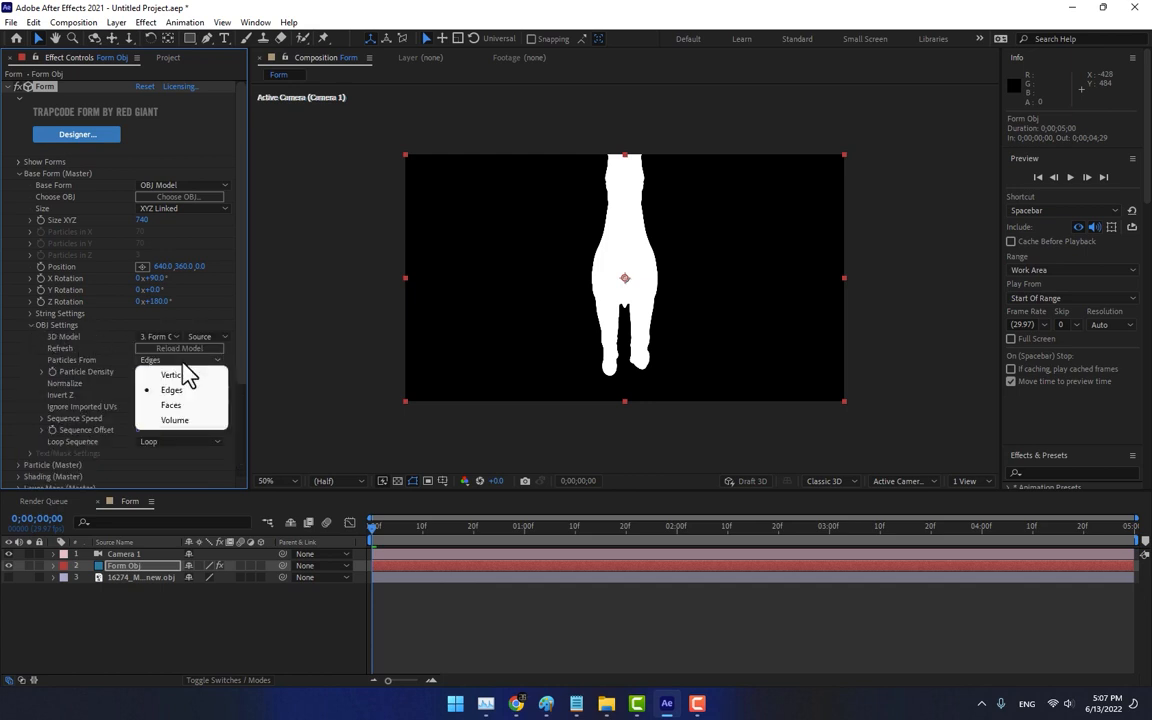
pyautogui.click(172, 374)
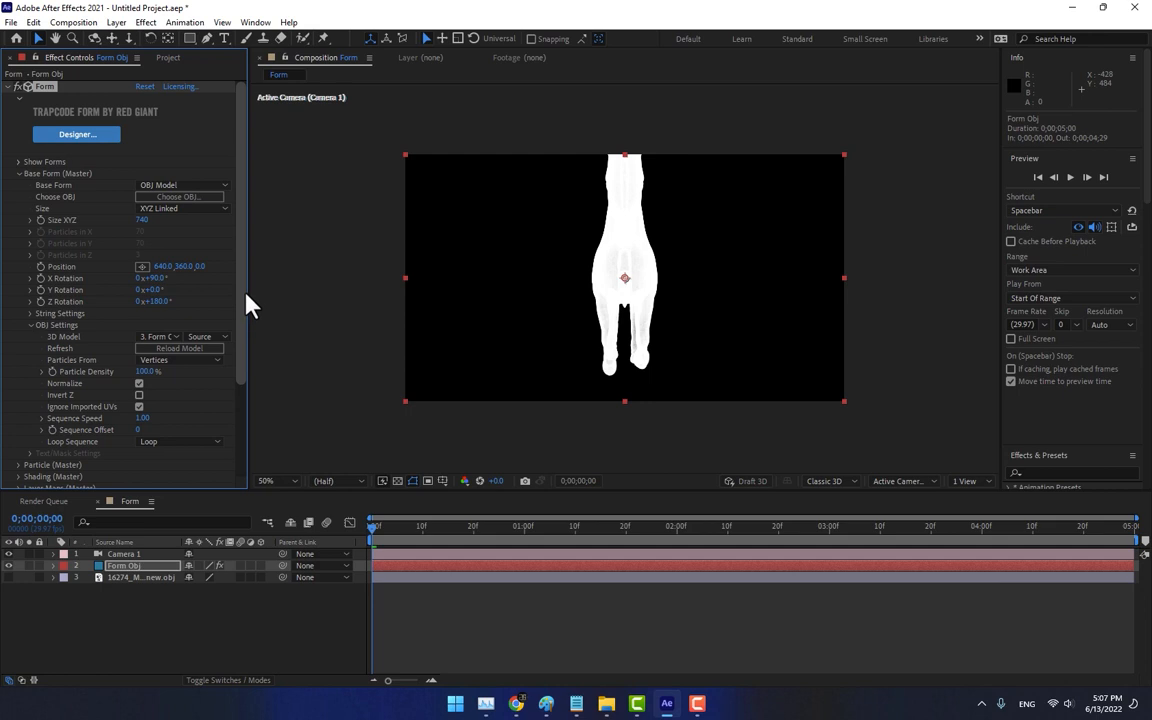
pyautogui.moveTo(250, 412)
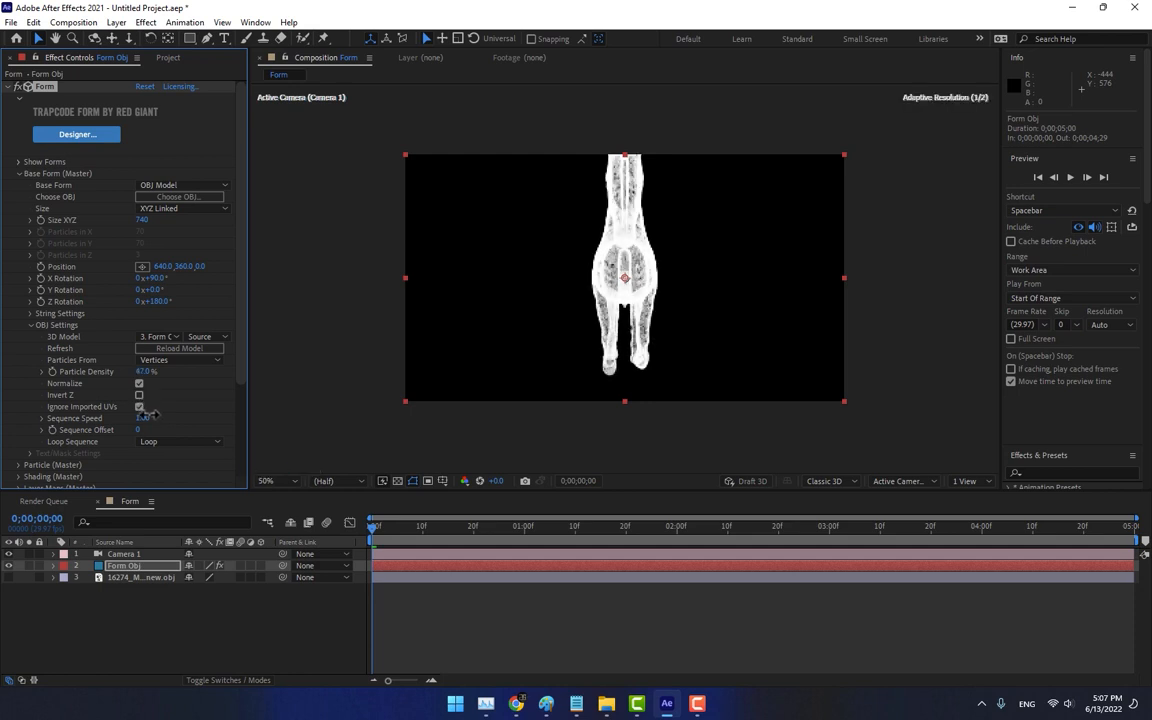
pyautogui.moveTo(150, 370); pyautogui.dragTo(144, 370)
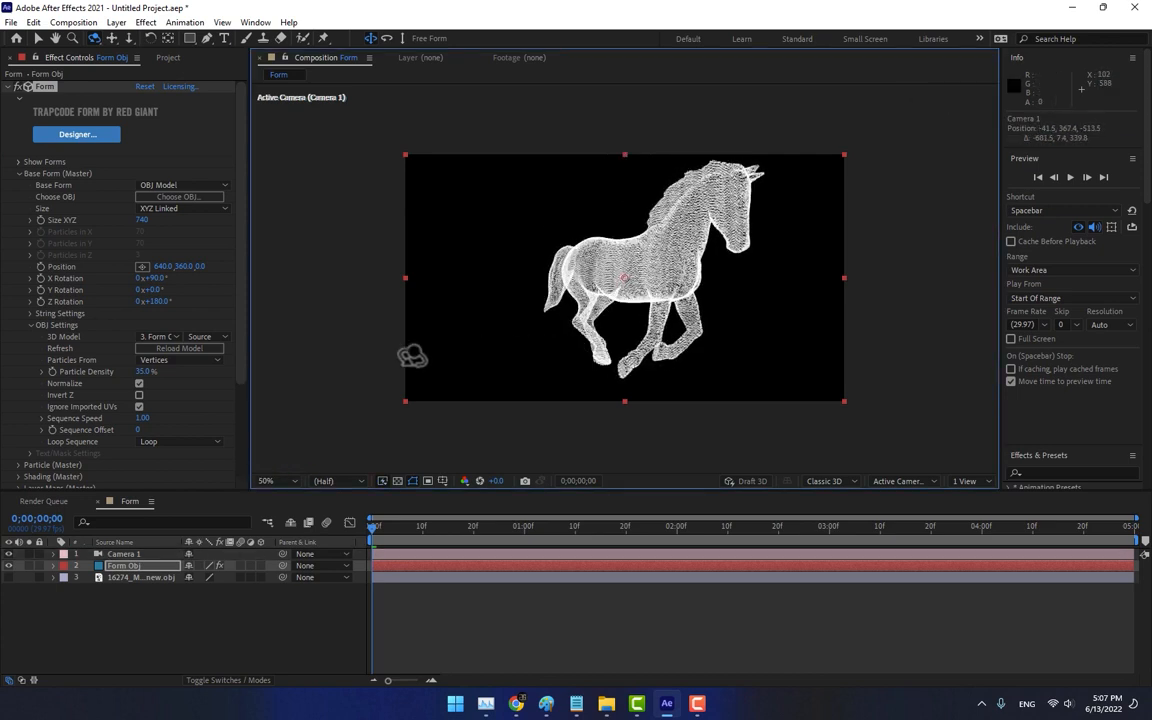
# Step: Set the Particle colour to a golden yellow
pyautogui.scroll(-3)
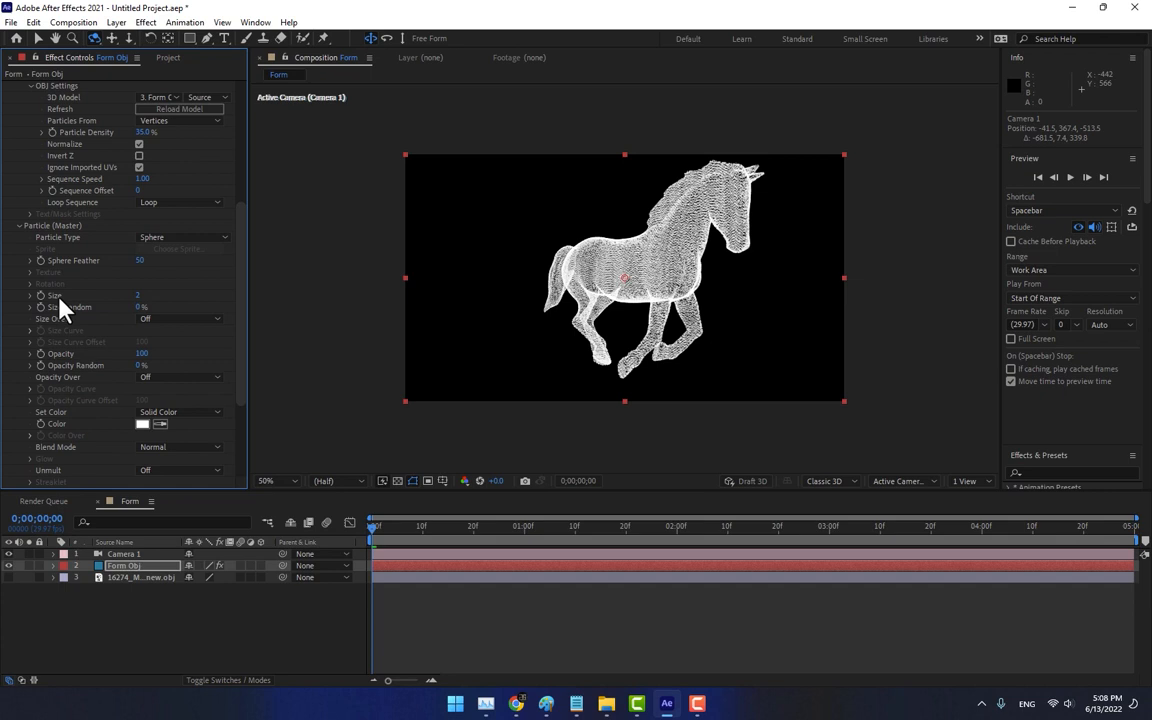
pyautogui.moveTo(144, 322)
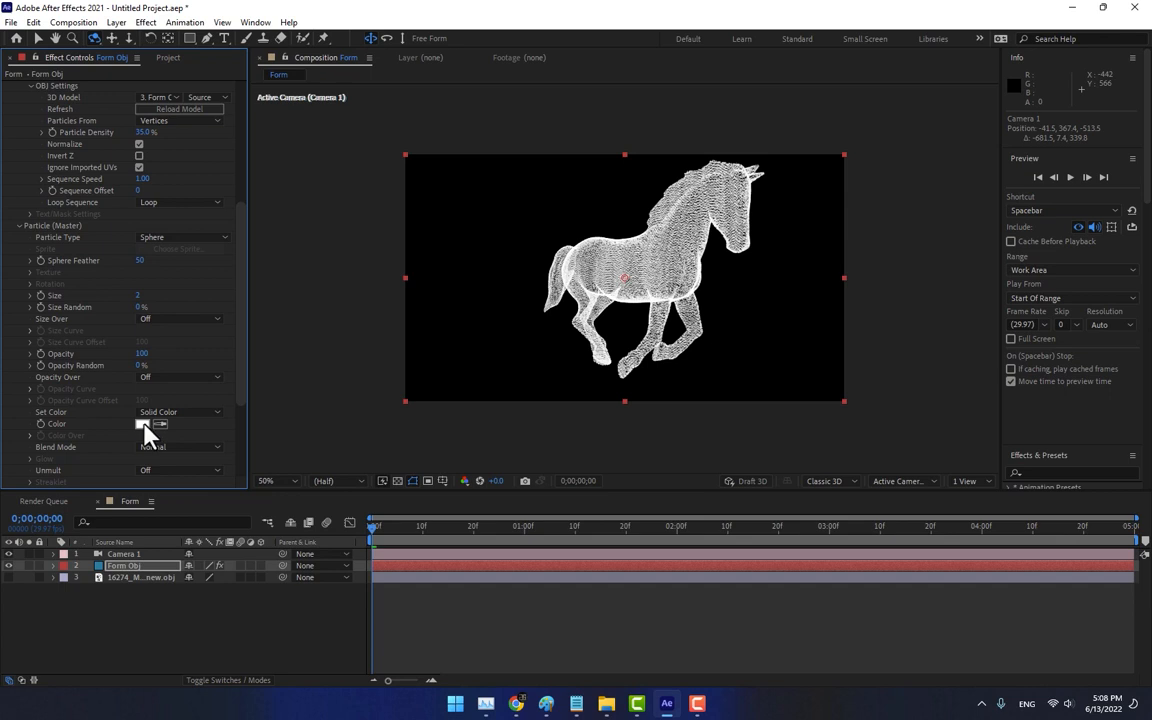
pyautogui.click(142, 424)
pyautogui.write('FFBA00')
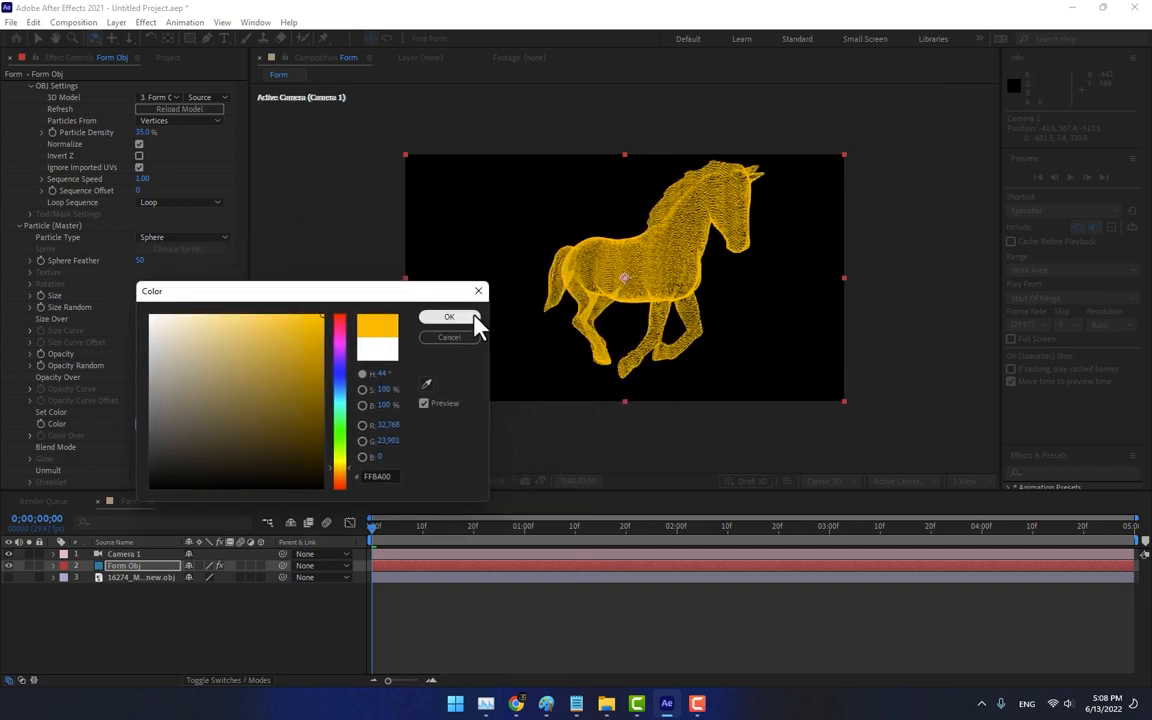
pyautogui.click(448, 316)
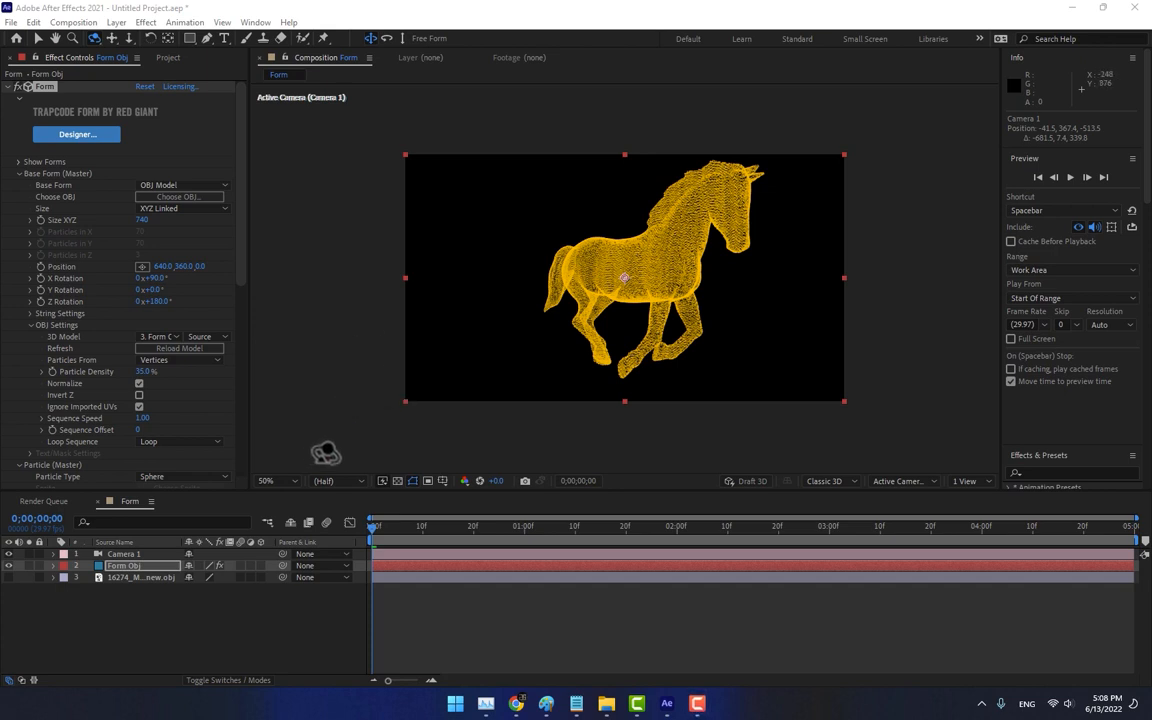
# Step: Duplicate the Form layer and scrub the copy's Disperse up to scatter it into stars
pyautogui.scroll(-3)
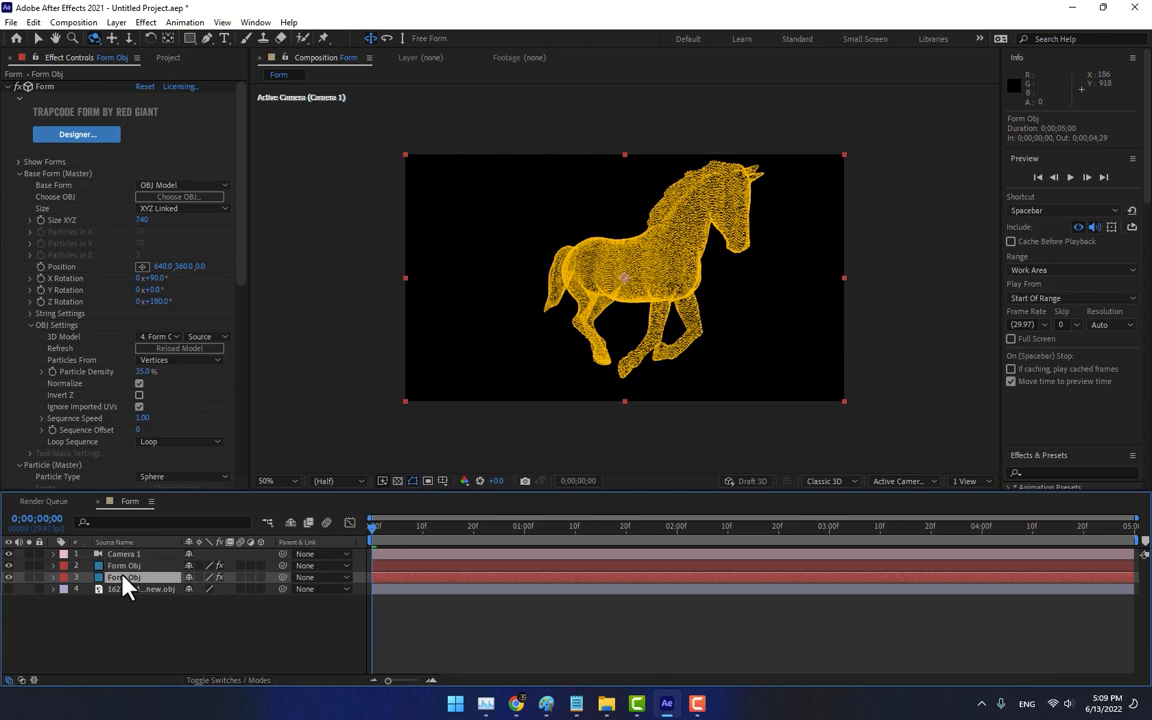
pyautogui.scroll(-3)
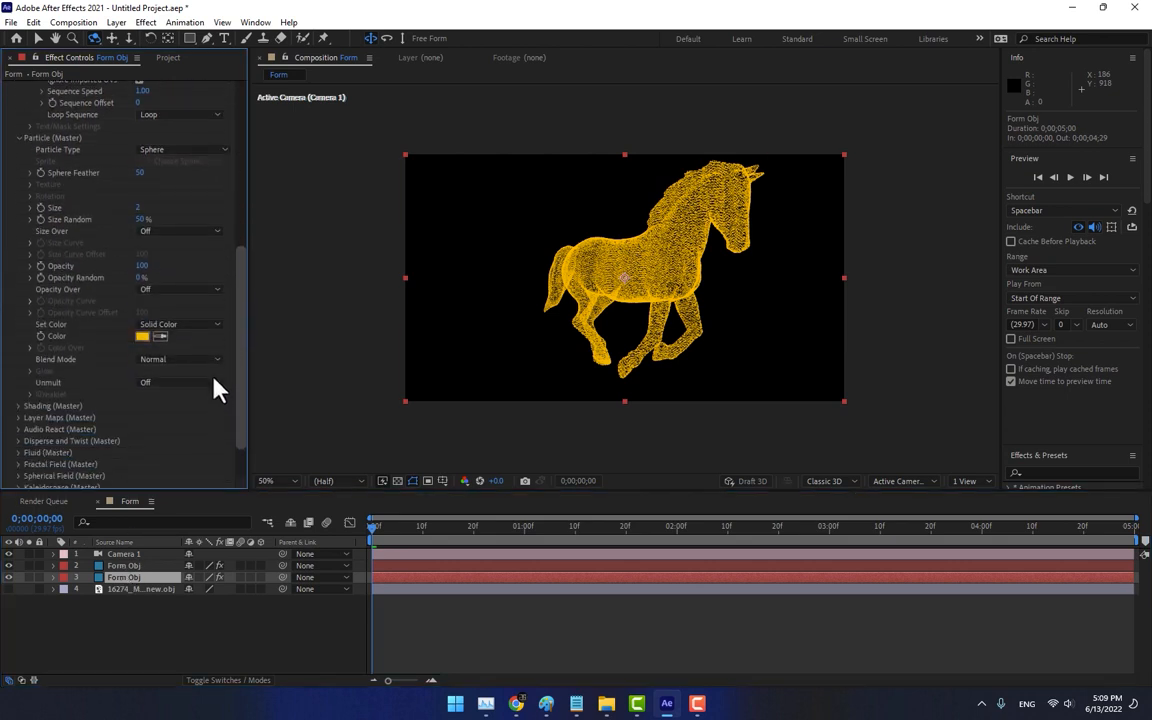
pyautogui.scroll(-3)
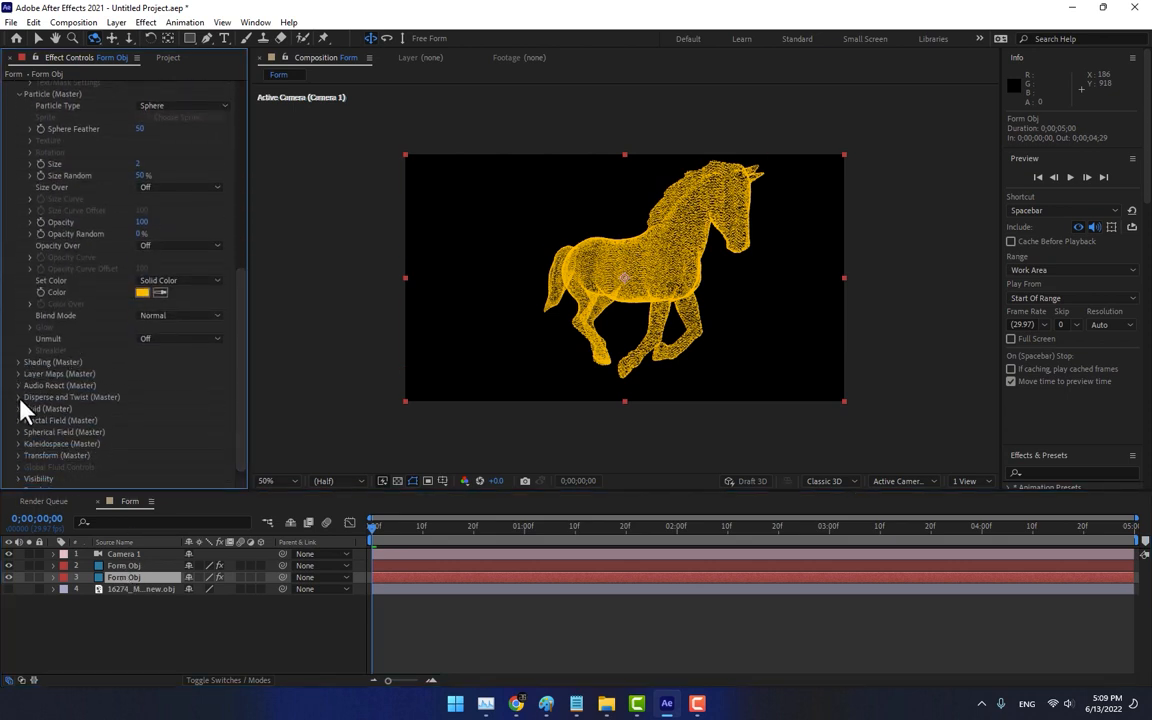
pyautogui.click(20, 396)
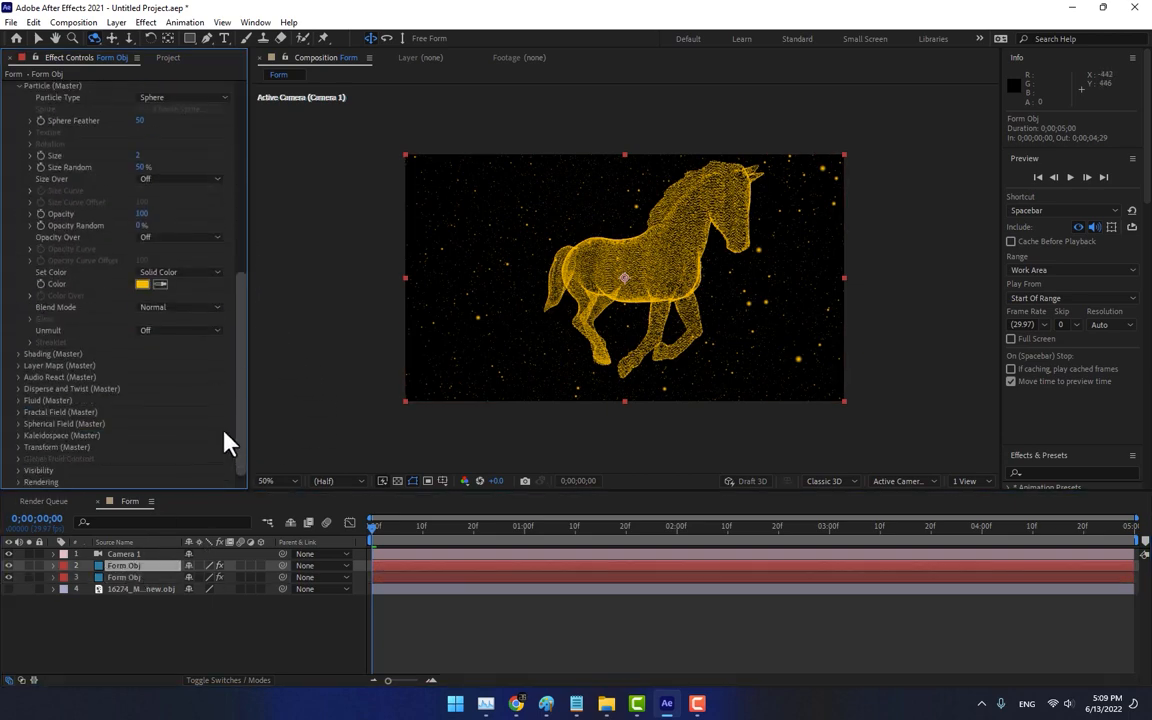
pyautogui.click(20, 388)
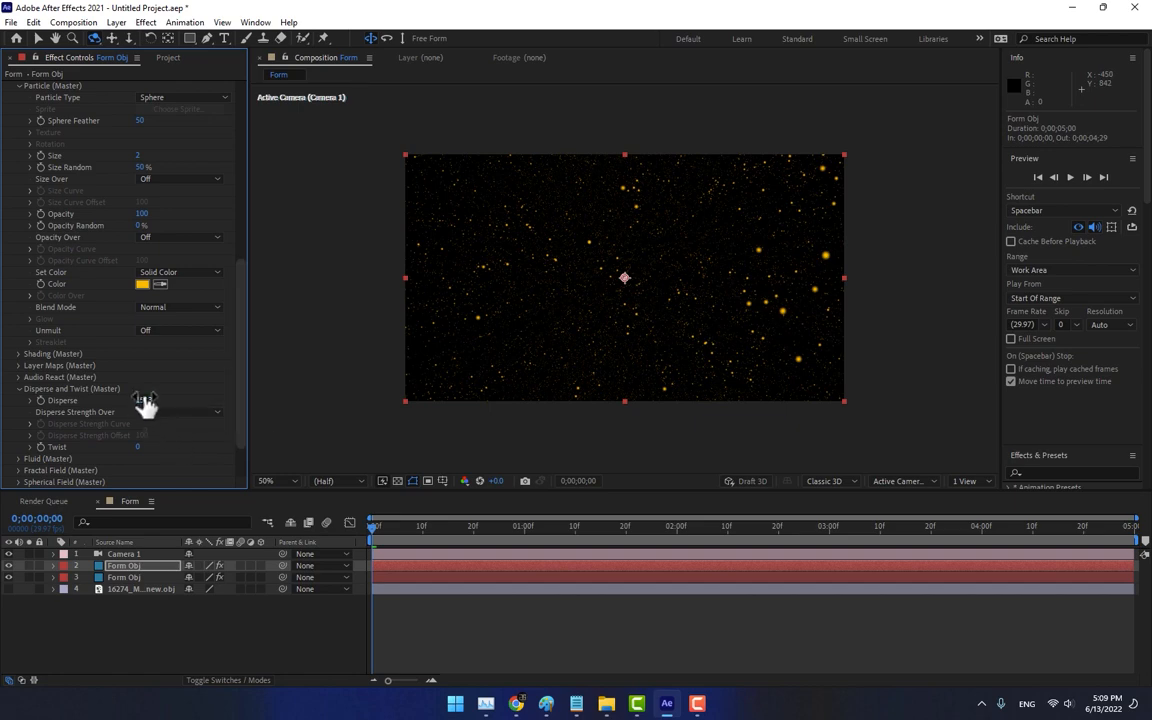
pyautogui.moveTo(144, 400); pyautogui.dragTo(400, 420)
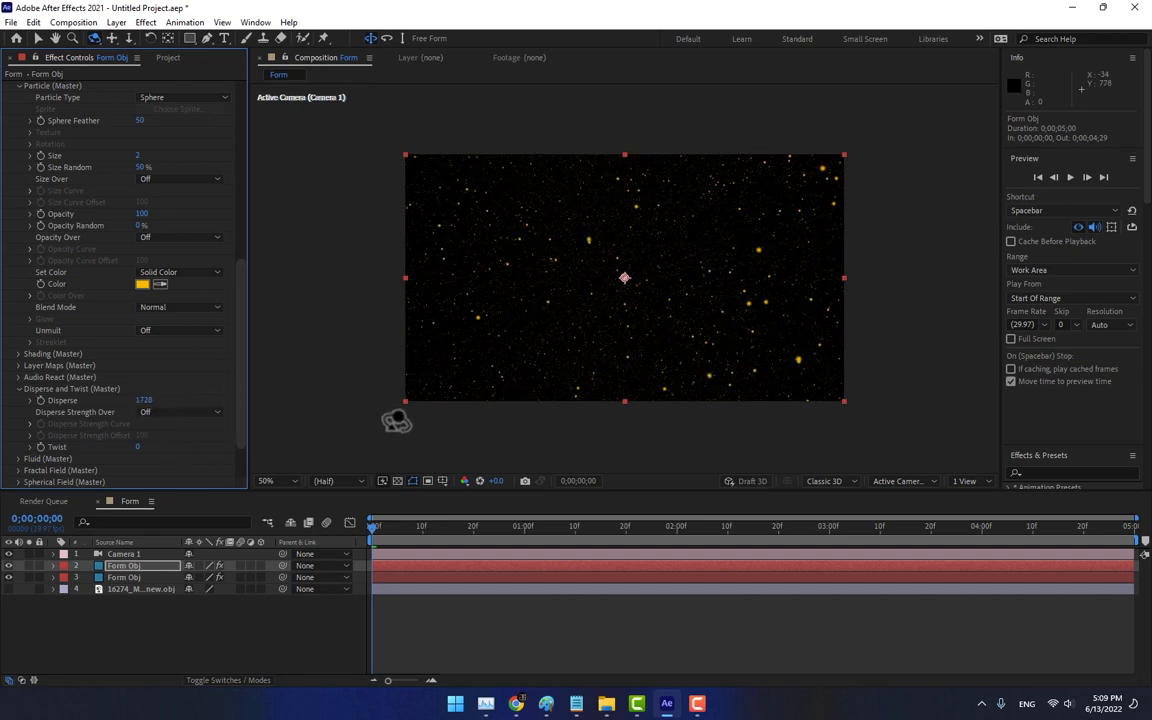
pyautogui.moveTo(68, 412)
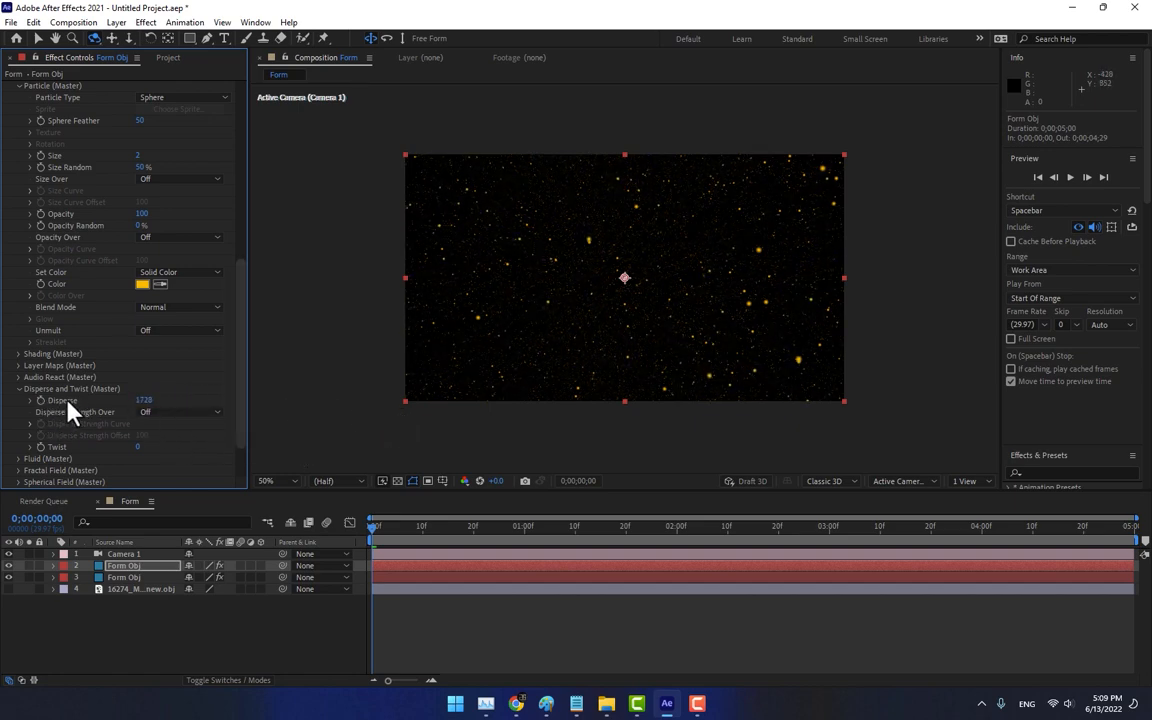
pyautogui.moveTo(270, 650)
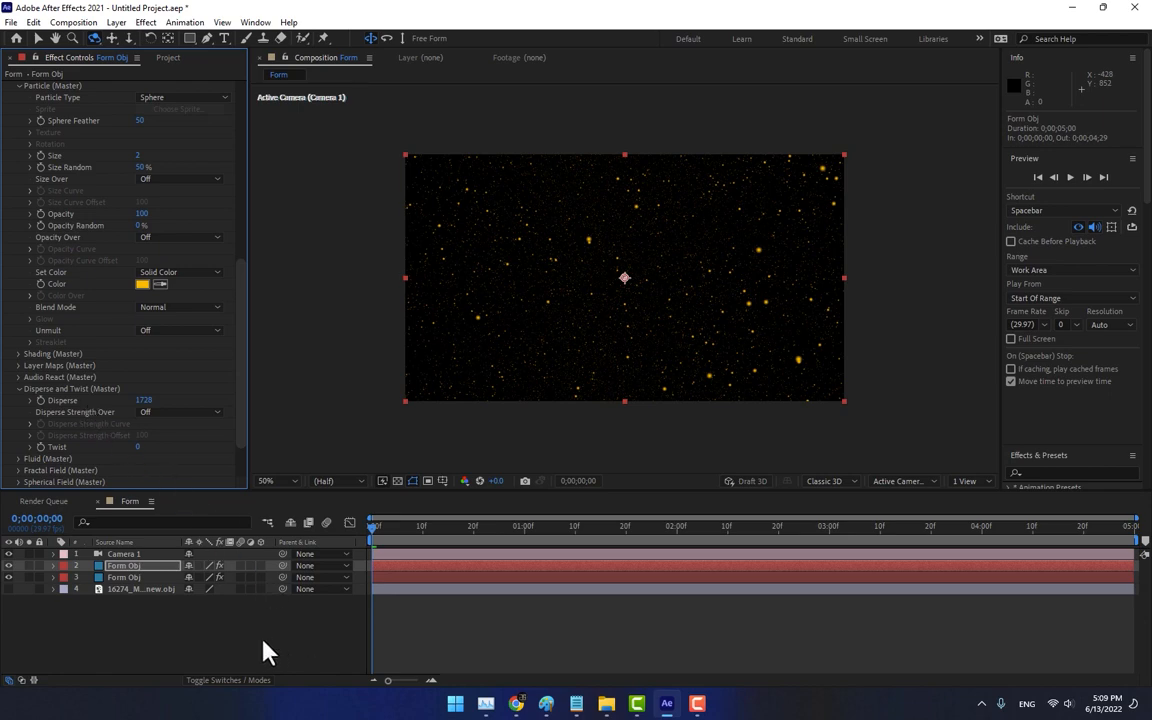
pyautogui.moveTo(150, 436)
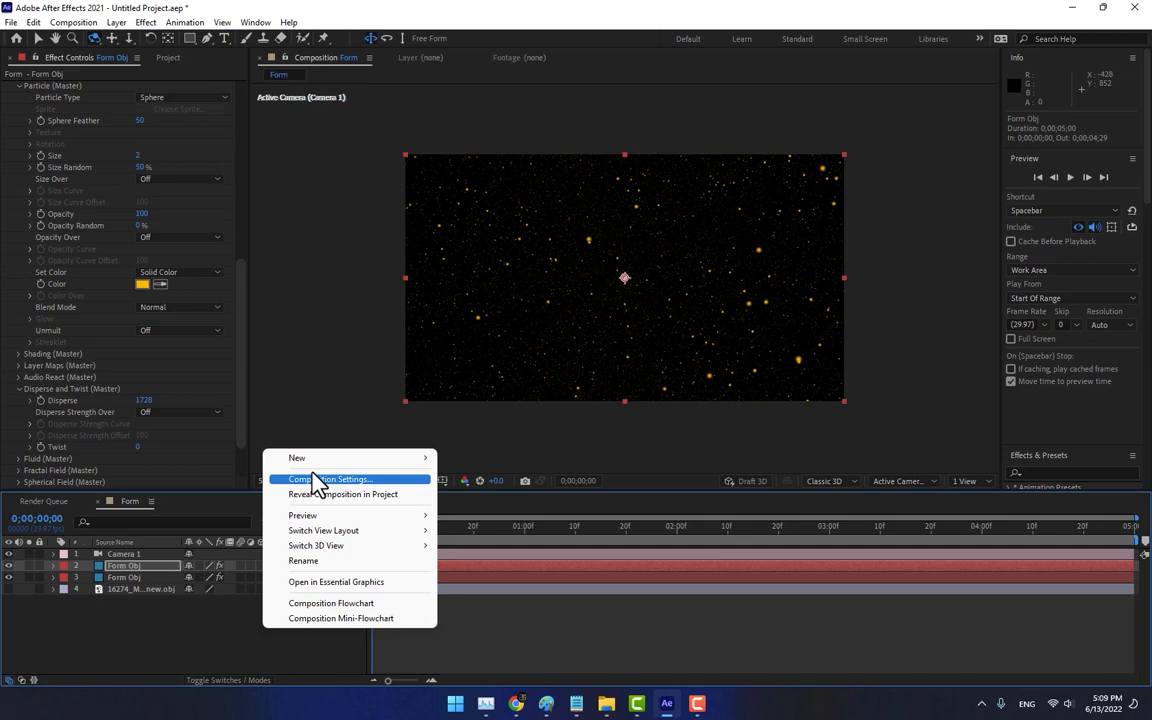
# Step: Add a Null 1 layer and select the horse particle layer to show its Form controls
pyautogui.click(296, 456)
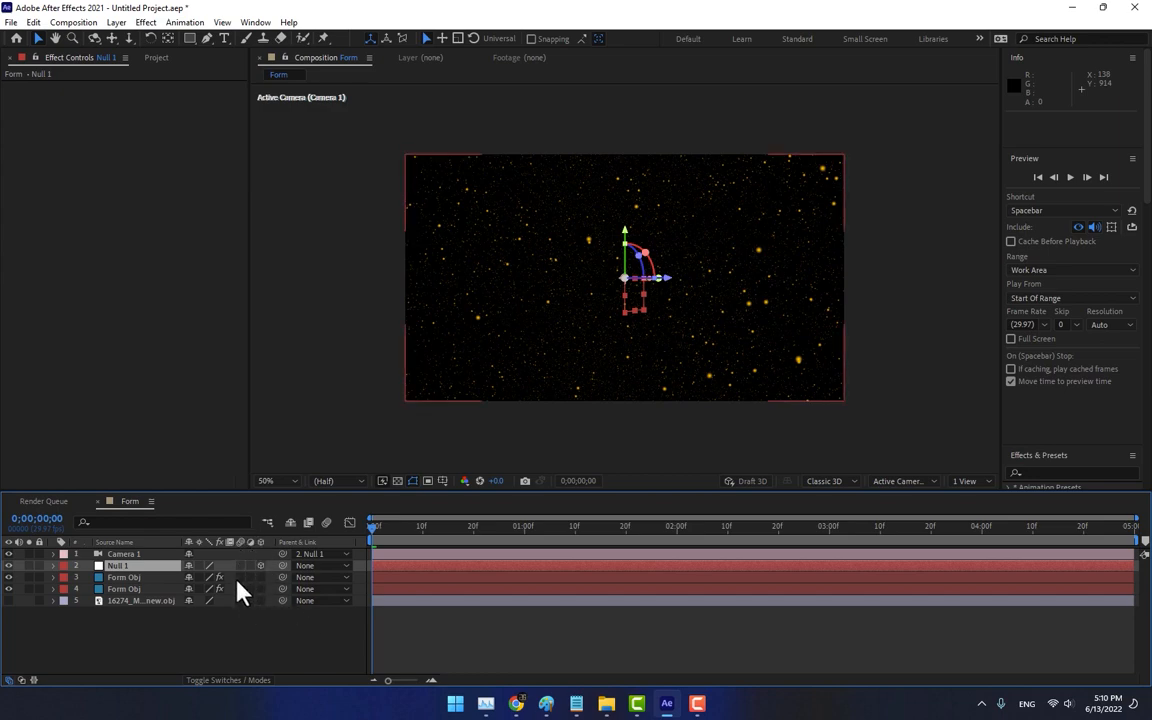
pyautogui.click(238, 680)
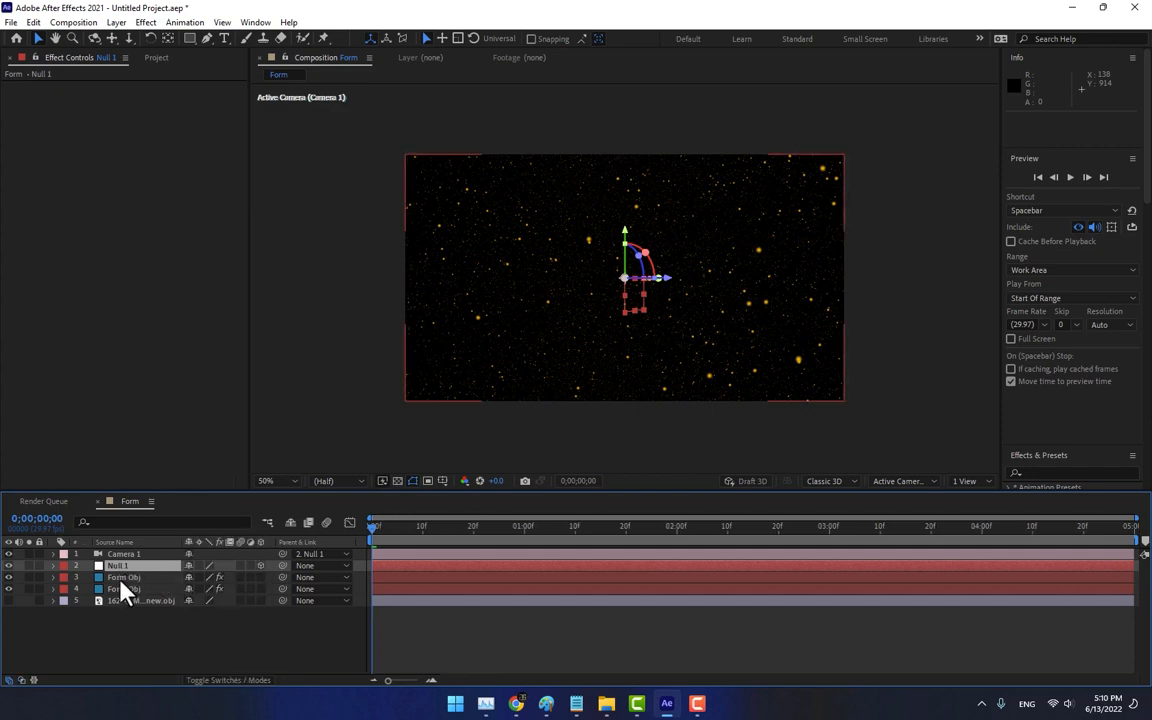
pyautogui.click(124, 576)
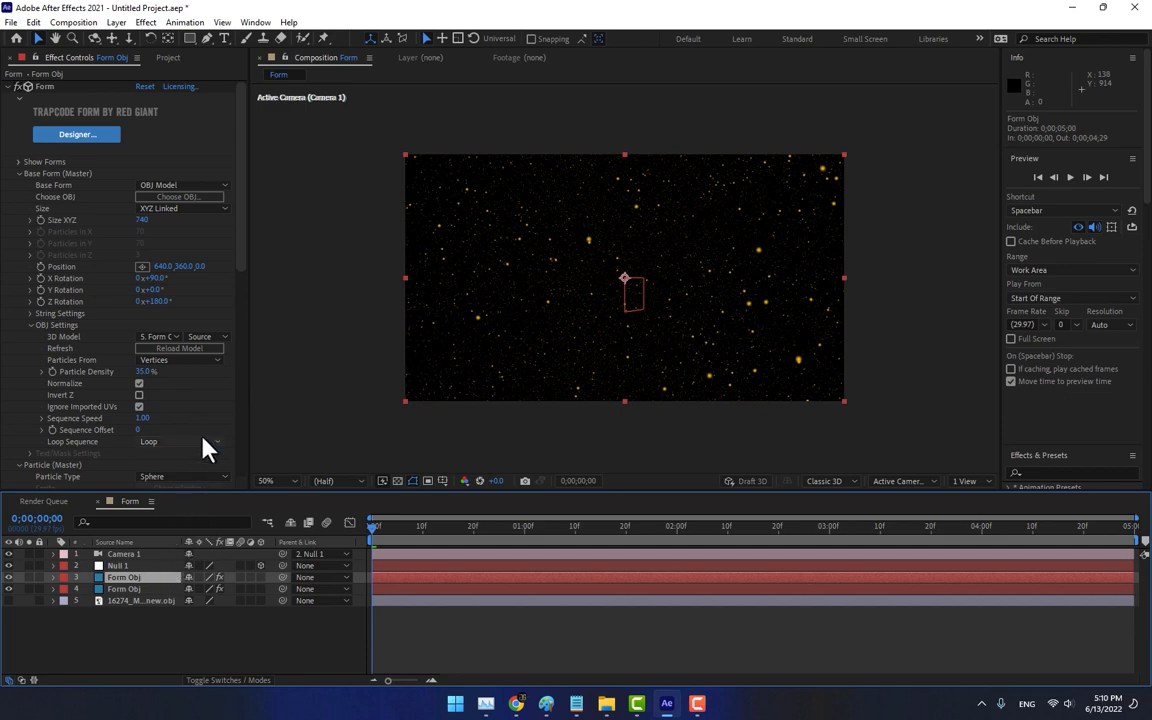
# Step: Keyframe Disperse from high at 0s to 0 at 2s with Easy Ease
pyautogui.scroll(-3)
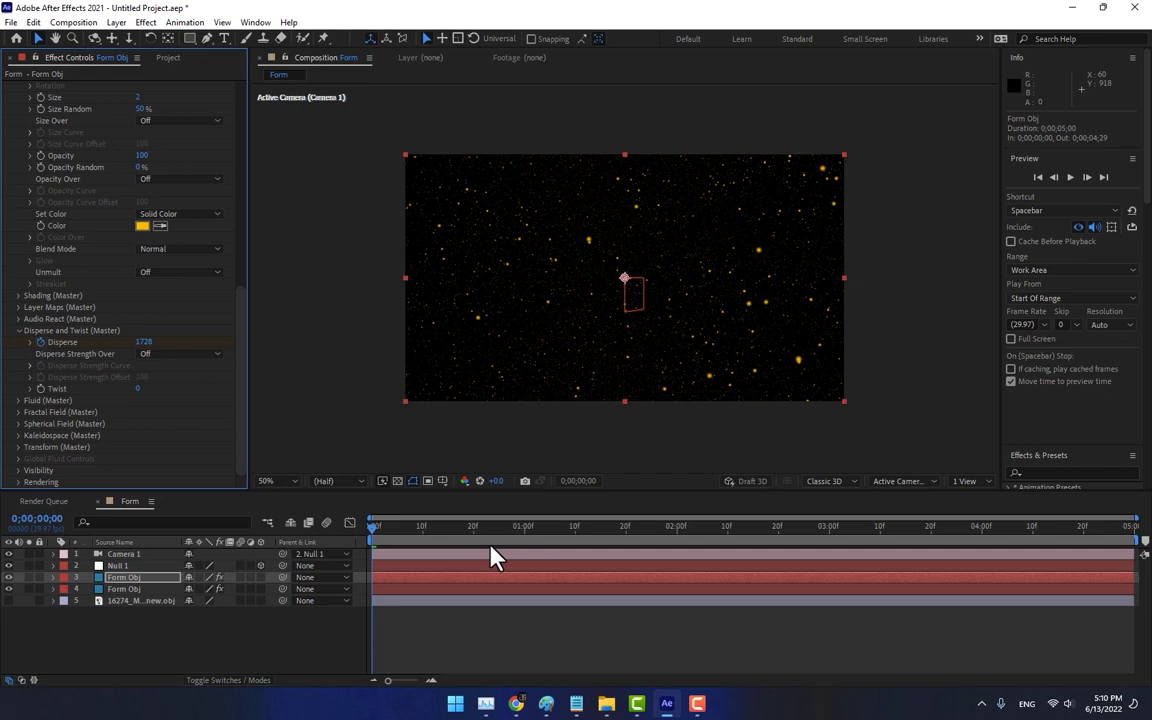
pyautogui.moveTo(836, 538)
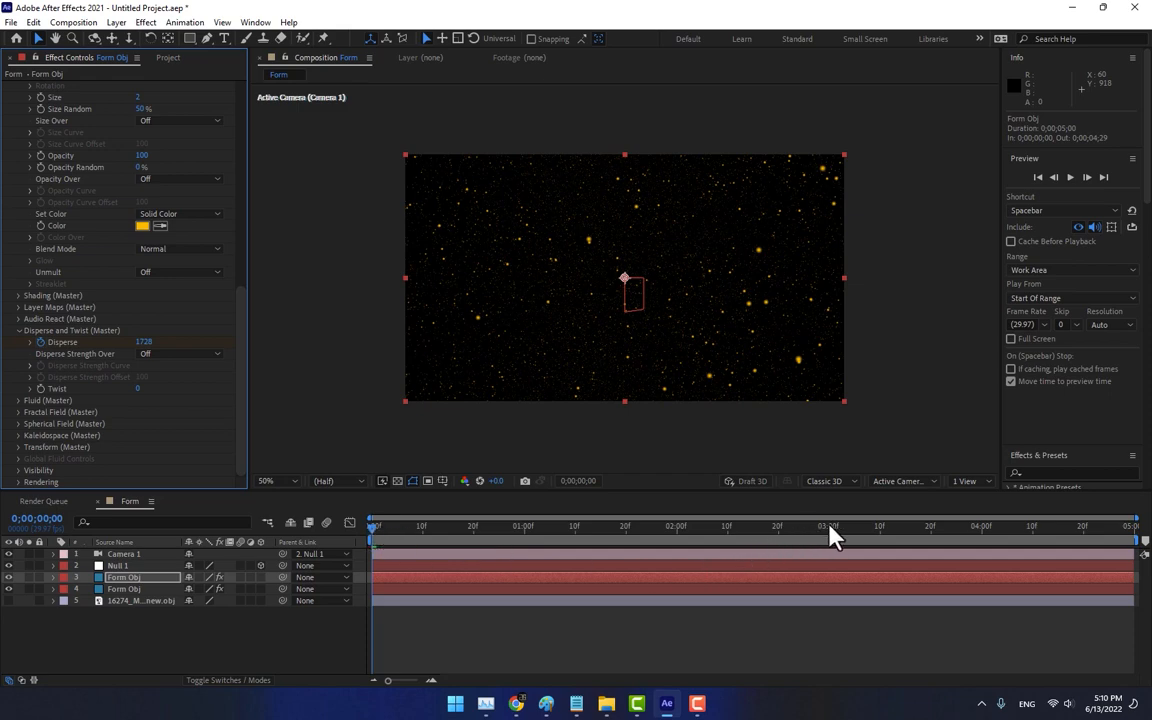
pyautogui.moveTo(718, 538)
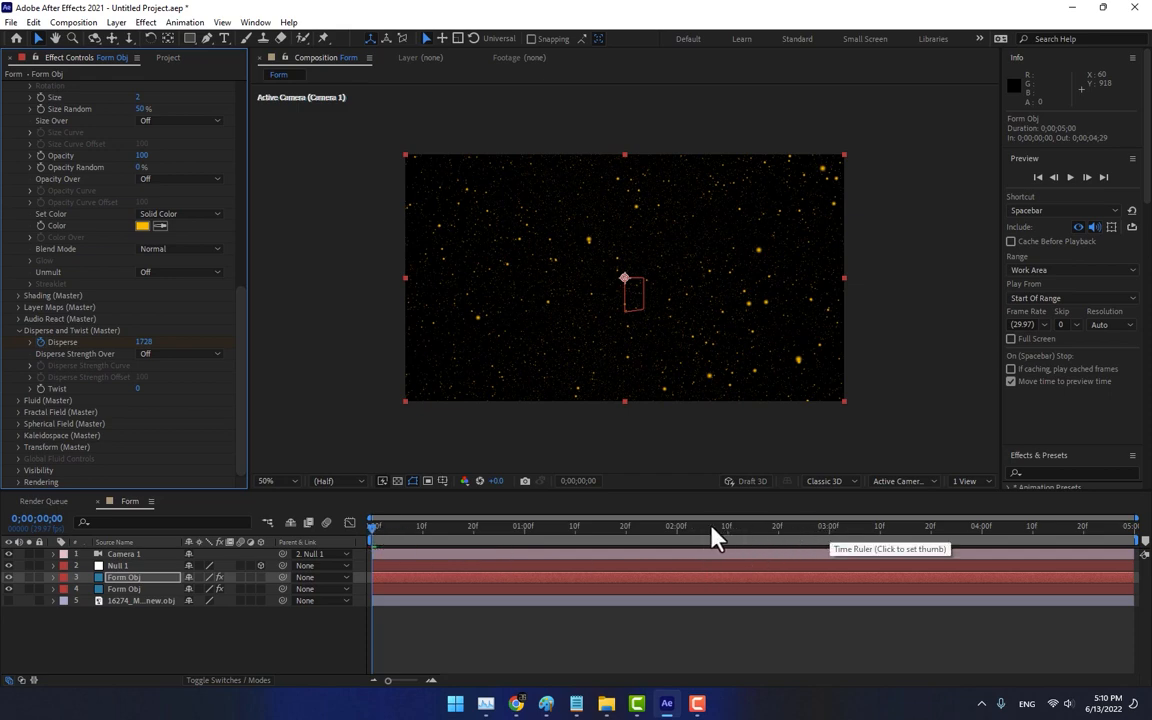
pyautogui.click(676, 524)
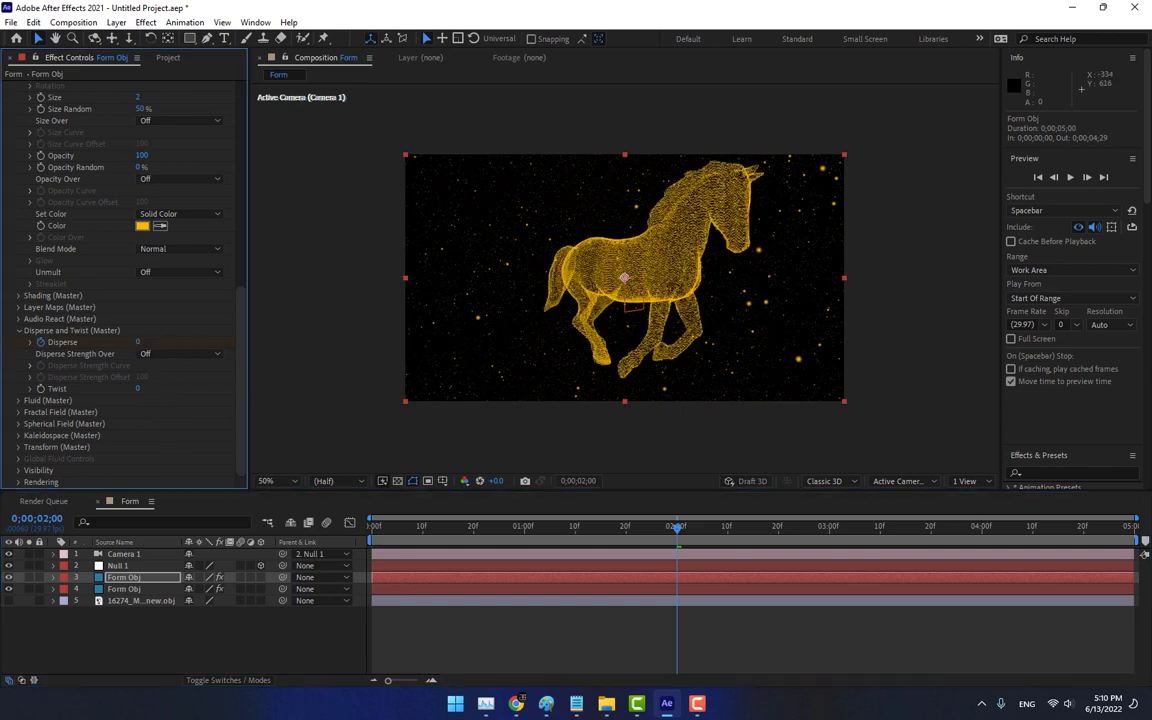
pyautogui.moveTo(376, 510)
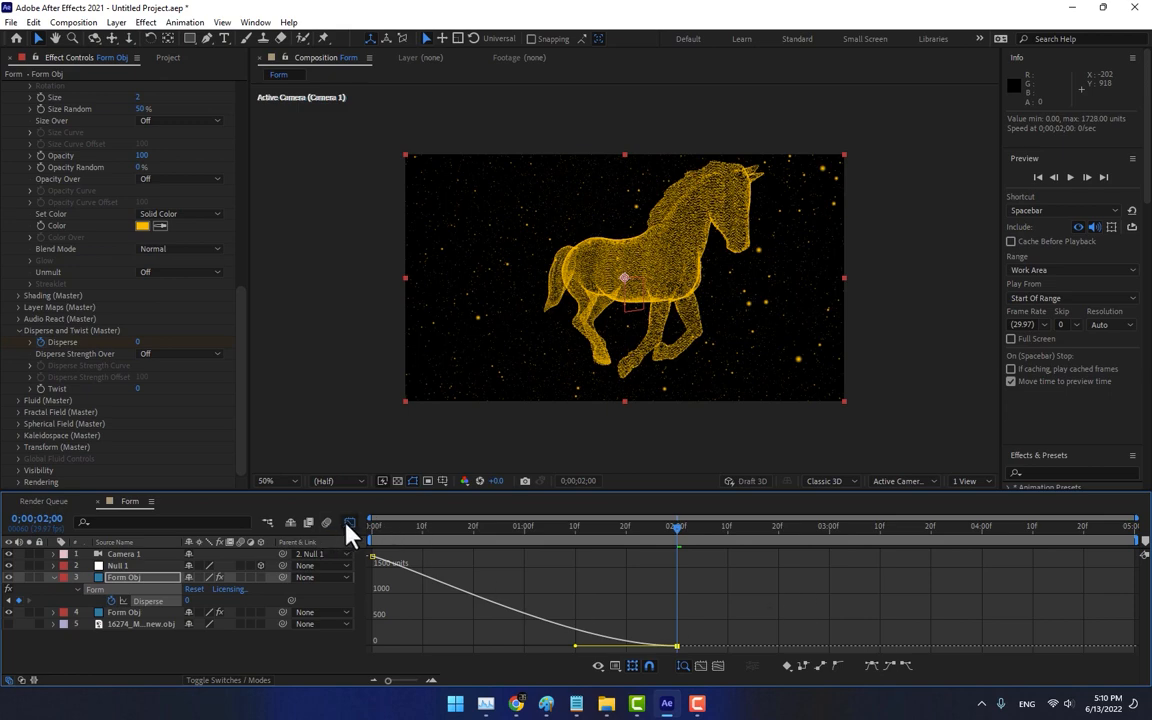
pyautogui.click(350, 524)
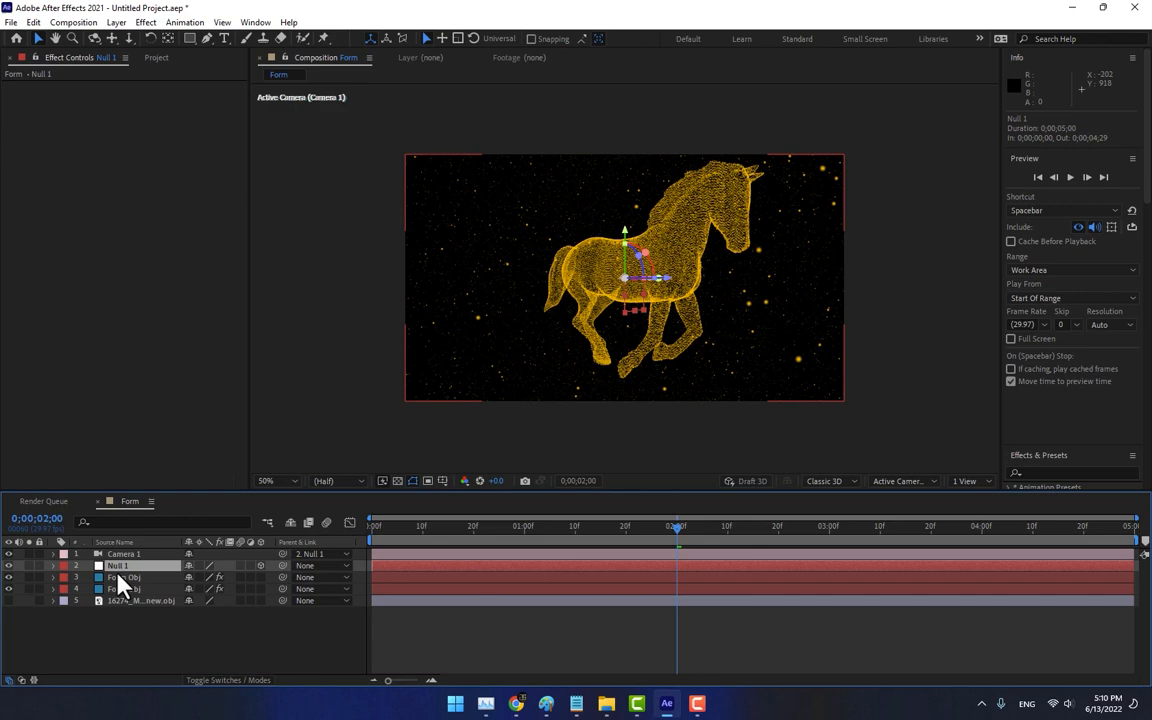
# Step: Keyframe Null 1's Y Rotation from 0s to a new value at the composition's end
pyautogui.click(52, 566)
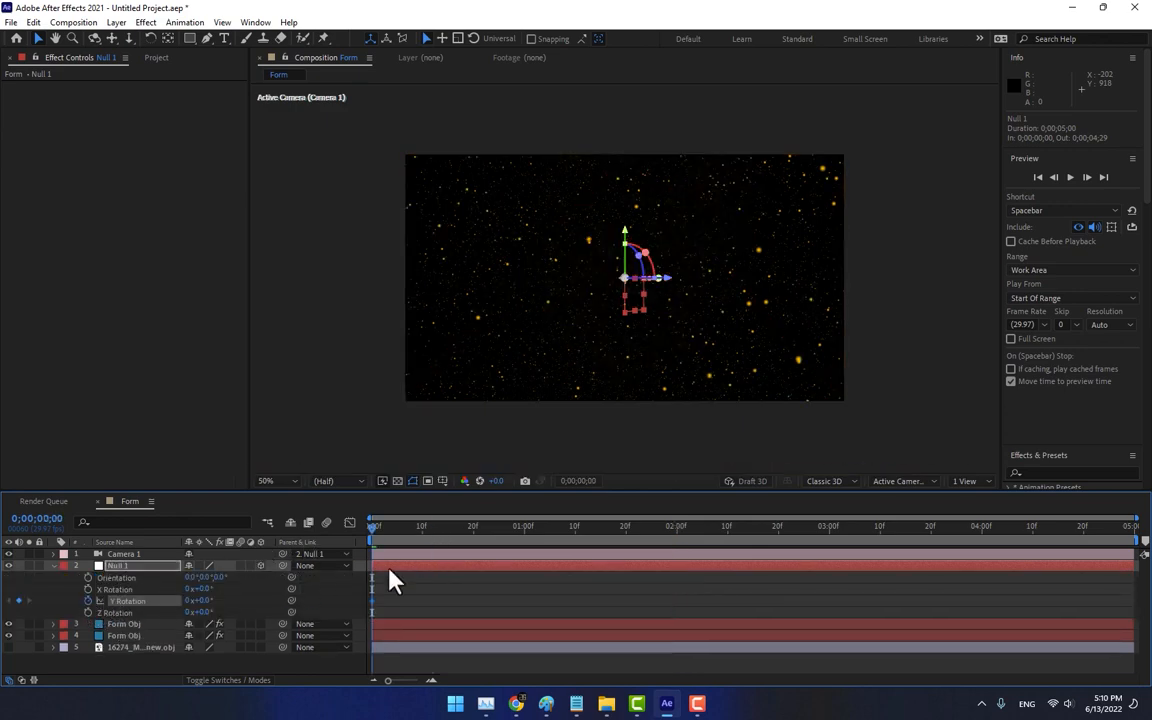
pyautogui.moveTo(836, 540)
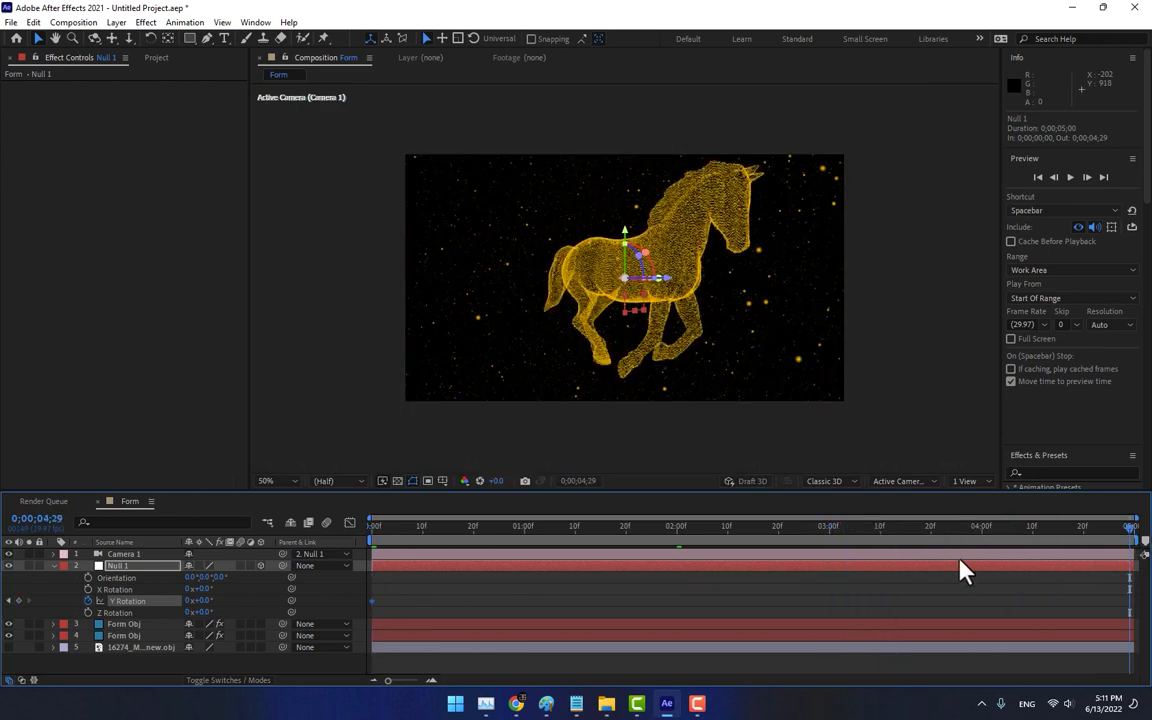
pyautogui.click(830, 524)
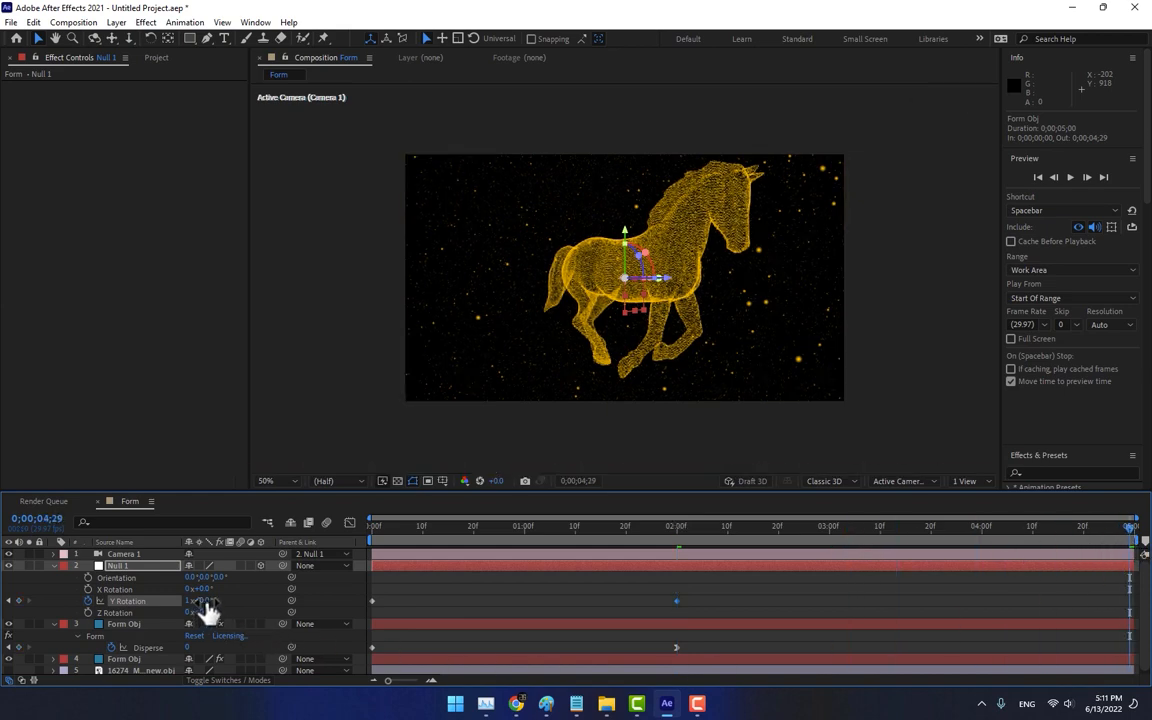
pyautogui.doubleClick(200, 600)
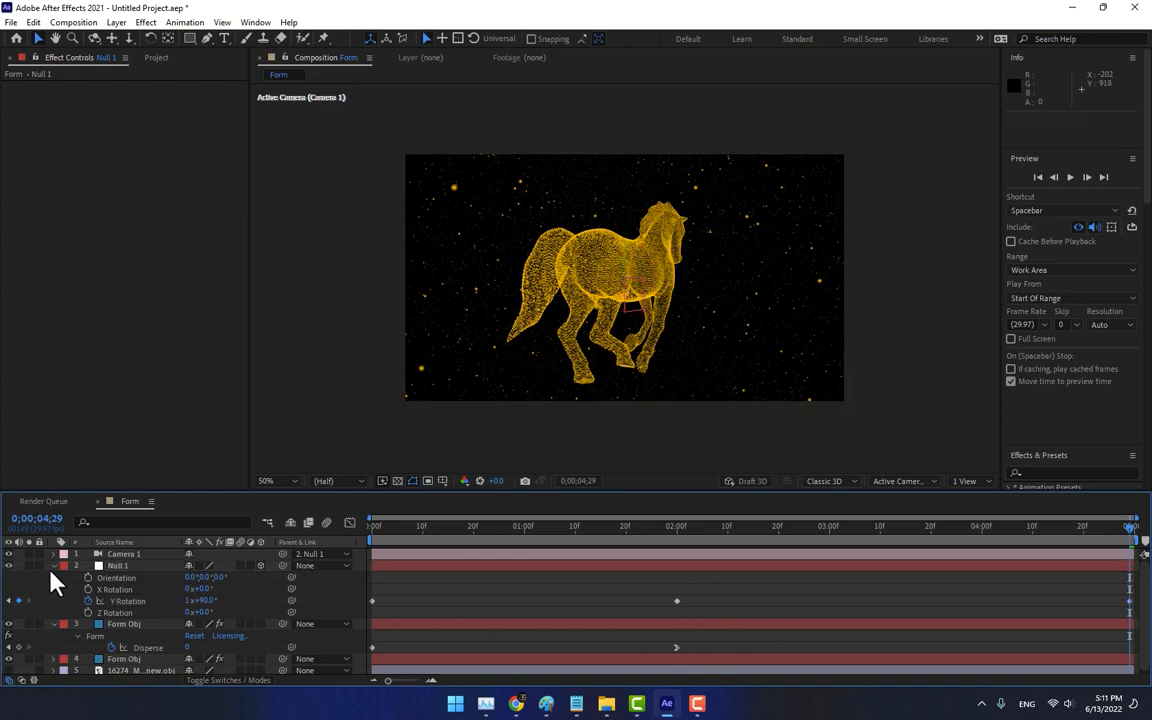
pyautogui.click(52, 566)
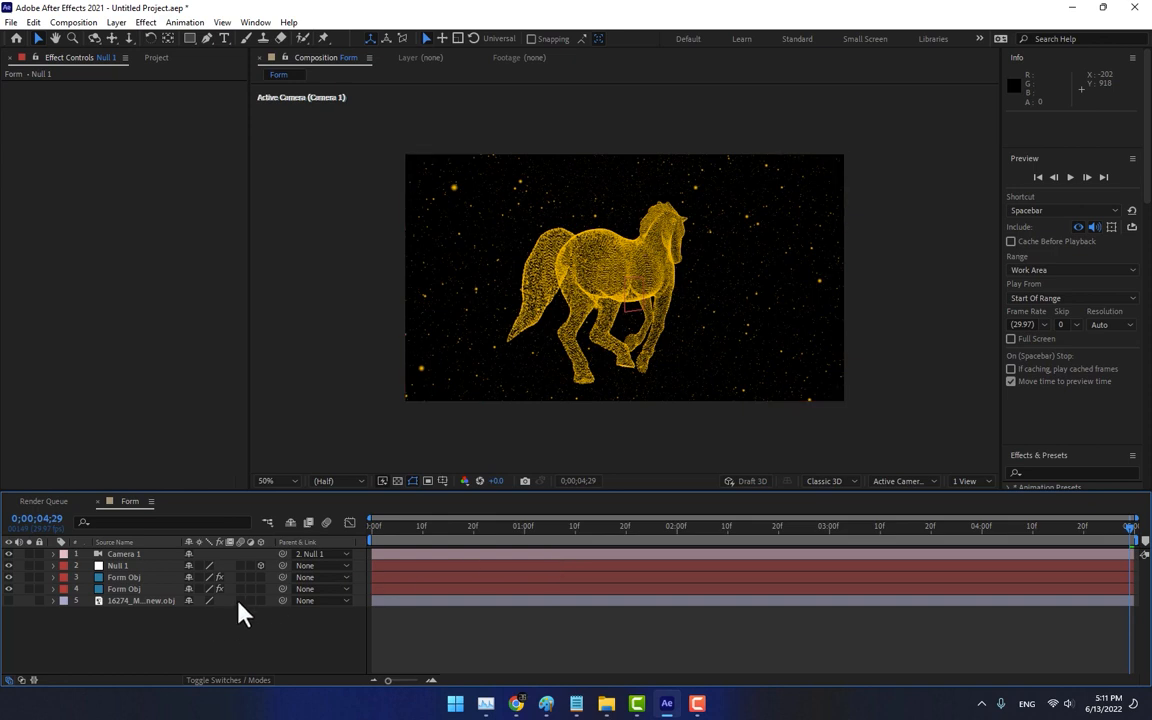
# Step: Hide the starfield background layer so the golden horse sits on black
pyautogui.click(118, 564)
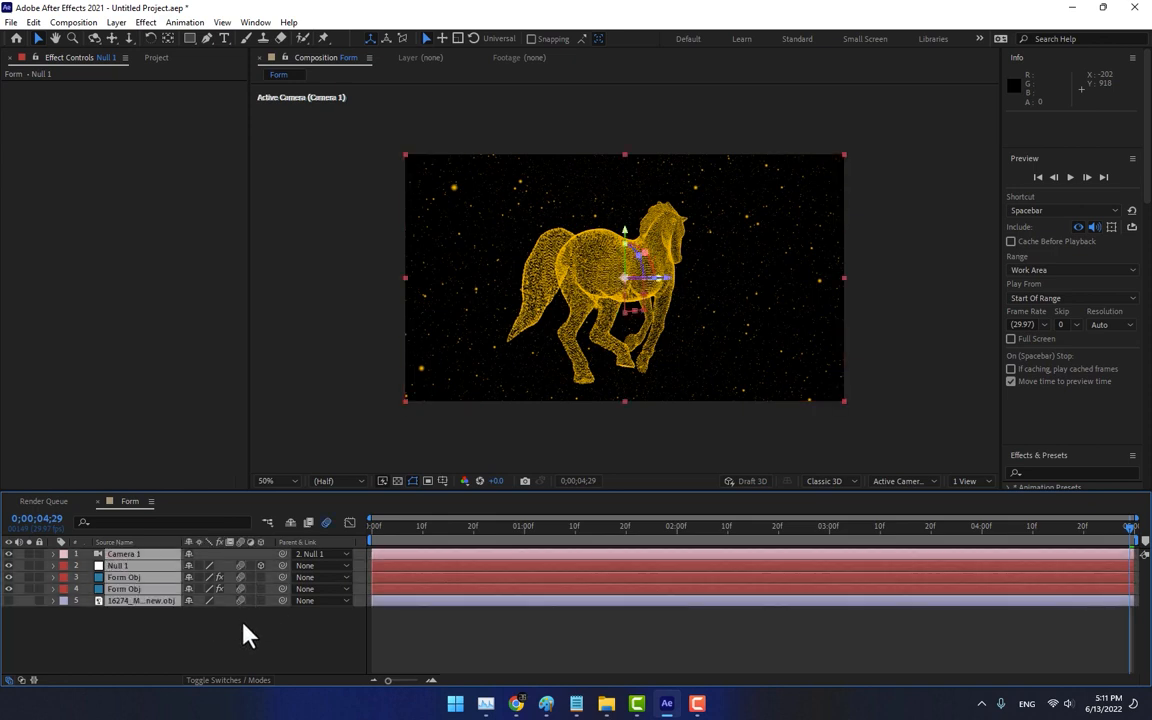
pyautogui.moveTo(458, 544)
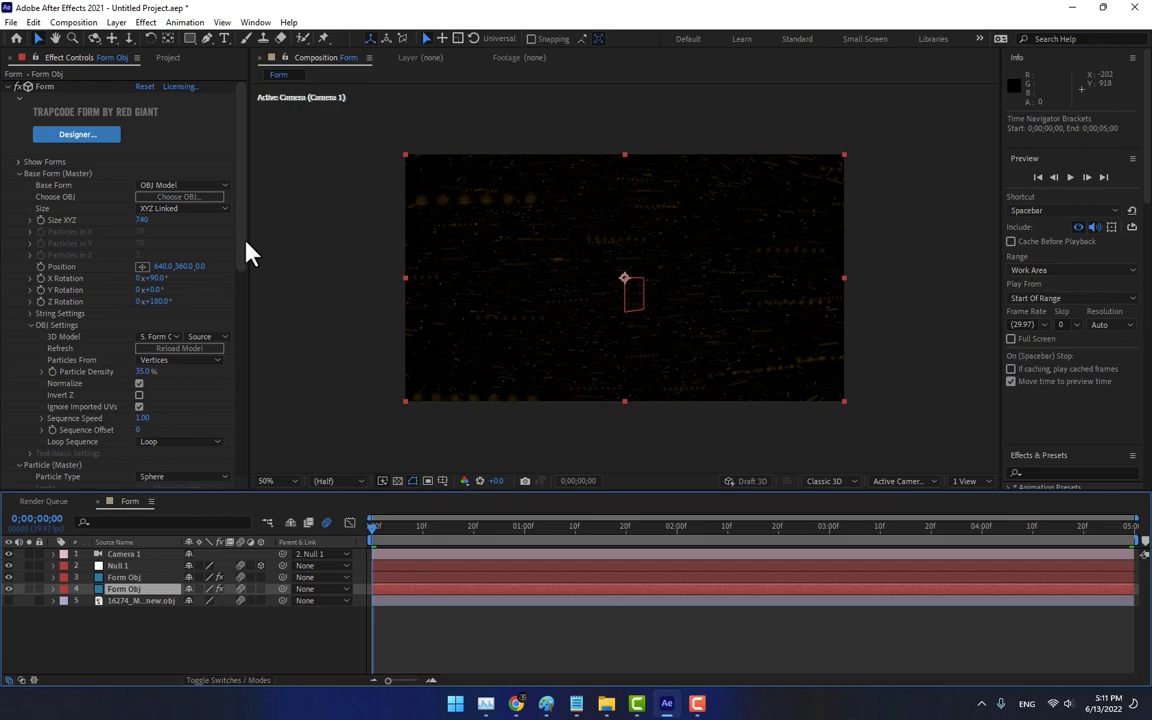
pyautogui.scroll(-3)
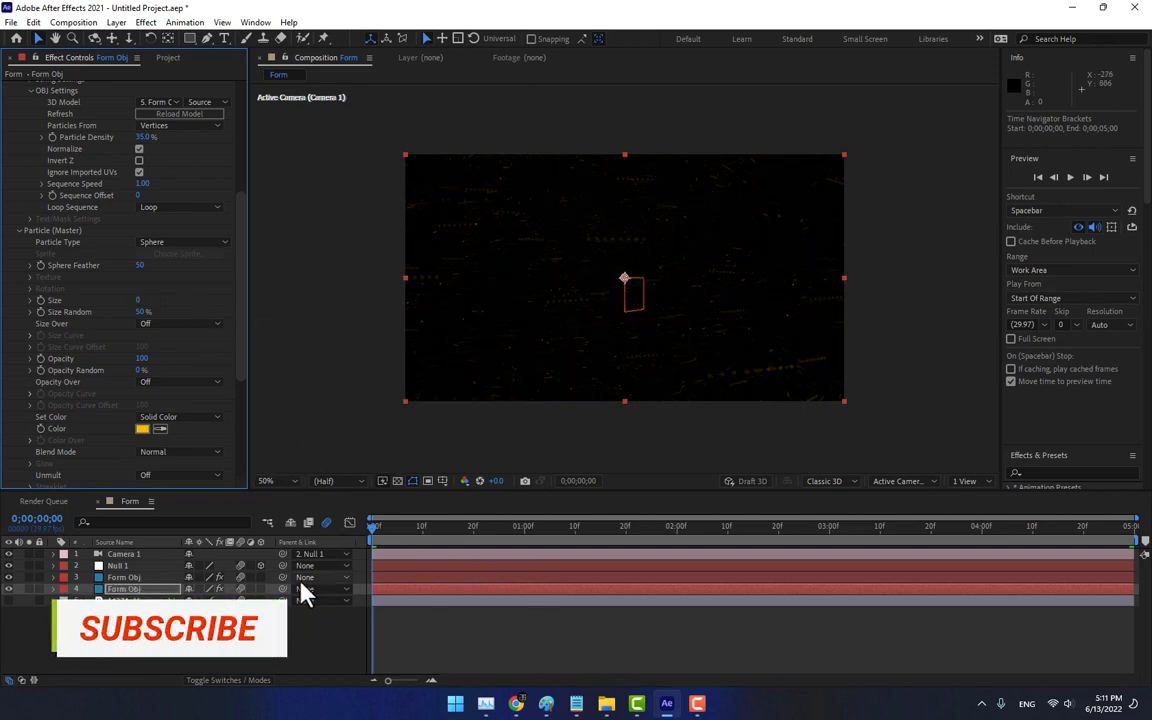
pyautogui.click(712, 524)
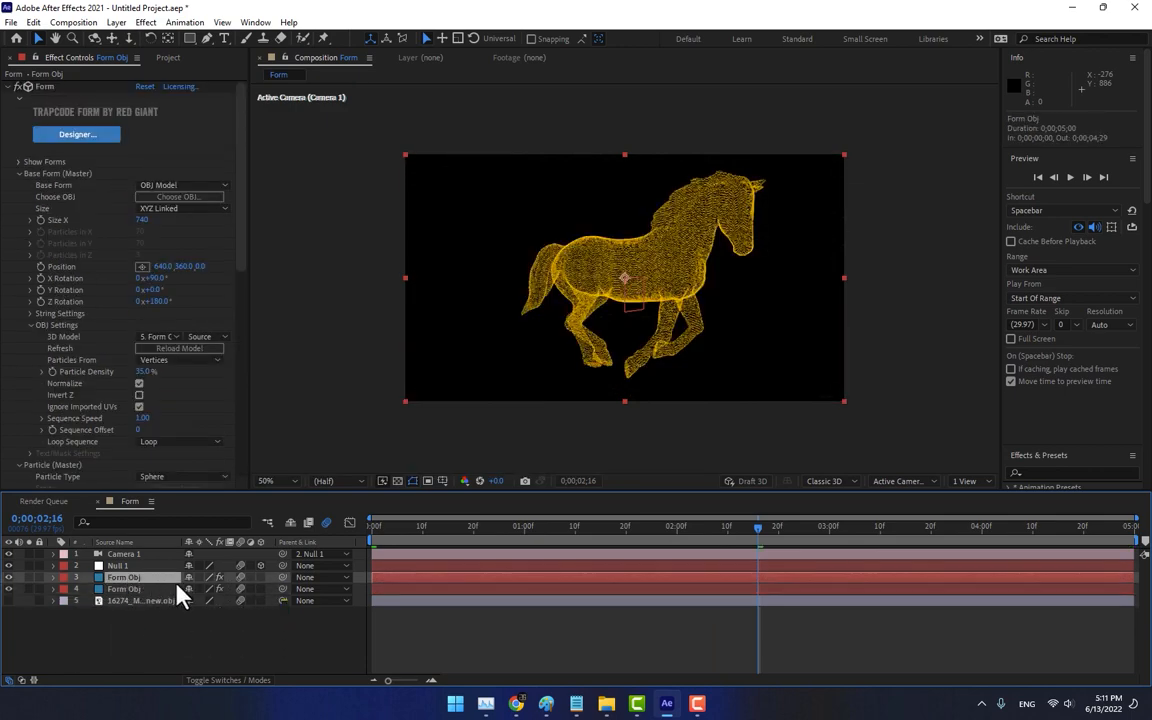
pyautogui.moveTo(1070, 430)
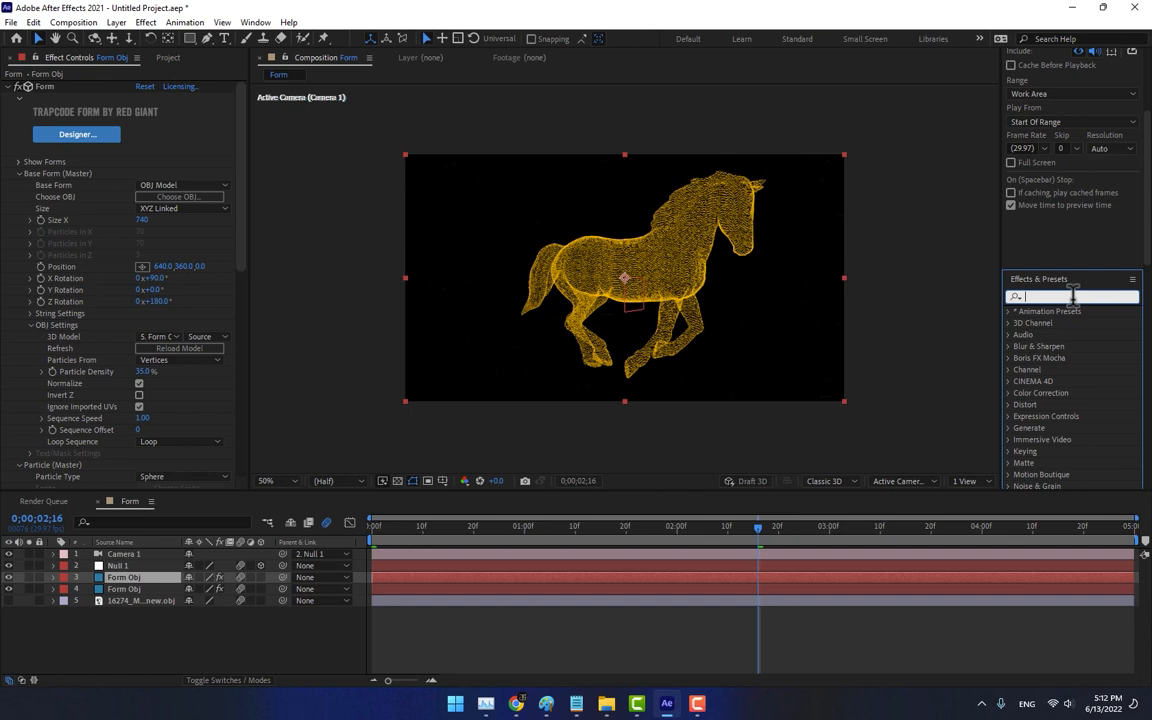
# Step: Apply a Stylize > Glow effect to the Form particle horse for a brighter gold shine
pyautogui.write('glow')
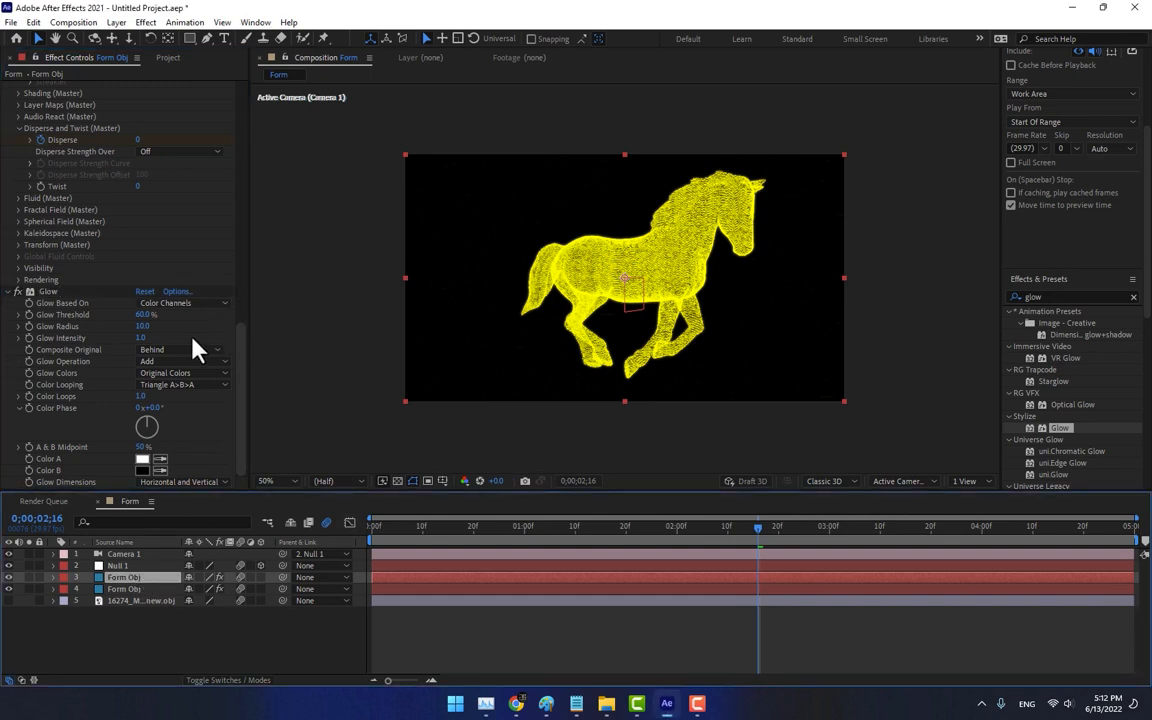
pyautogui.moveTo(136, 328)
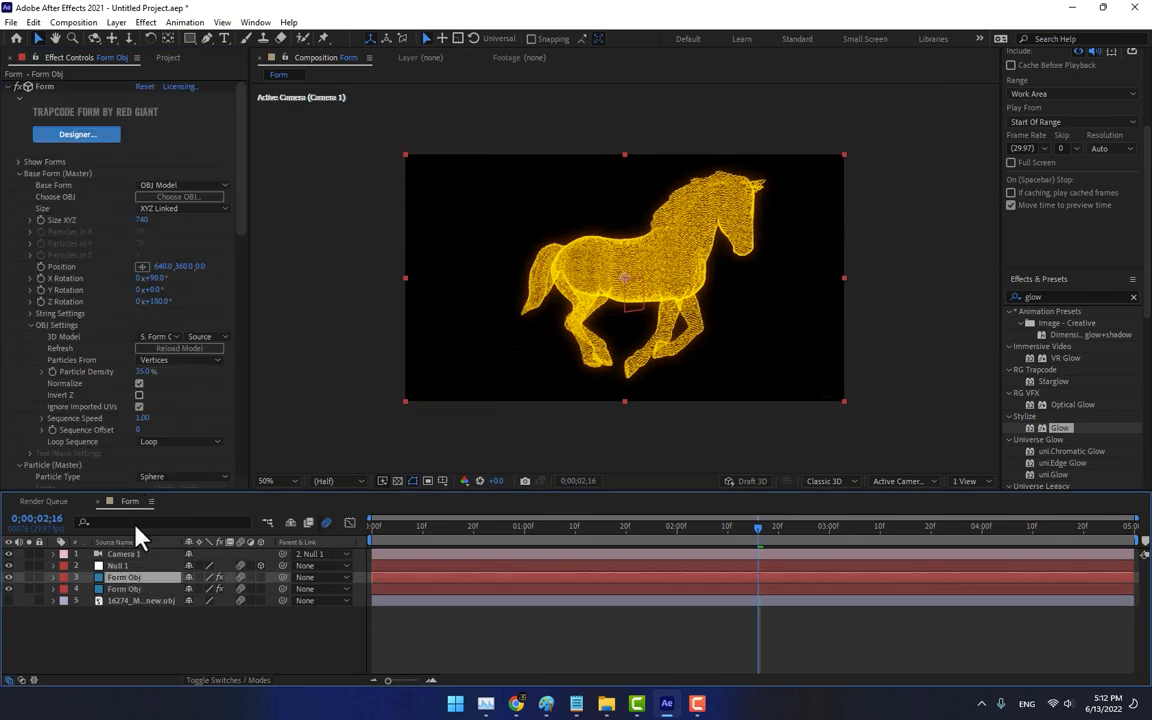
pyautogui.scroll(-3)
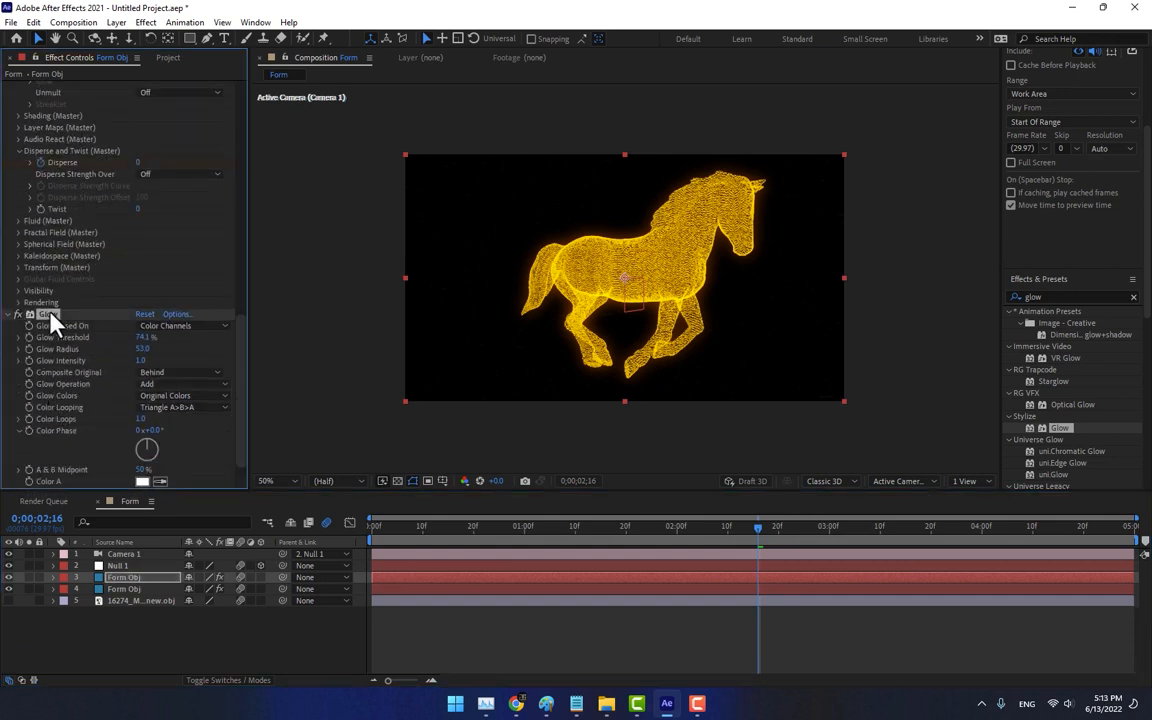
pyautogui.click(124, 588)
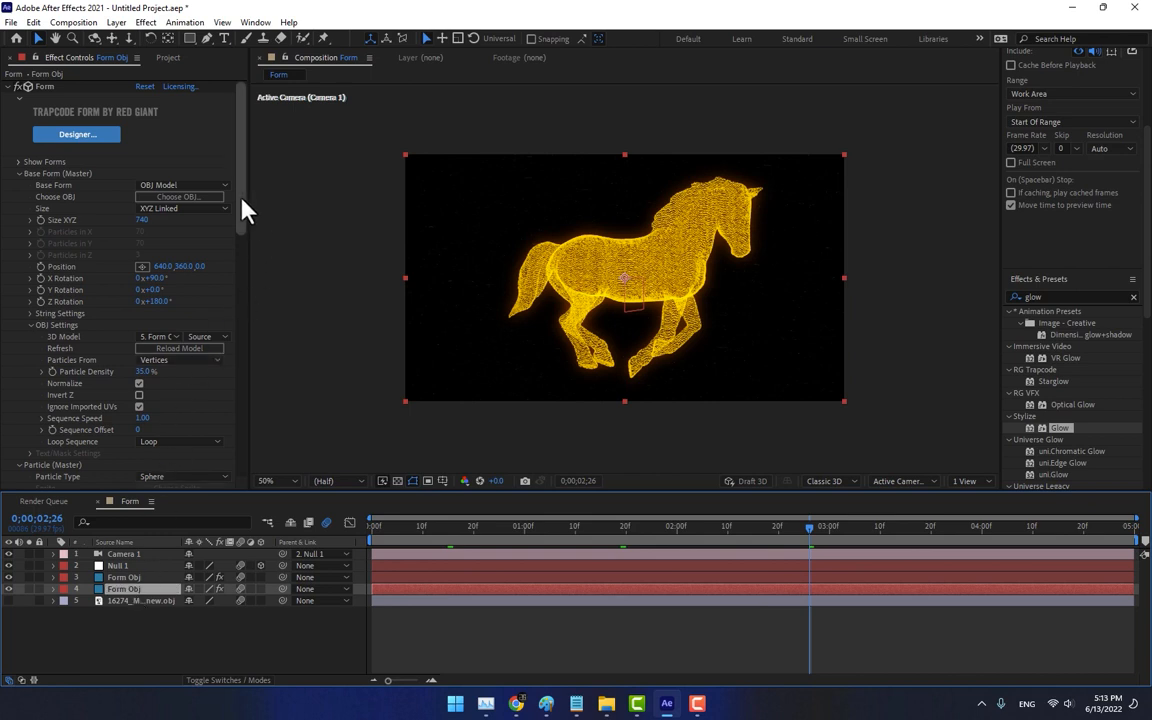
# Step: Preview the glowing horse animation at Full viewer resolution and scrub the timeline
pyautogui.scroll(-3)
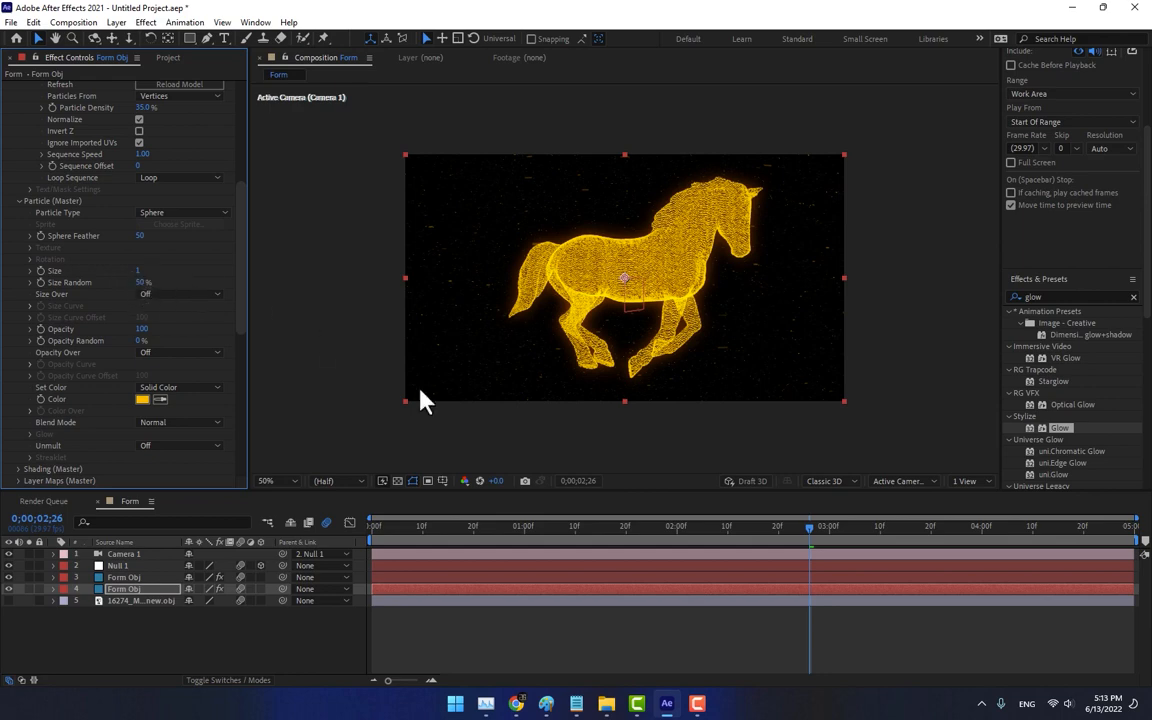
pyautogui.click(372, 524)
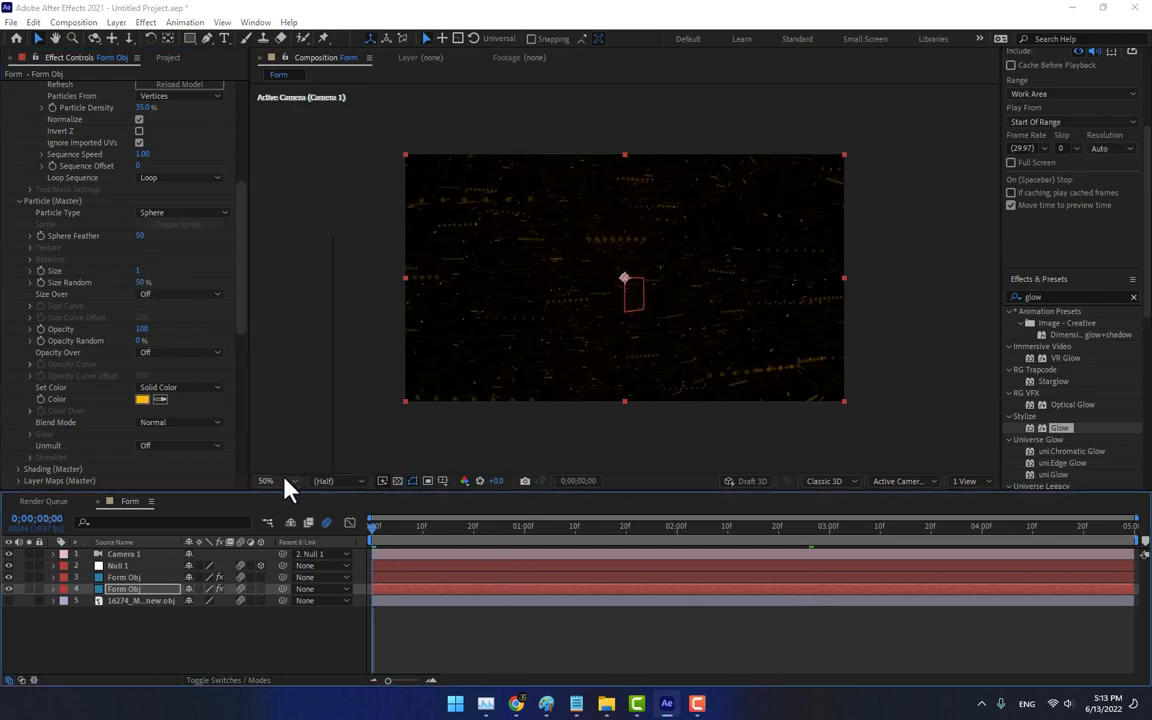
pyautogui.click(268, 480)
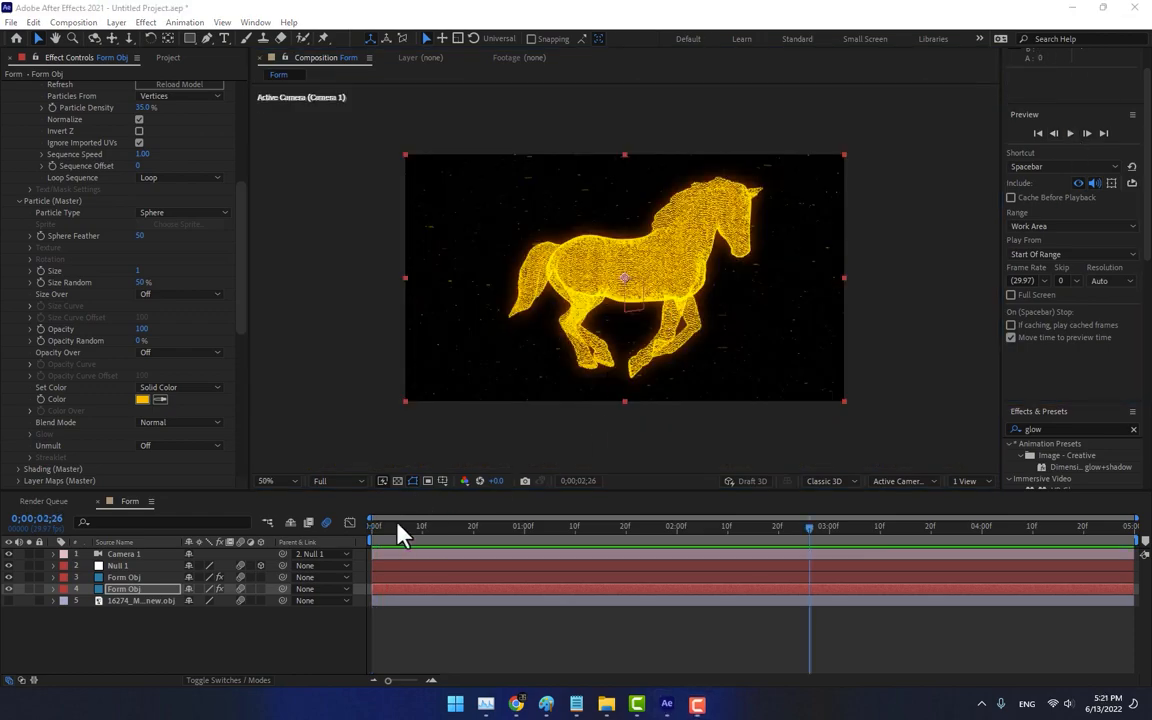
pyautogui.click(712, 524)
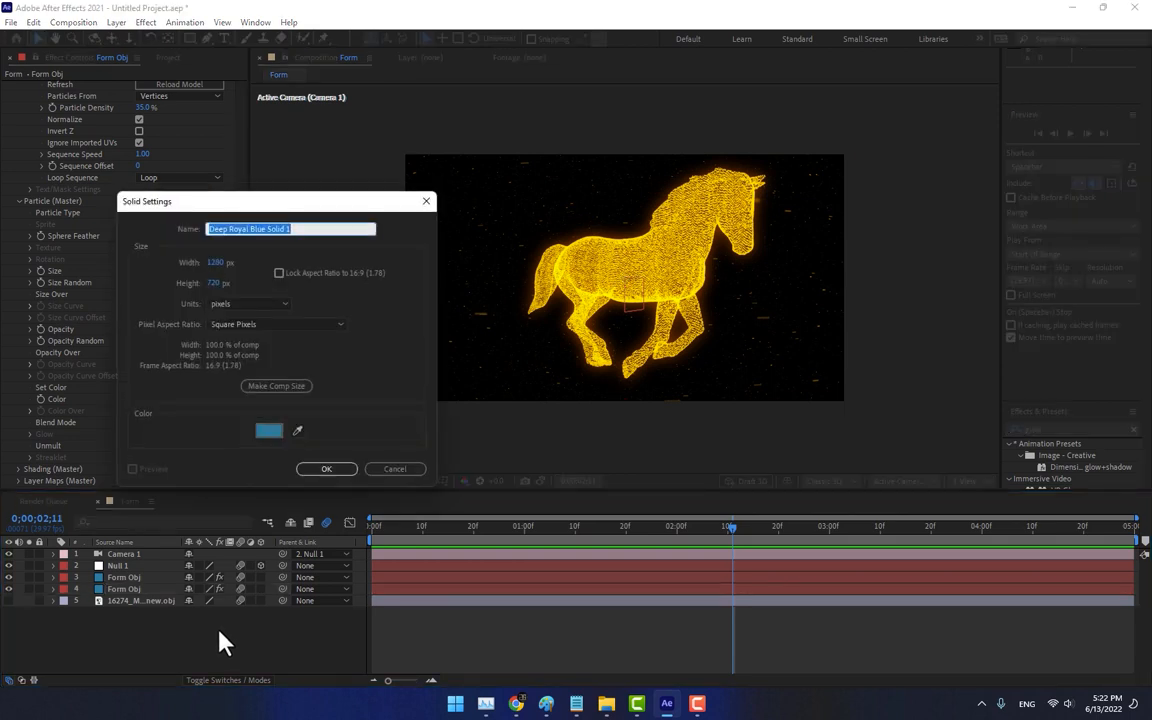
# Step: Create the 'Circle Stage' solid, precompose it with all attributes moved, and search 'fractal'
pyautogui.write('Circle Sta')
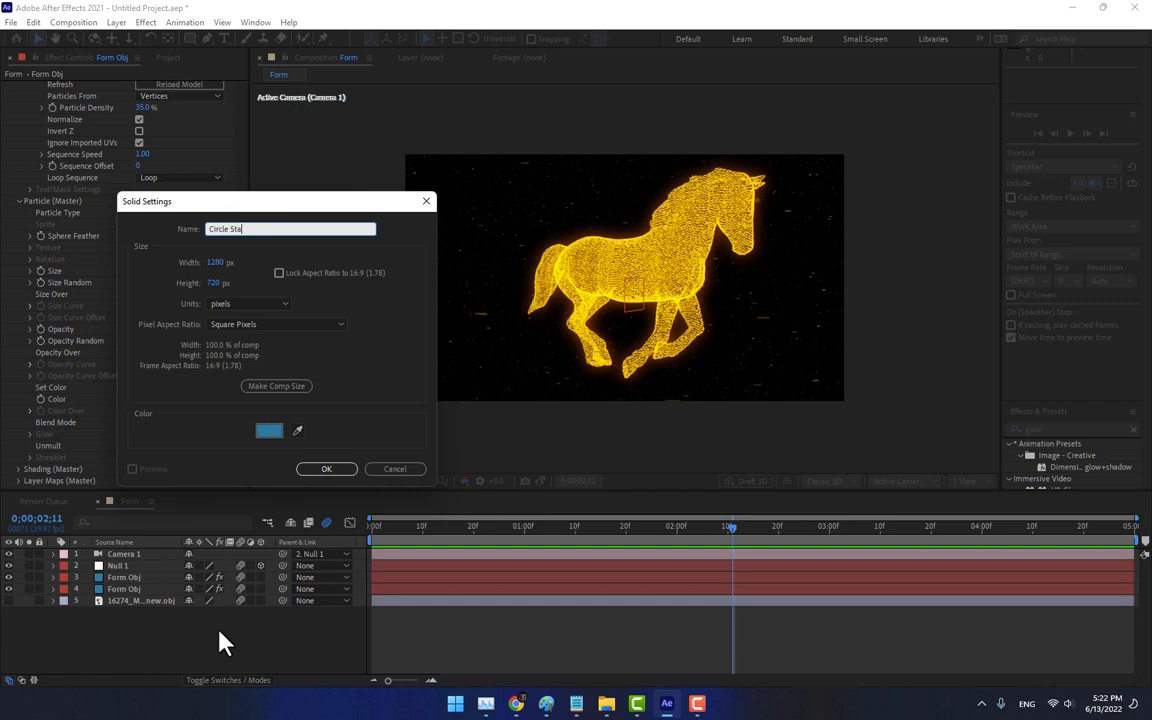
pyautogui.click(326, 468)
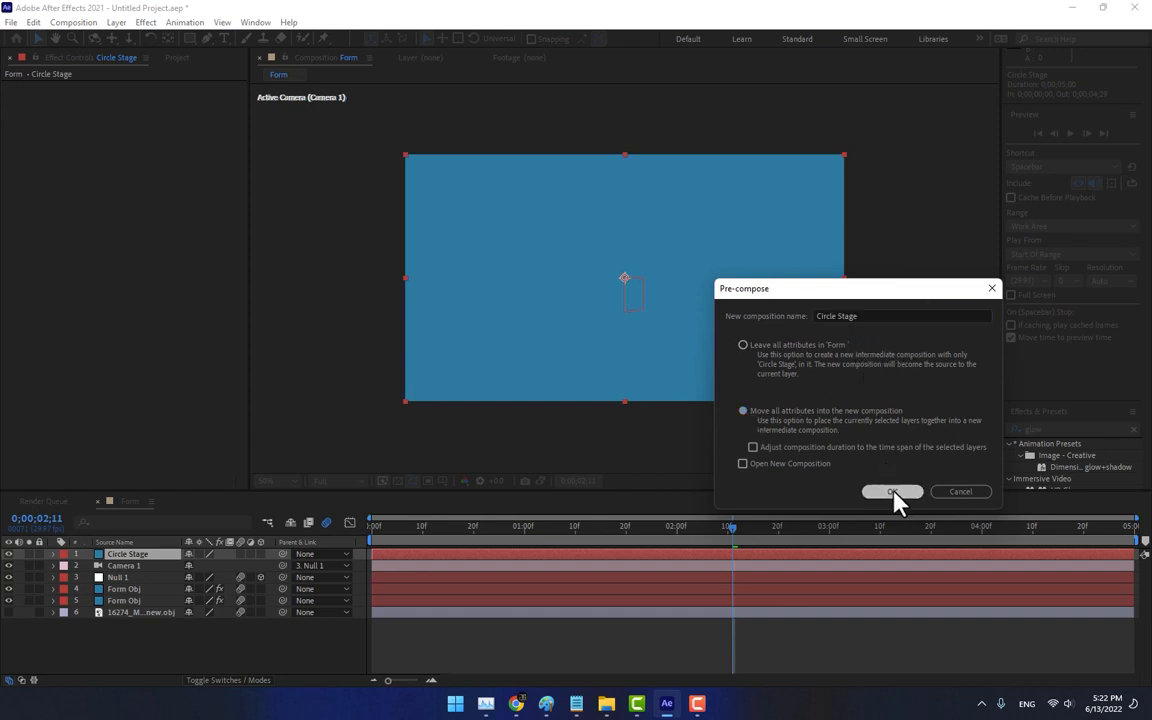
pyautogui.click(890, 492)
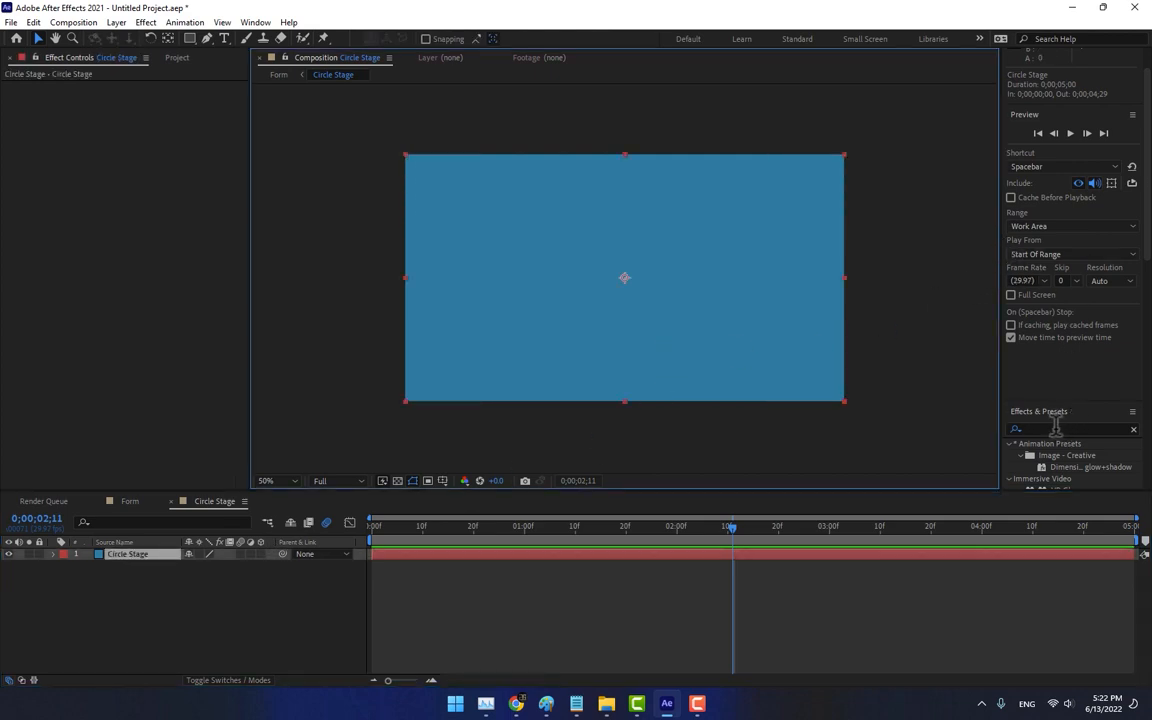
pyautogui.write('fractal noise')
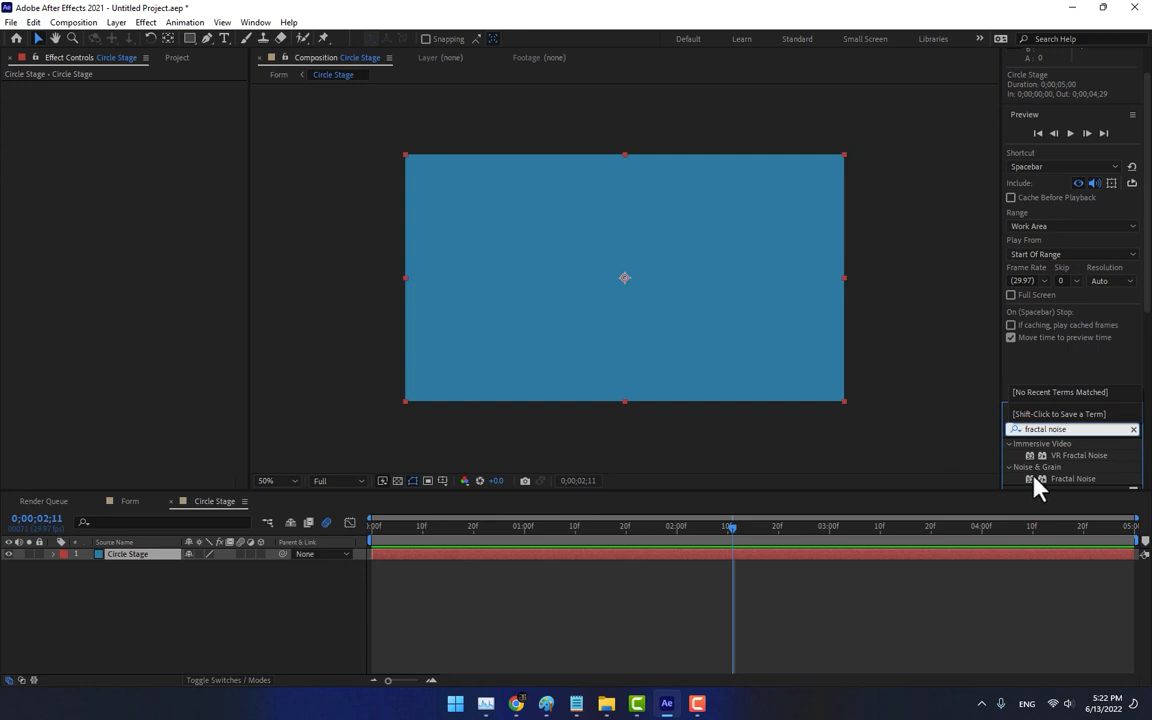
# Step: Apply Fractal Noise with raised contrast, lowered brightness and Uniform Scaling off
pyautogui.doubleClick(1072, 478)
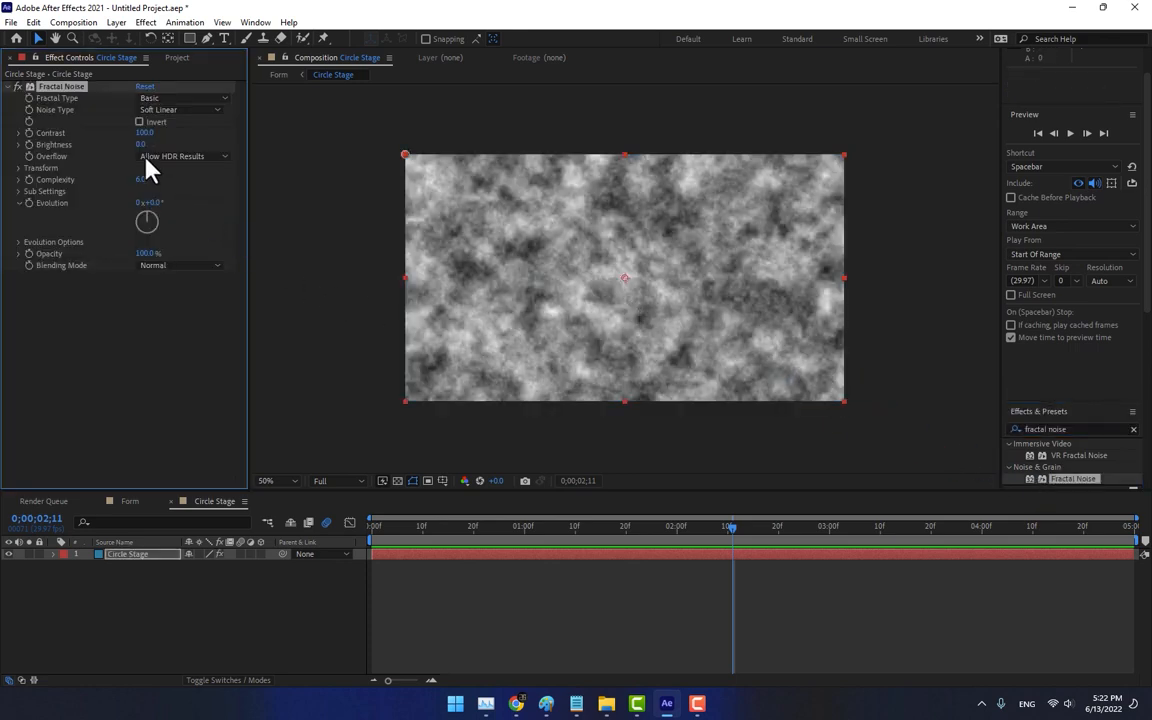
pyautogui.moveTo(144, 132); pyautogui.dragTo(152, 130)
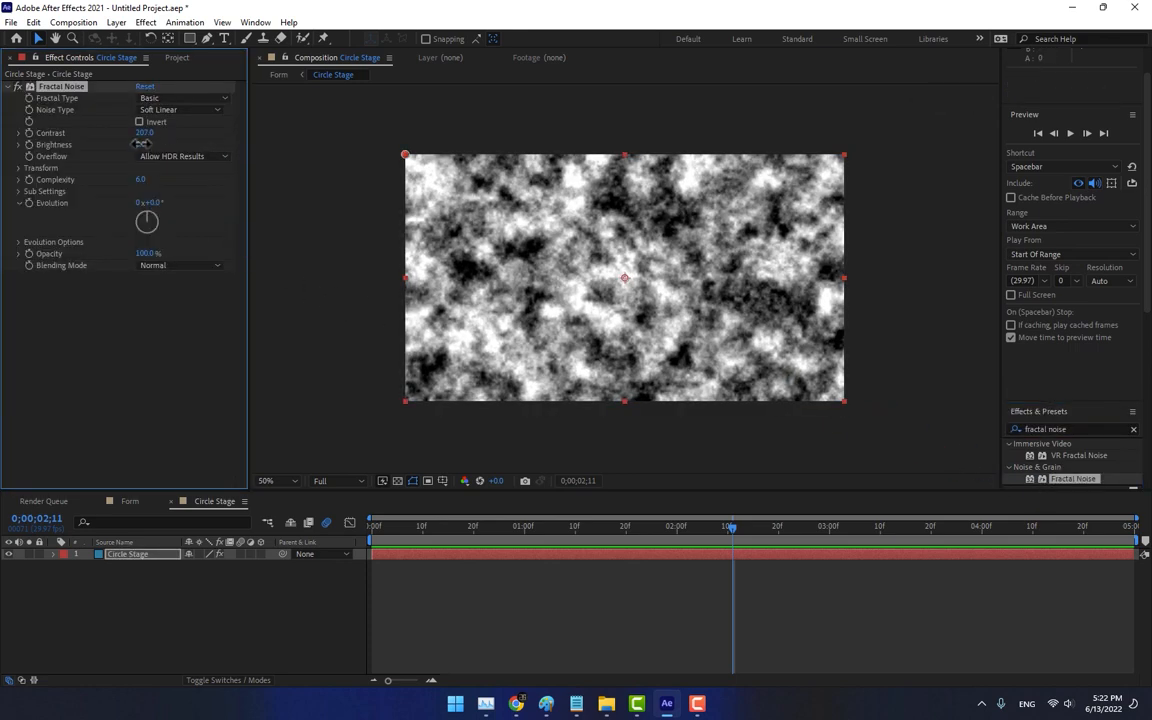
pyautogui.moveTo(144, 144); pyautogui.dragTo(120, 144)
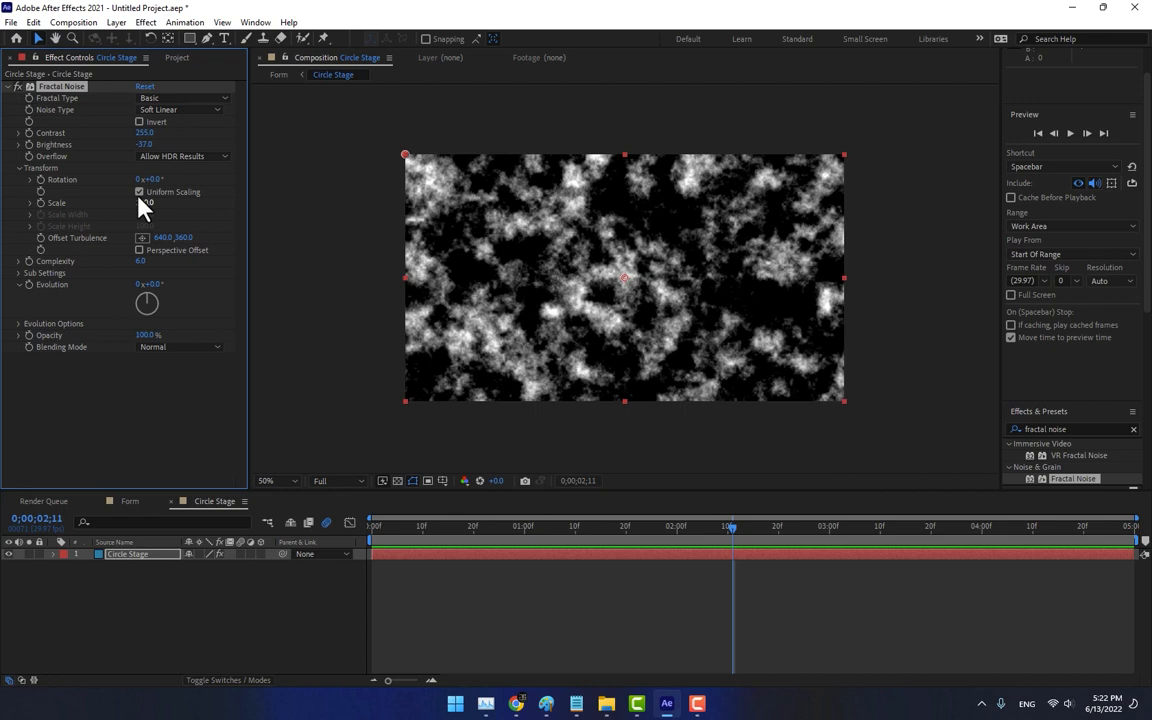
pyautogui.click(140, 192)
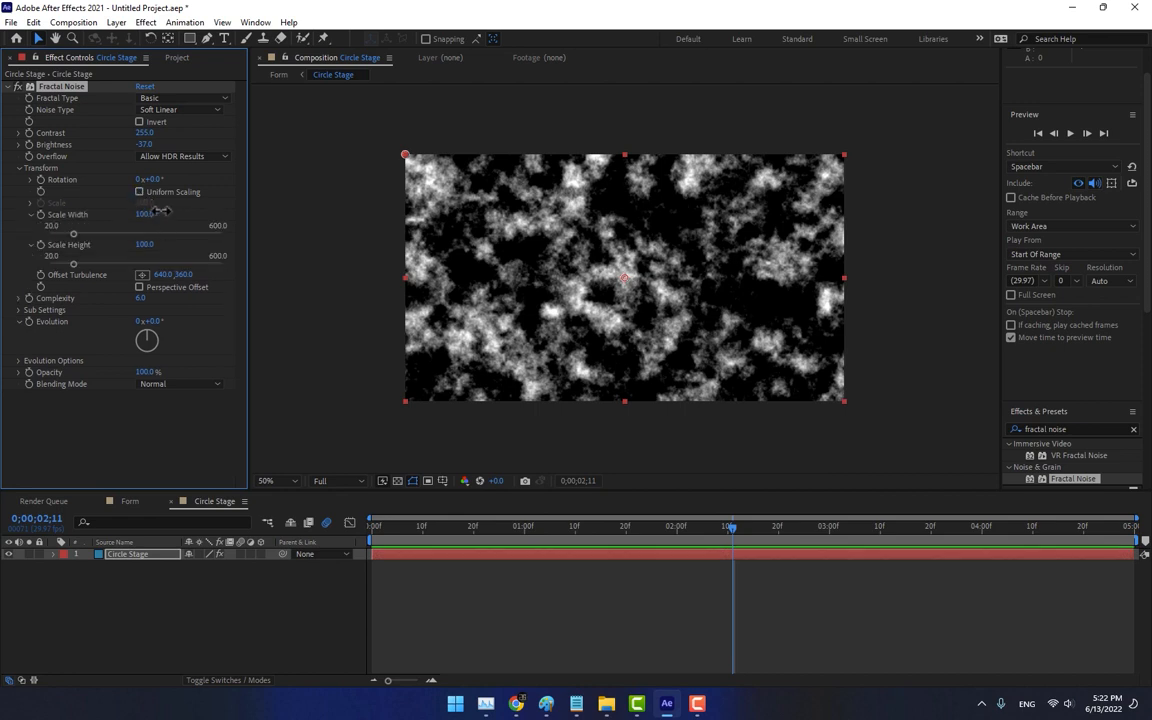
# Step: Stretch the noise scale width wide and squash its height into thin horizontal streaks
pyautogui.moveTo(144, 214); pyautogui.dragTo(224, 234)
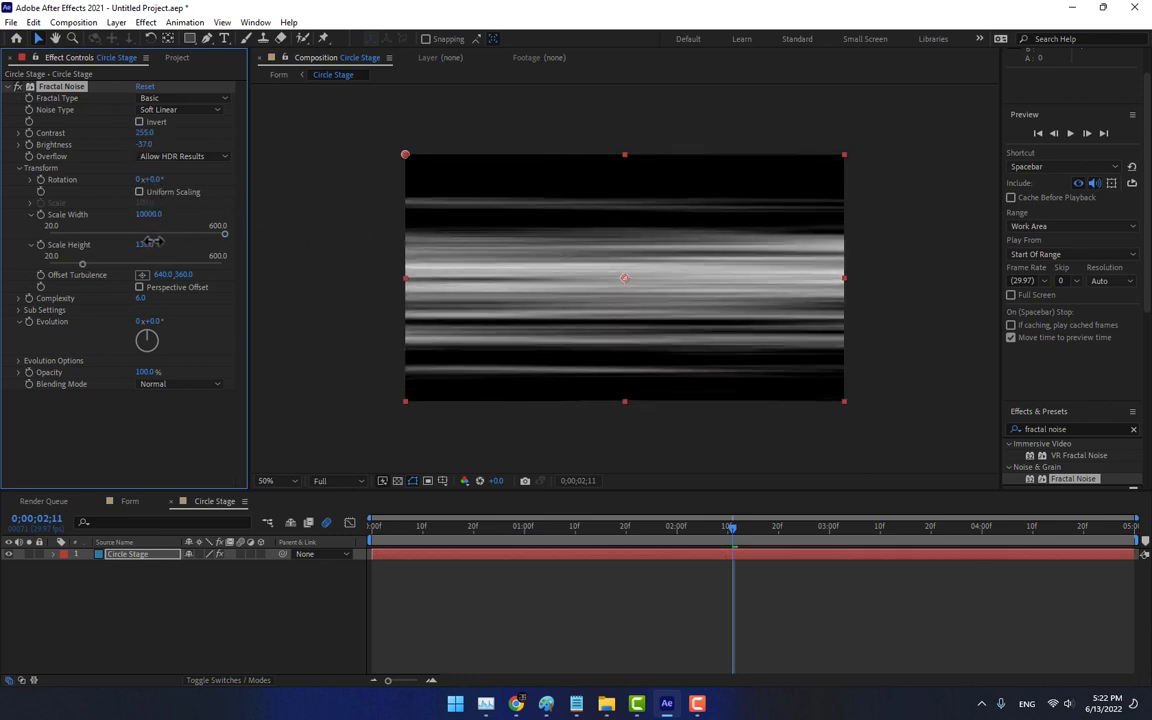
pyautogui.moveTo(144, 244); pyautogui.dragTo(144, 244)
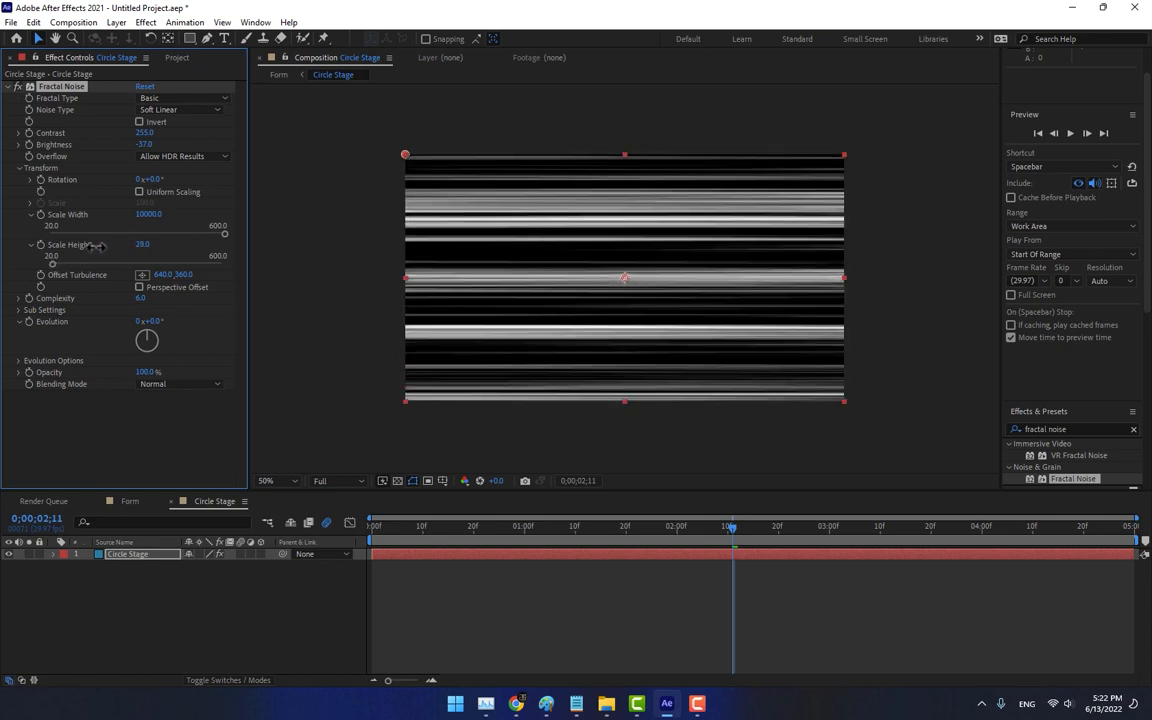
pyautogui.moveTo(144, 244); pyautogui.dragTo(144, 248)
pyautogui.write('cc bend')
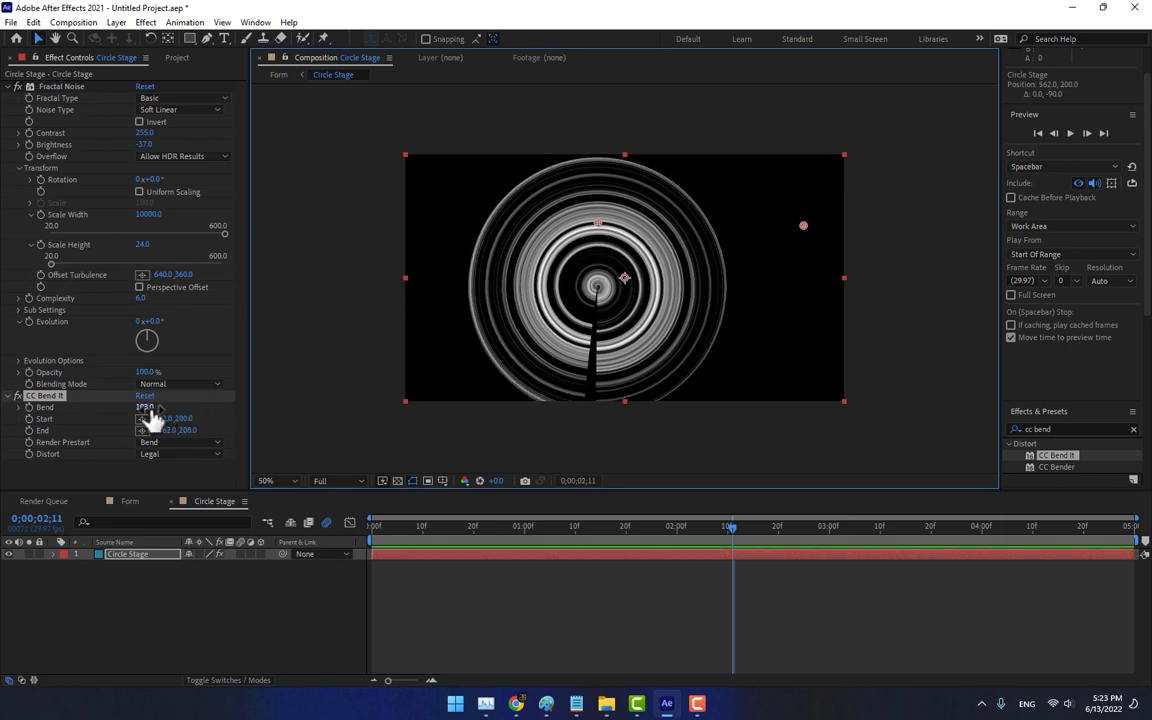
# Step: Adjust CC Bend It points to draw the rings into a tighter circle
pyautogui.moveTo(148, 408); pyautogui.dragTo(164, 408)
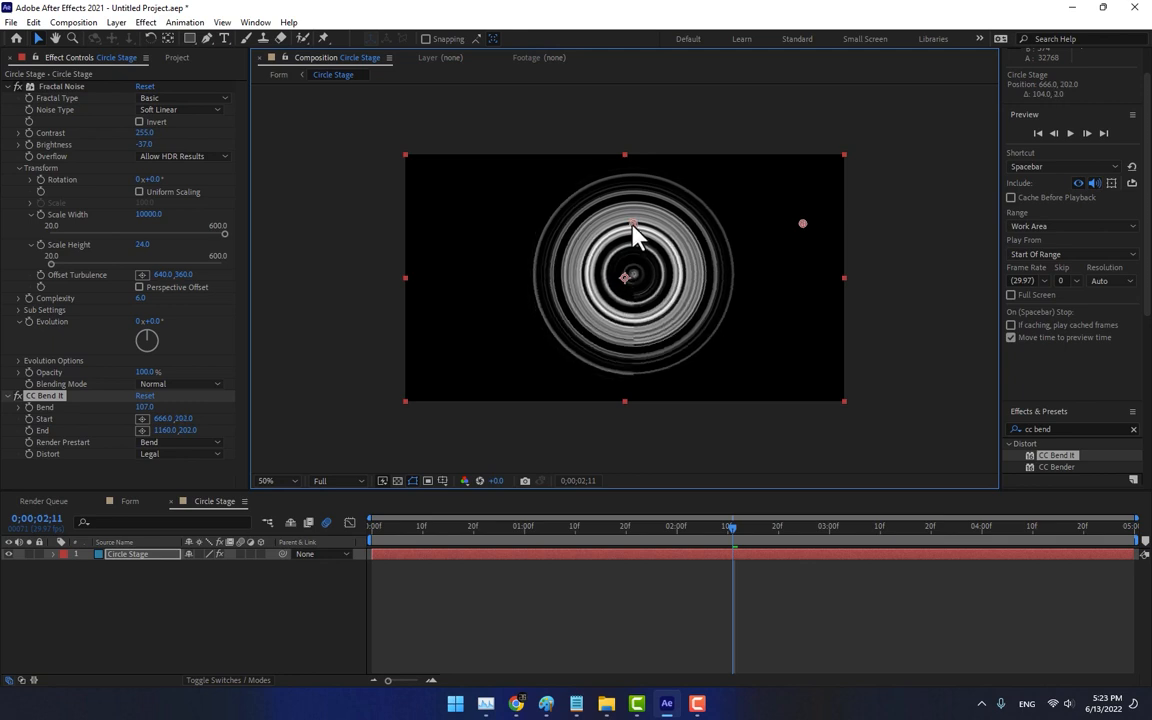
pyautogui.moveTo(272, 312)
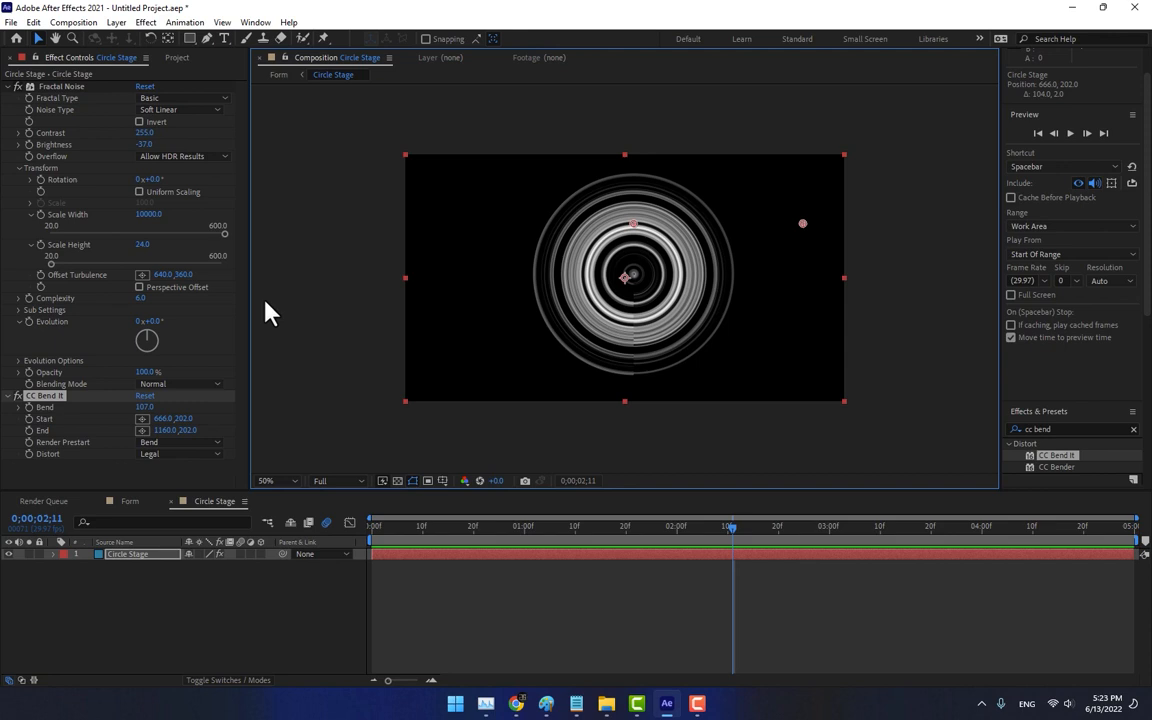
pyautogui.moveTo(292, 360)
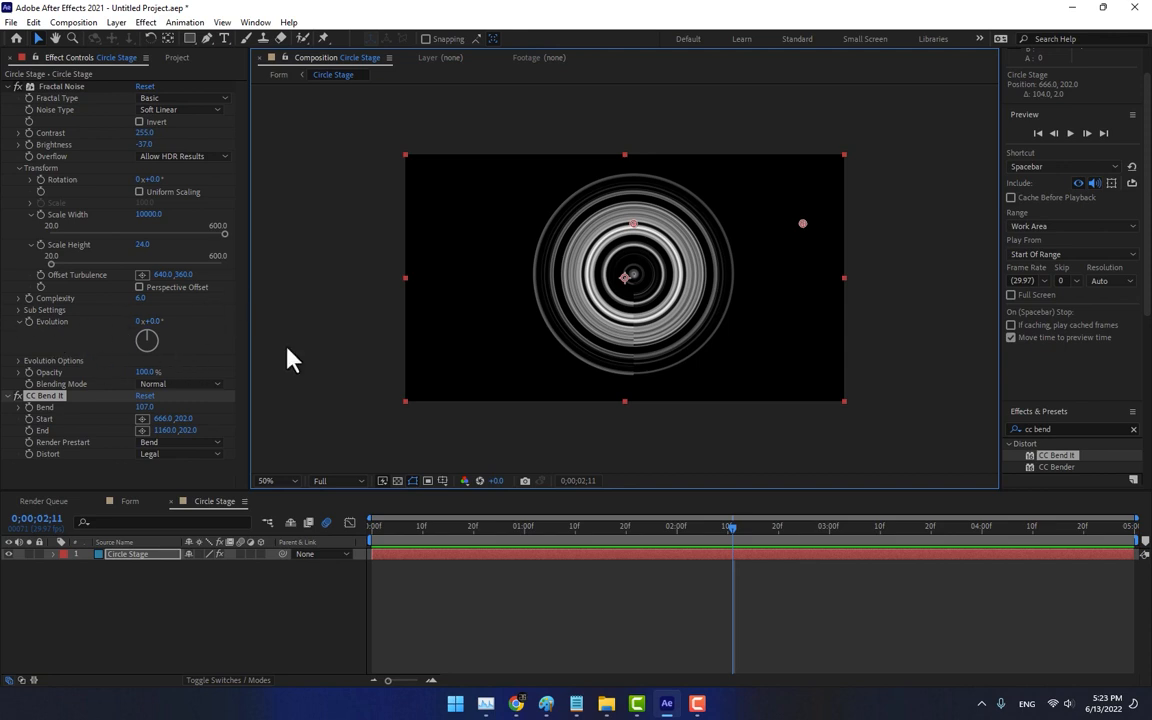
pyautogui.moveTo(358, 358)
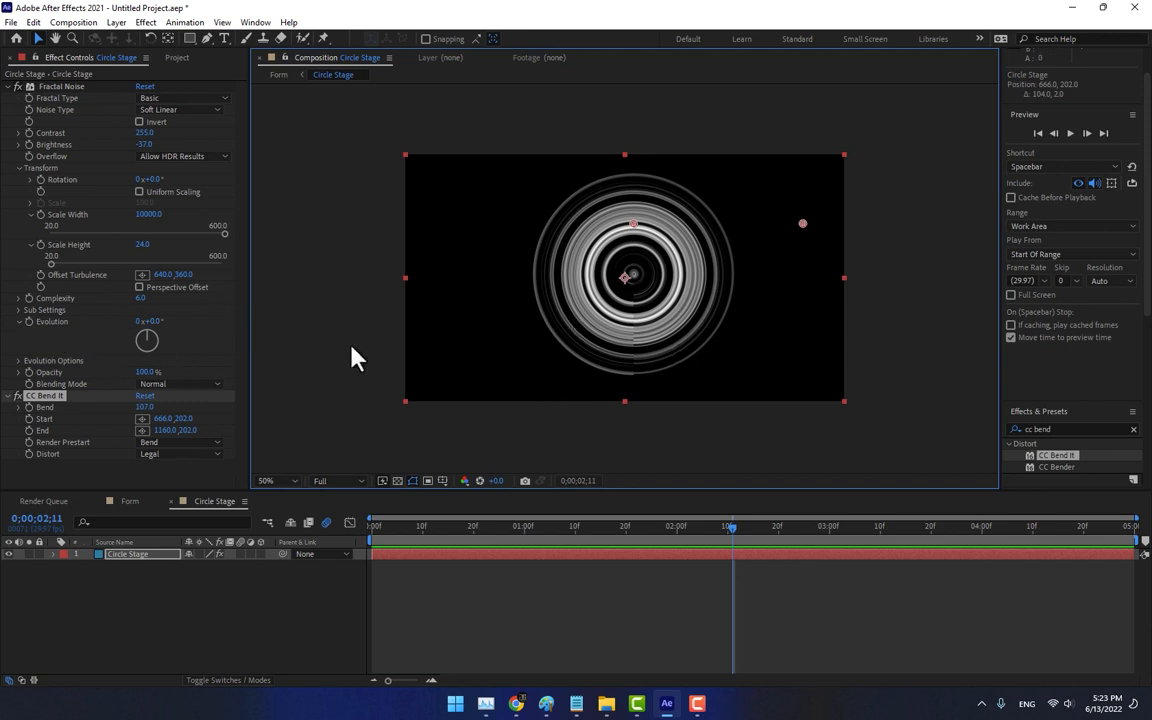
pyautogui.moveTo(124, 162)
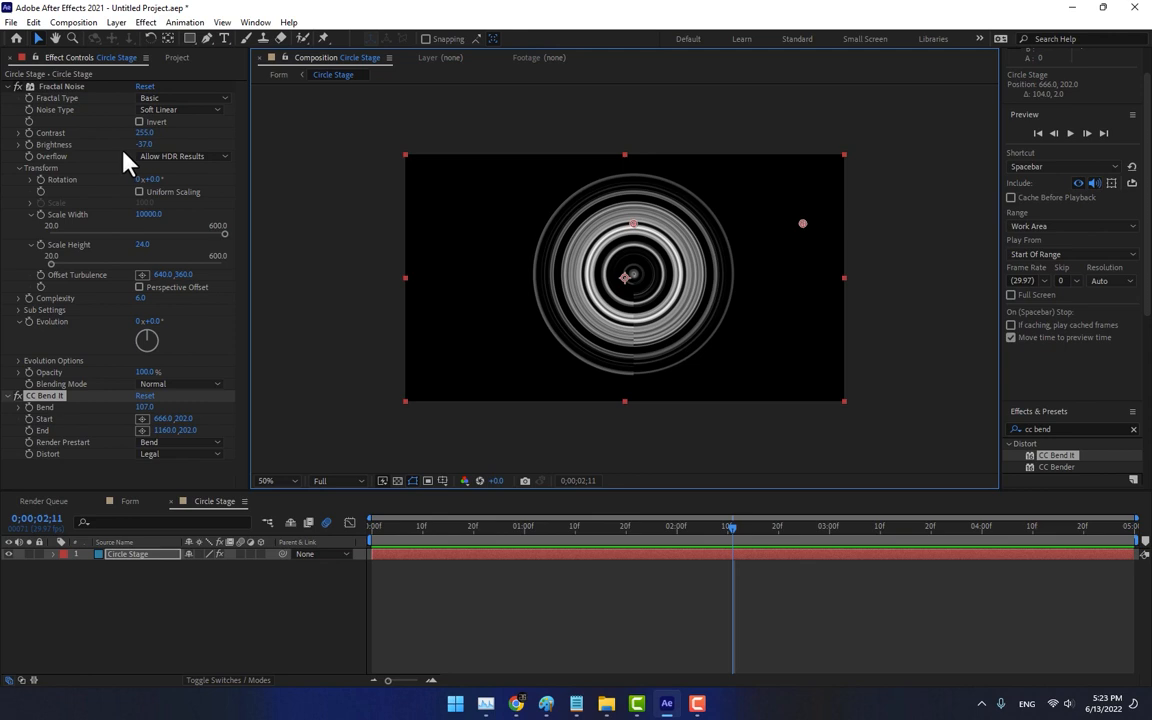
pyautogui.moveTo(72, 330)
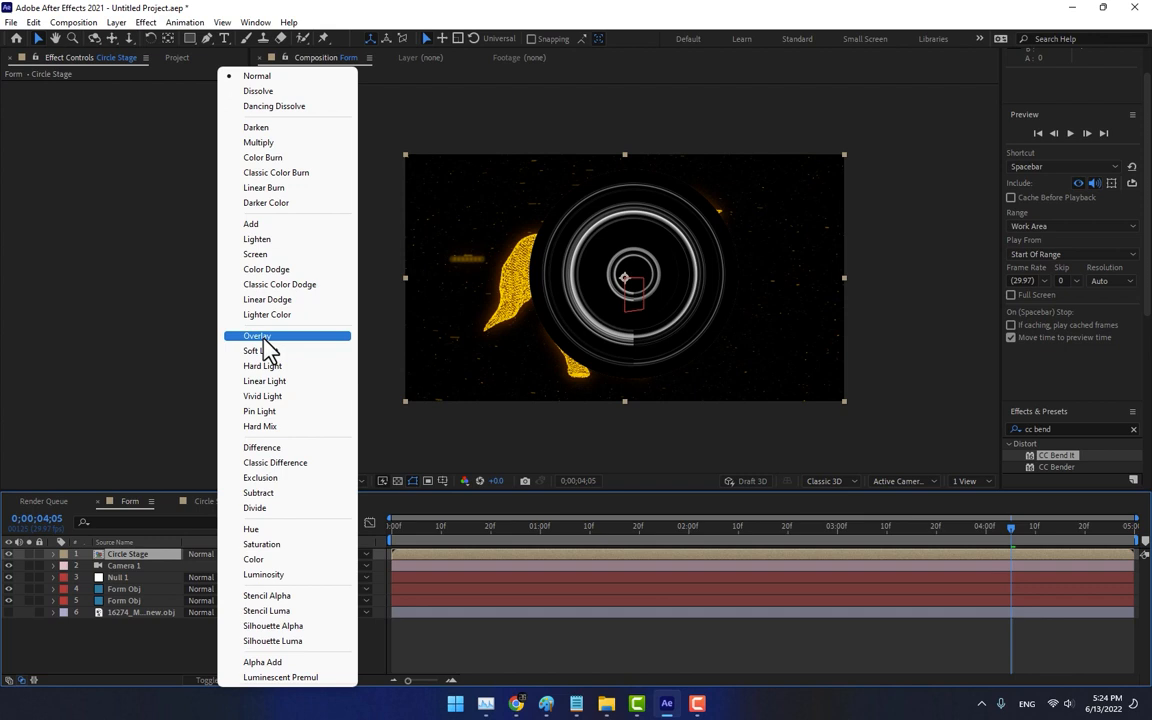
# Step: Set the Circle Stage layer's blend mode and make it a 3D layer lying flat under the horse
pyautogui.click(252, 224)
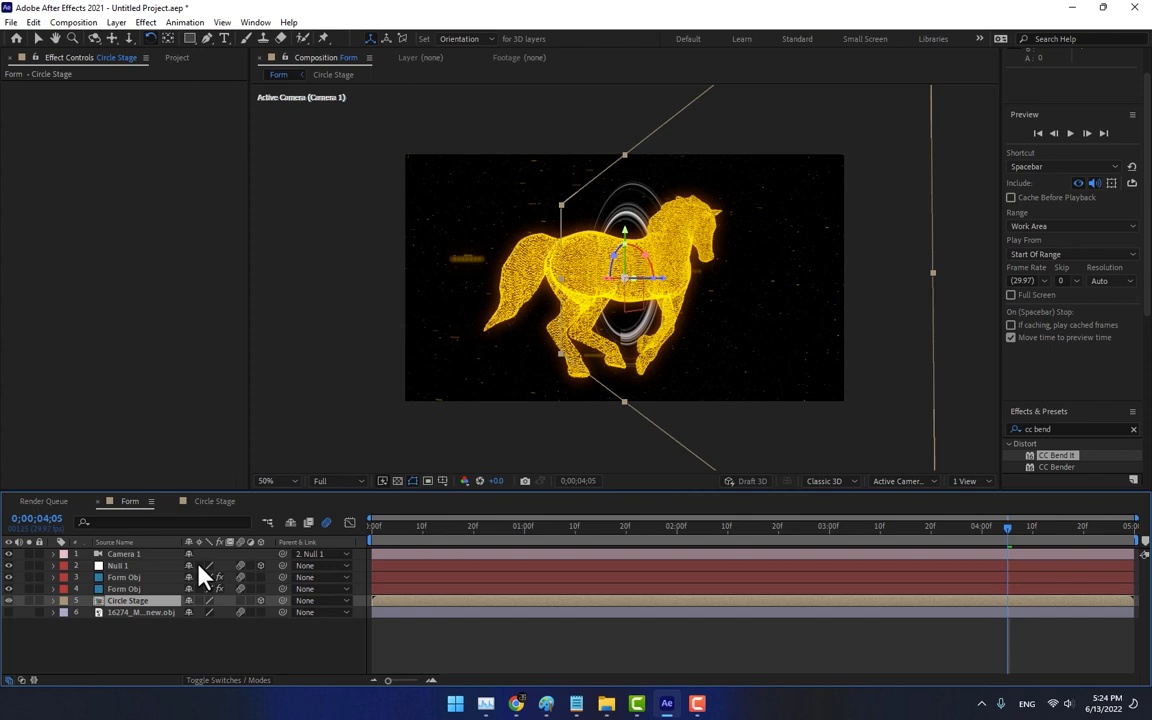
pyautogui.click(52, 600)
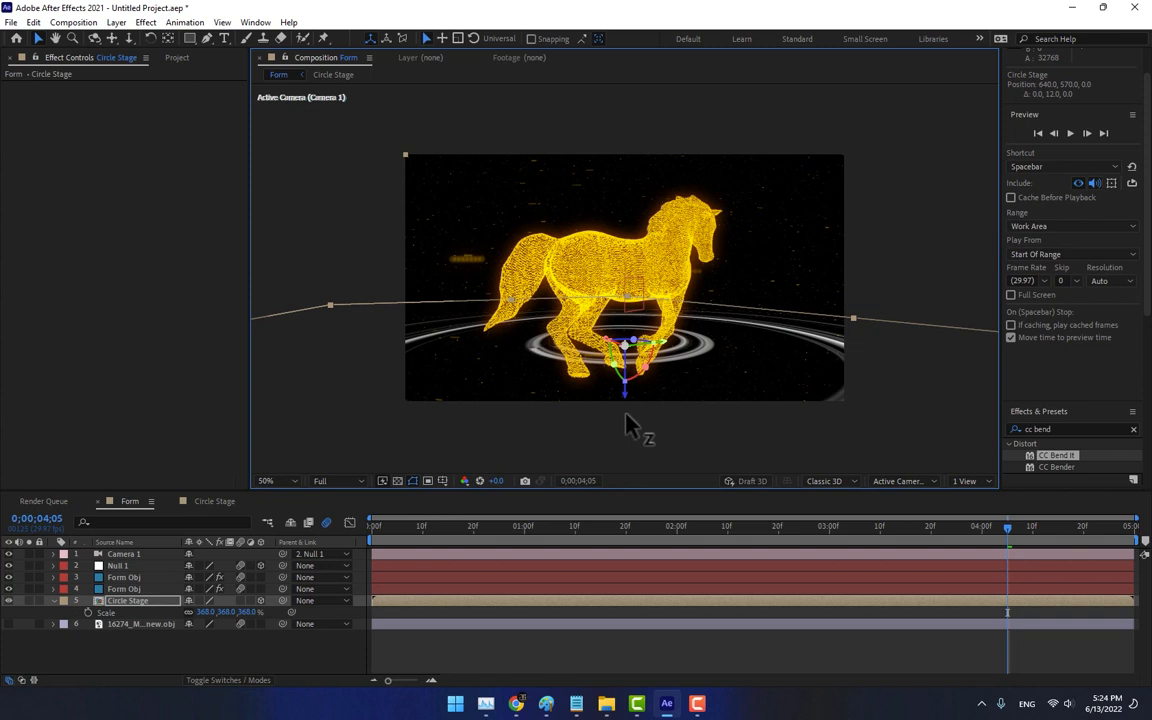
# Step: Scale the ring stage larger and colorize it gold with Hue/Saturation
pyautogui.moveTo(630, 344); pyautogui.dragTo(628, 376)
pyautogui.write('hue')
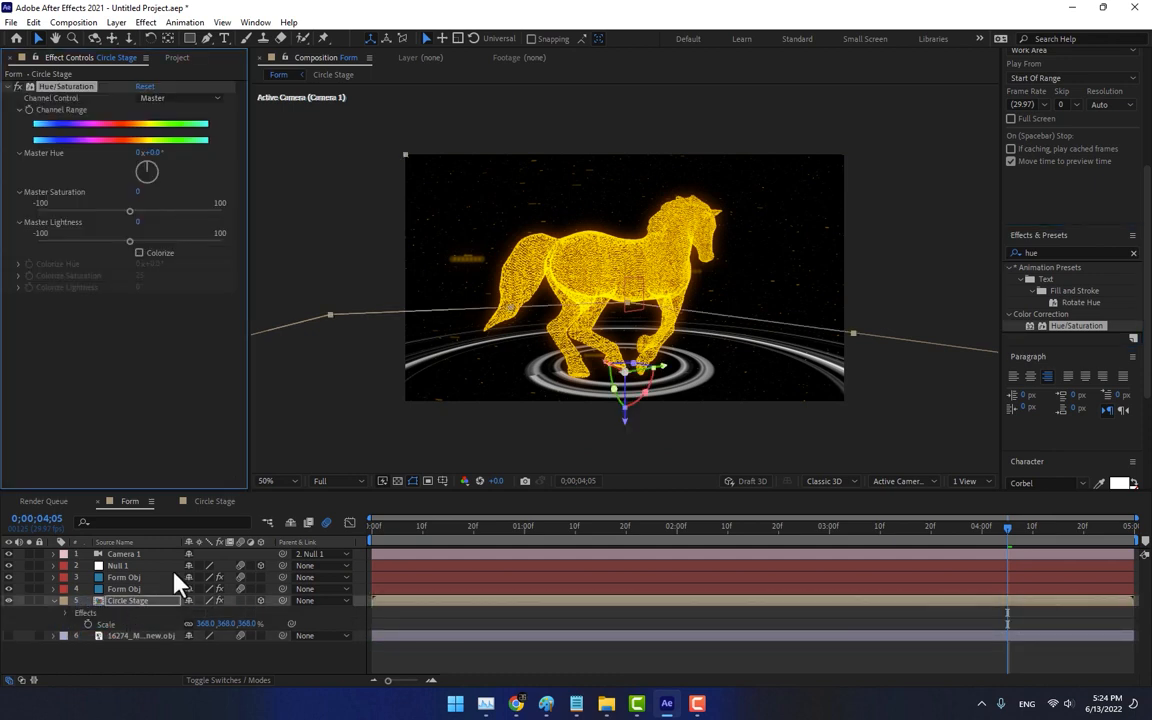
pyautogui.click(140, 252)
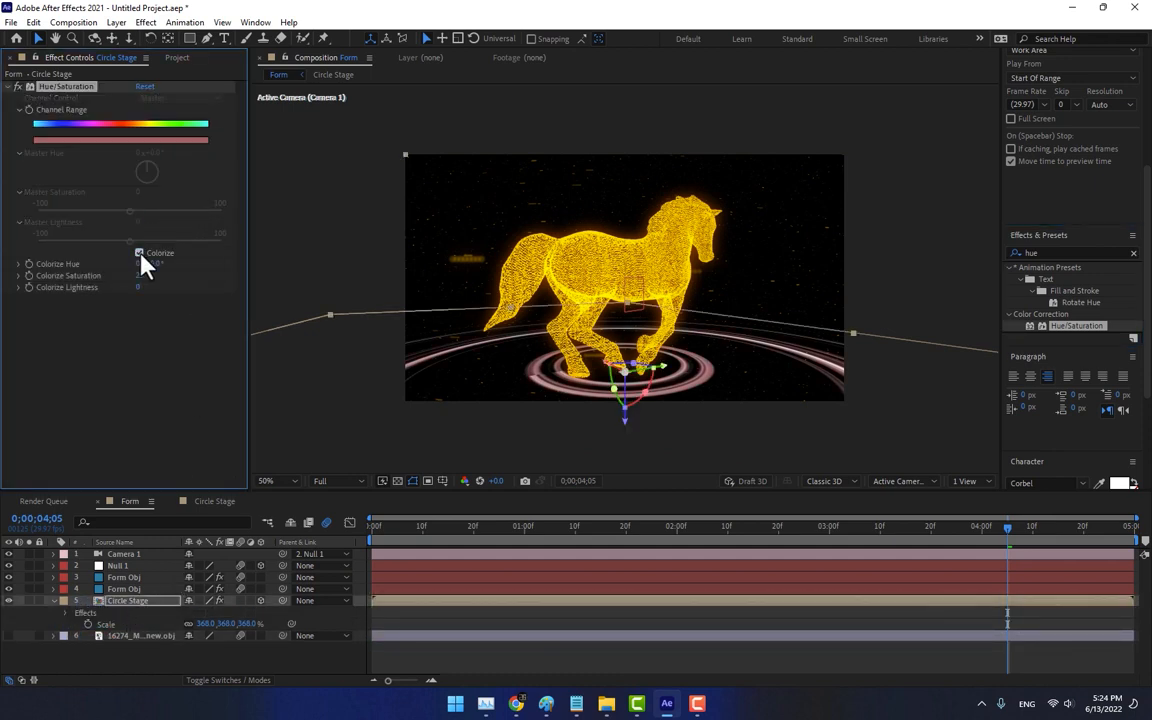
pyautogui.click(140, 252)
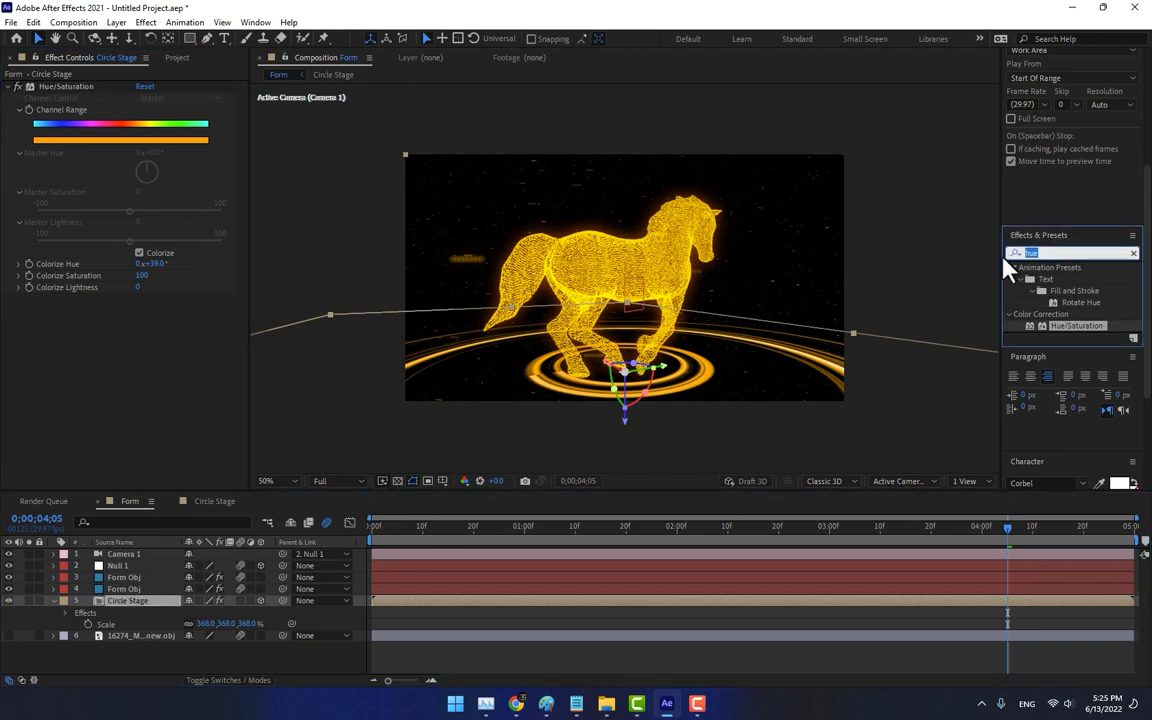
# Step: Add a Glow effect to the golden rings and scrub back to preview the animation
pyautogui.write('glow')
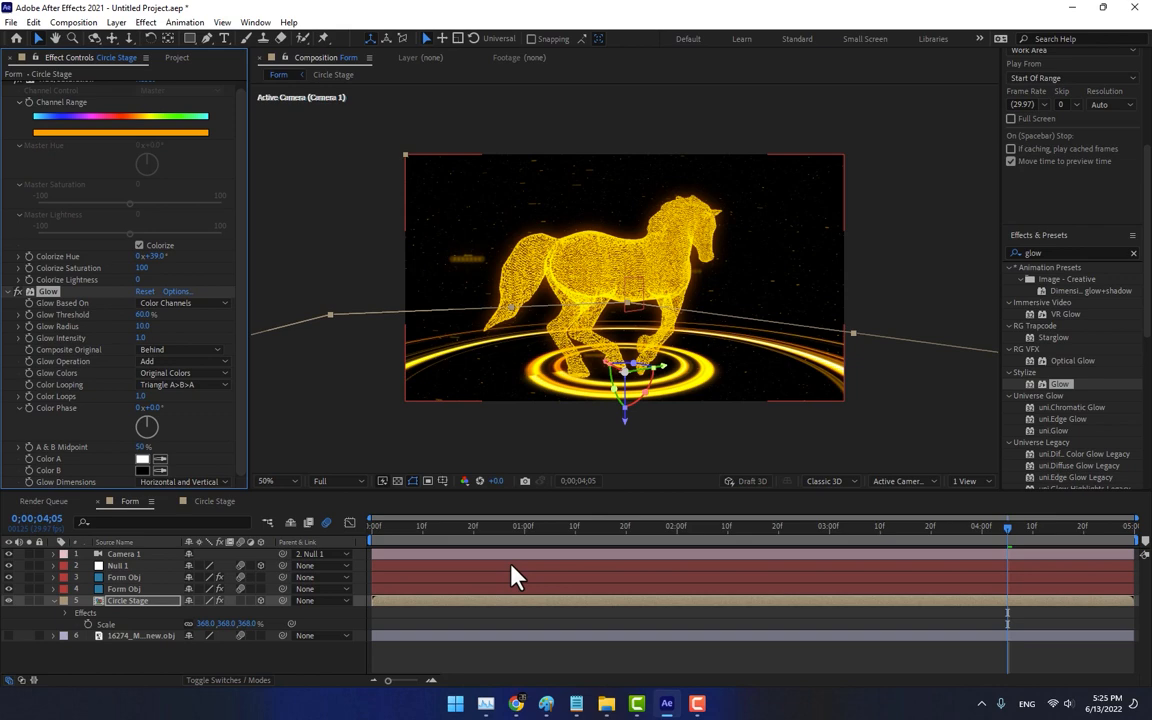
pyautogui.moveTo(1008, 528); pyautogui.dragTo(670, 528)
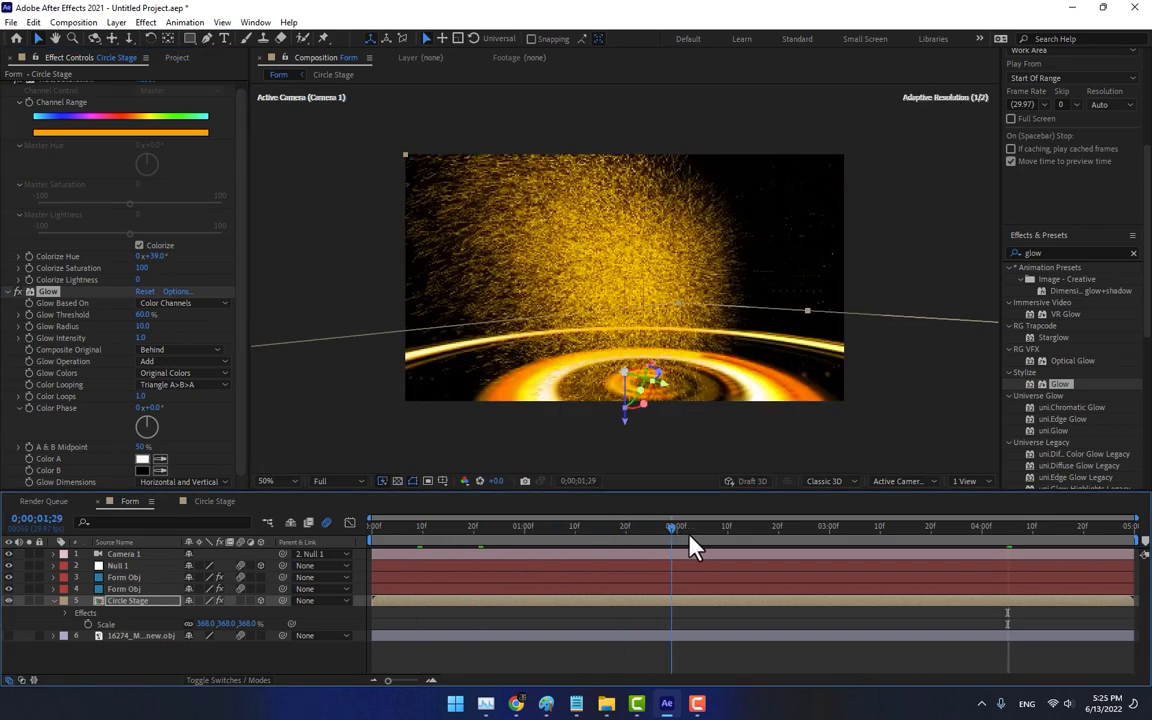